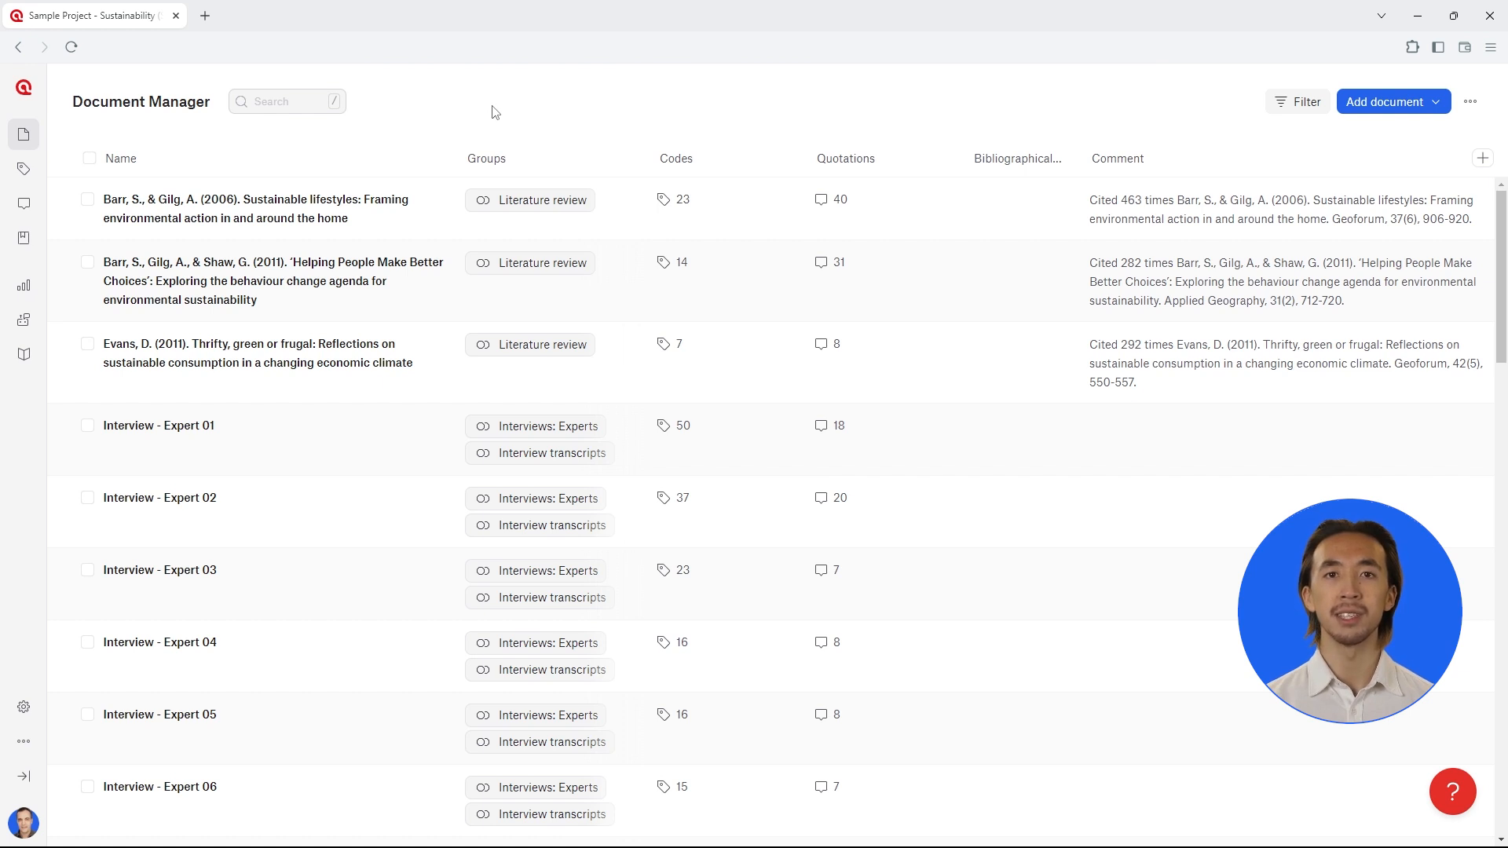
mouse_move(24, 353)
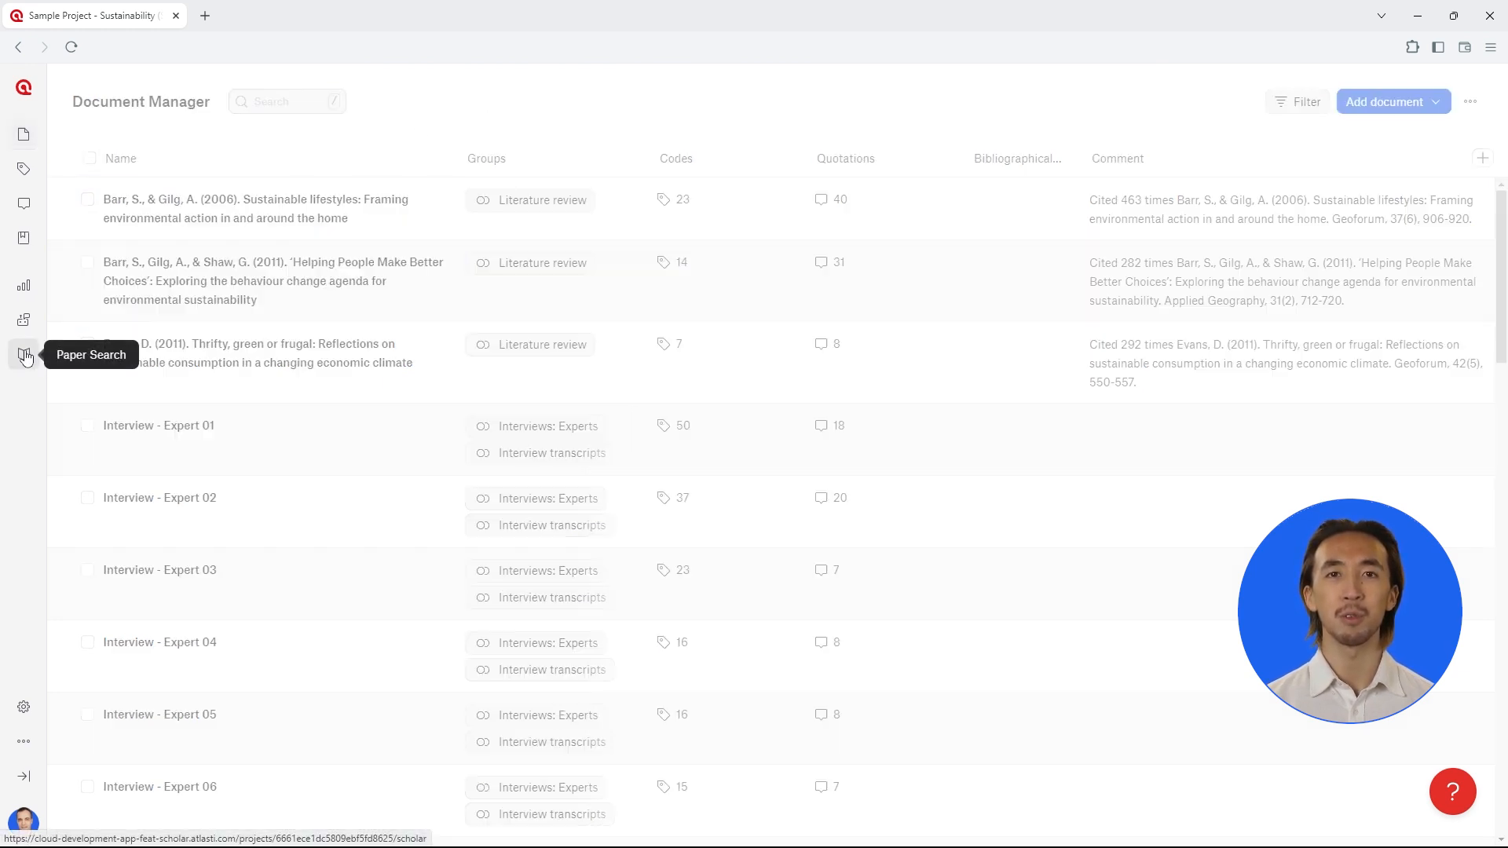
Step: Run a Paper Search for 'Sustainability' in the scientific paper database
click(23, 355)
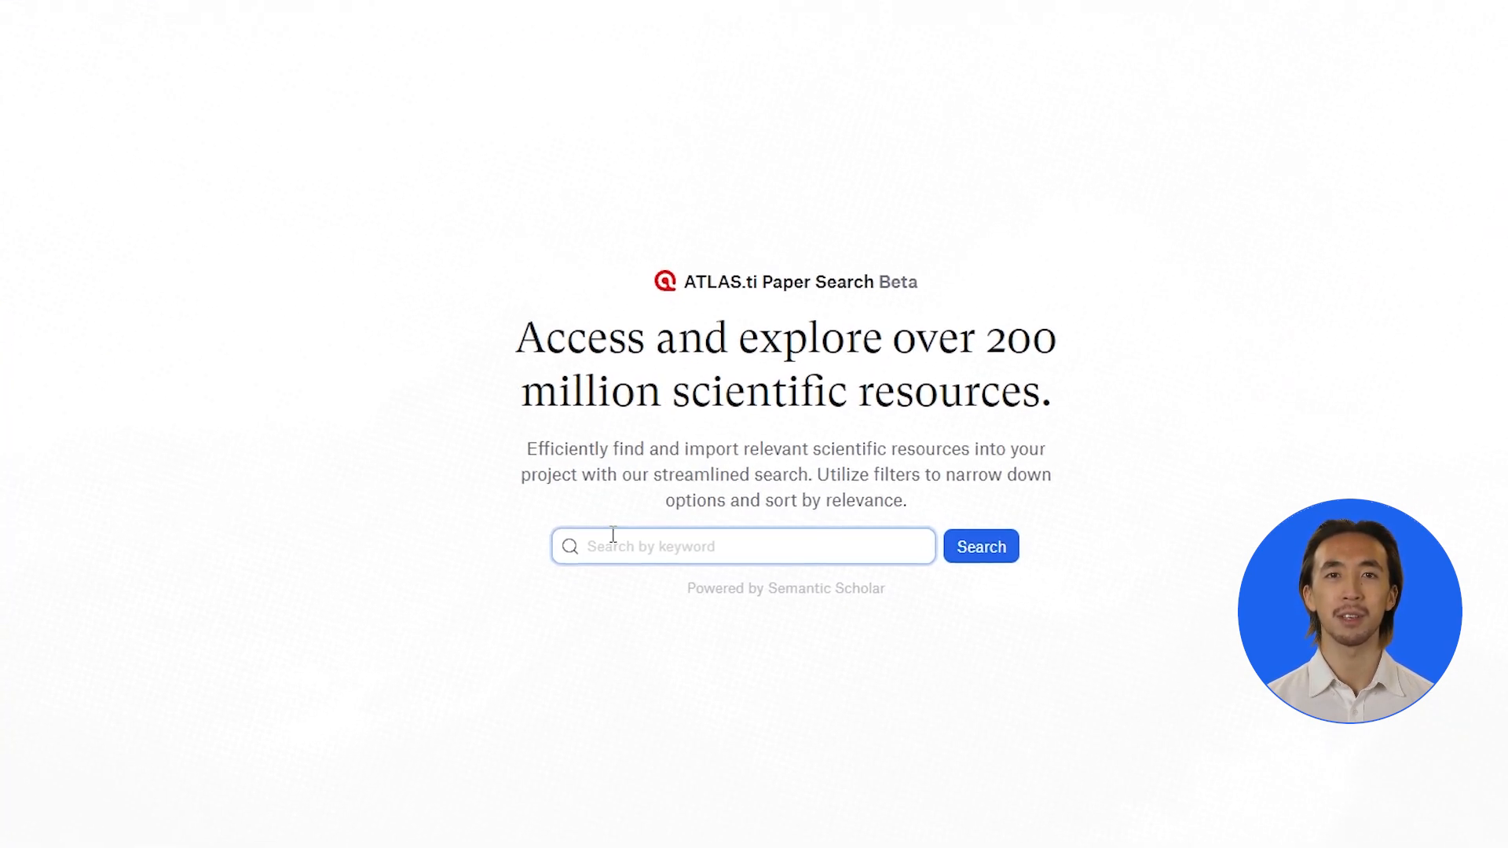
text(s)
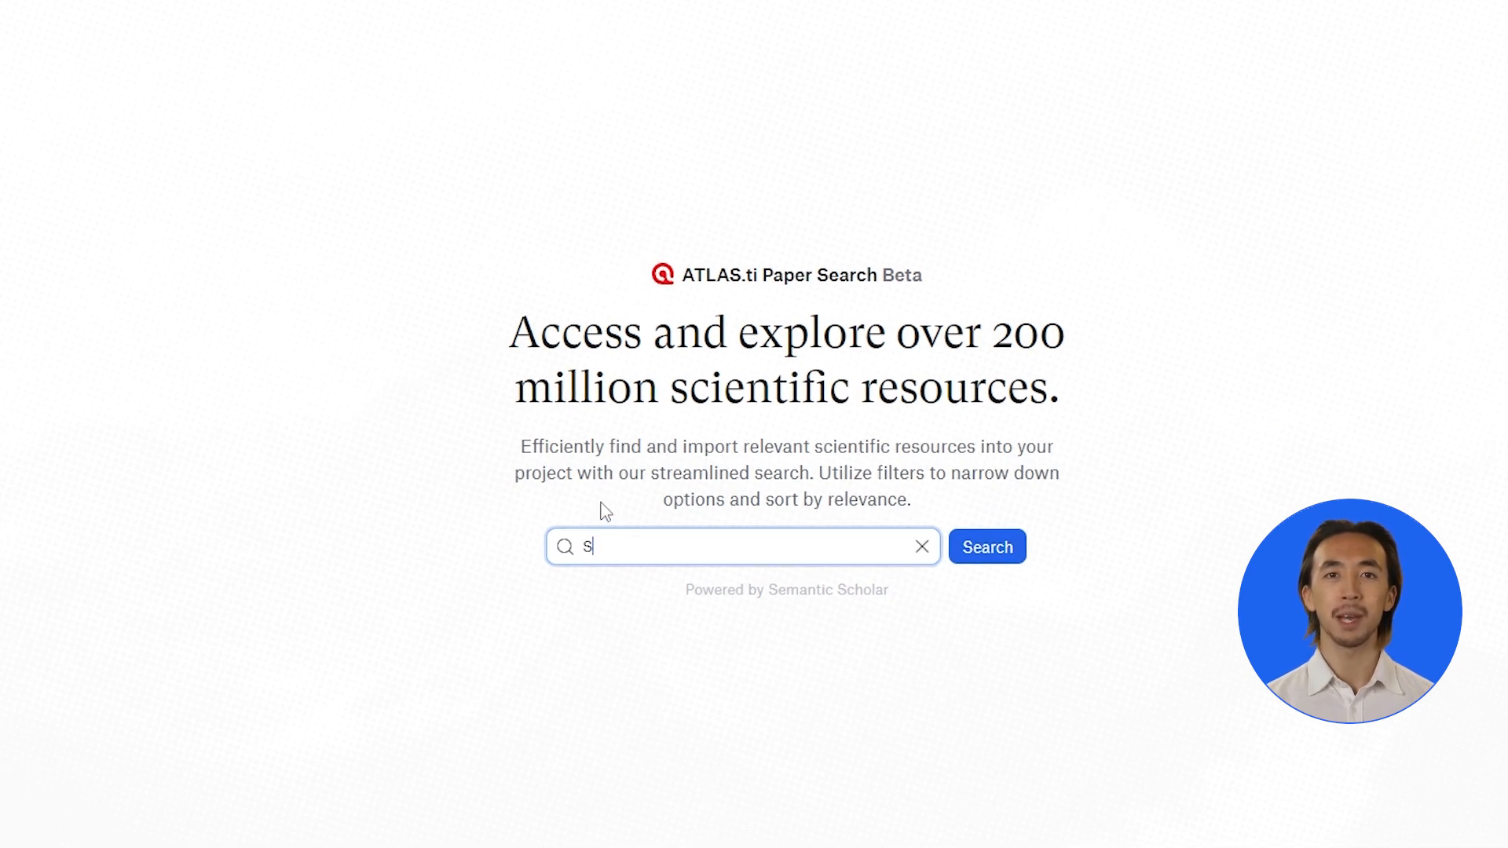
text(ustainability)
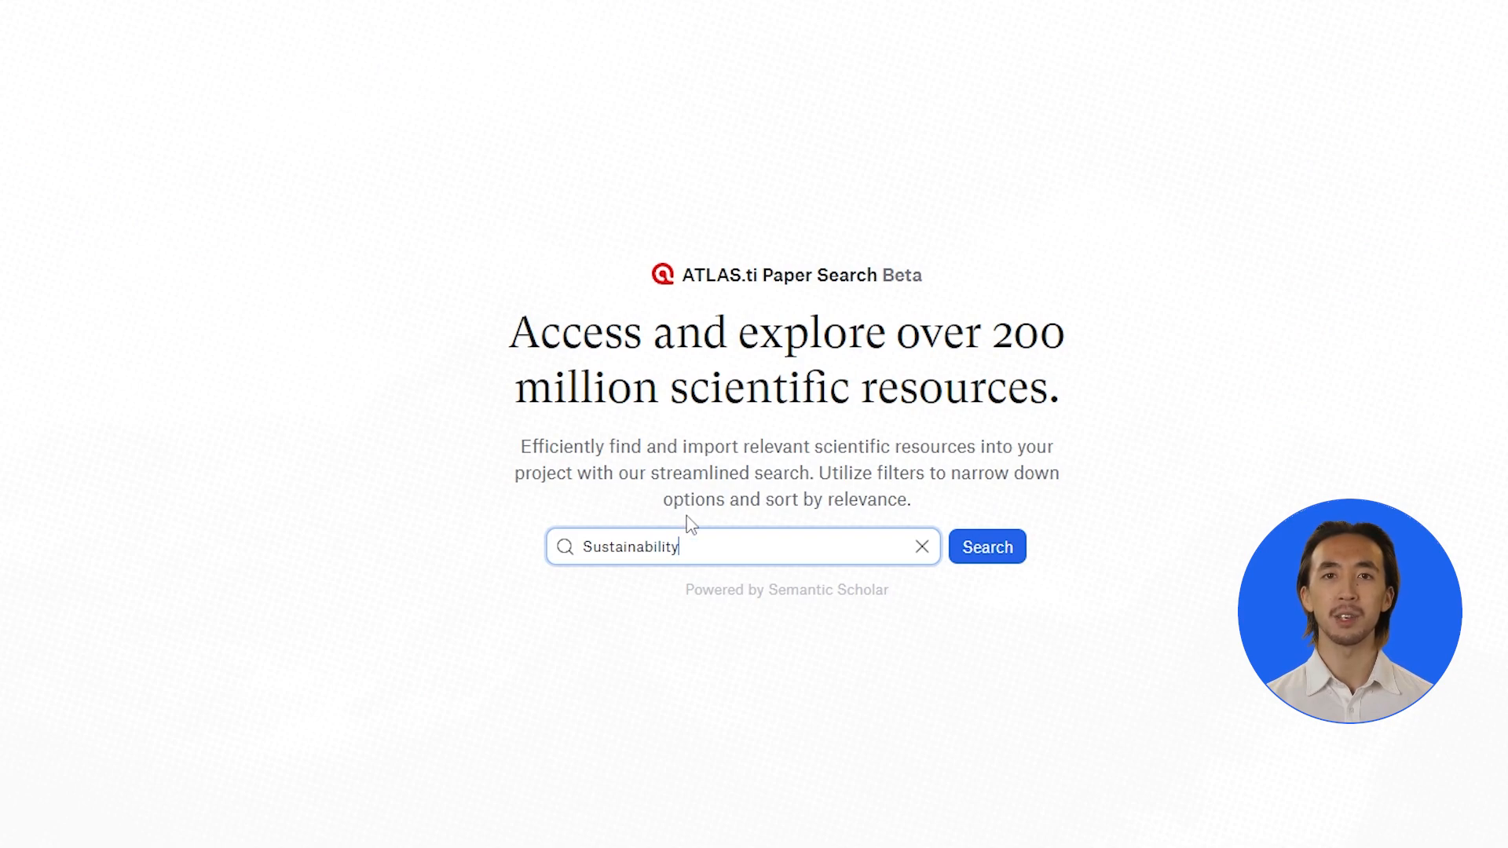
click(985, 547)
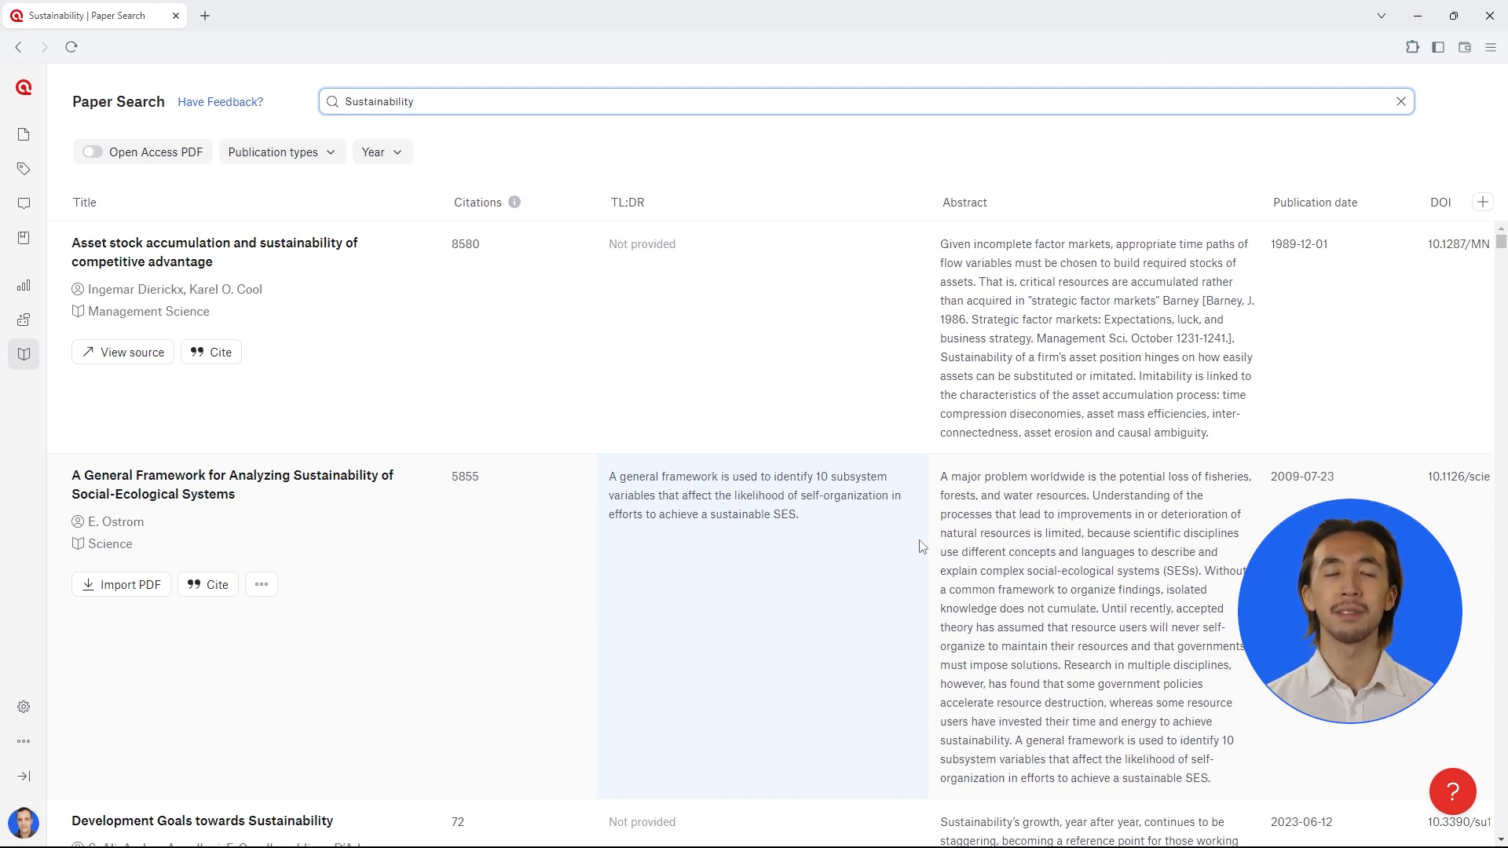
Step: Filter the results to Journal article publication type, leaving the Year filter at all time
click(280, 153)
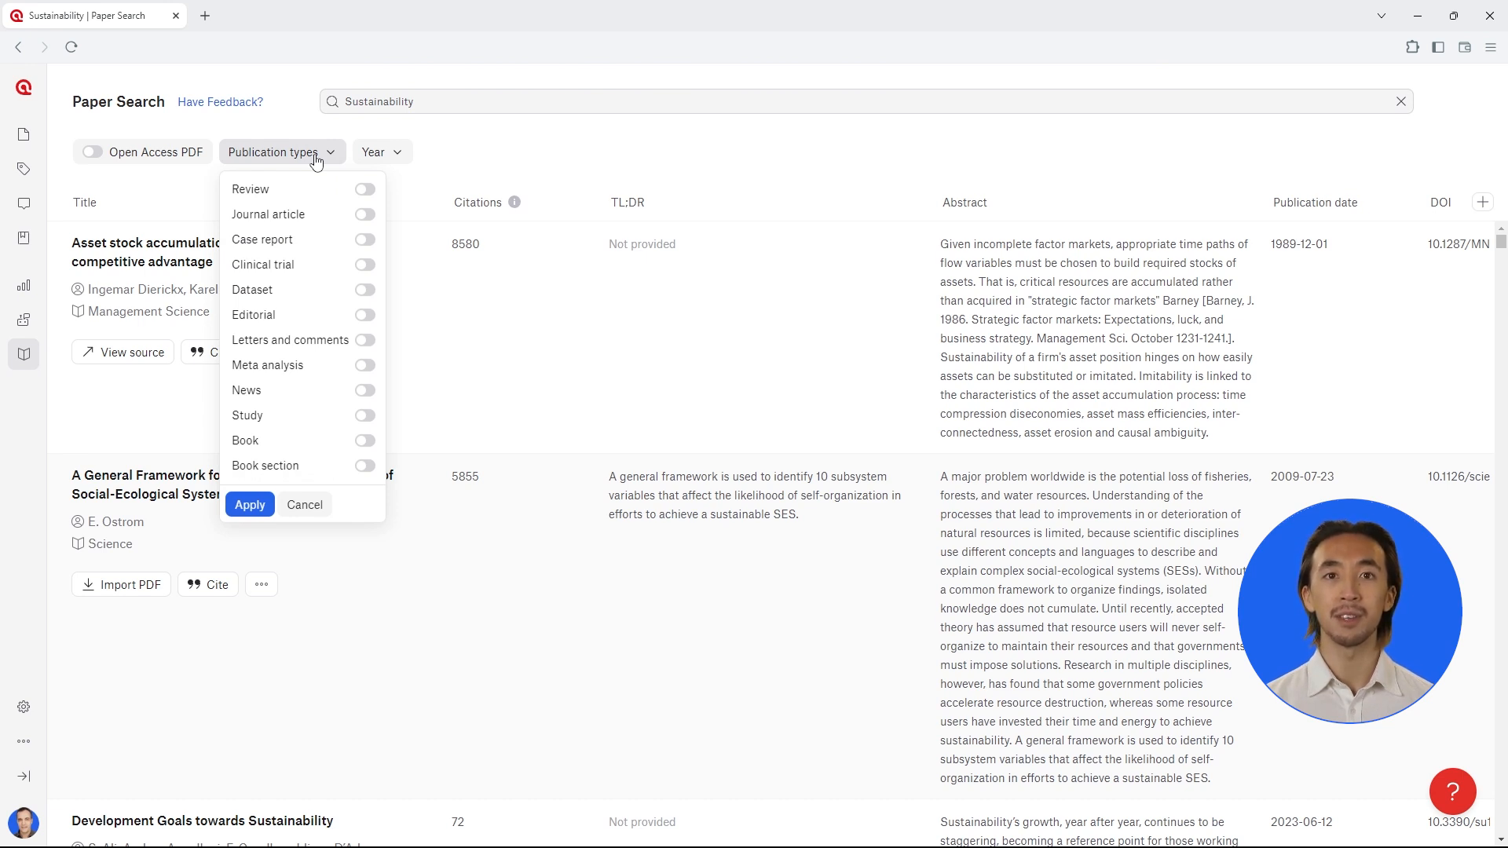
click(363, 215)
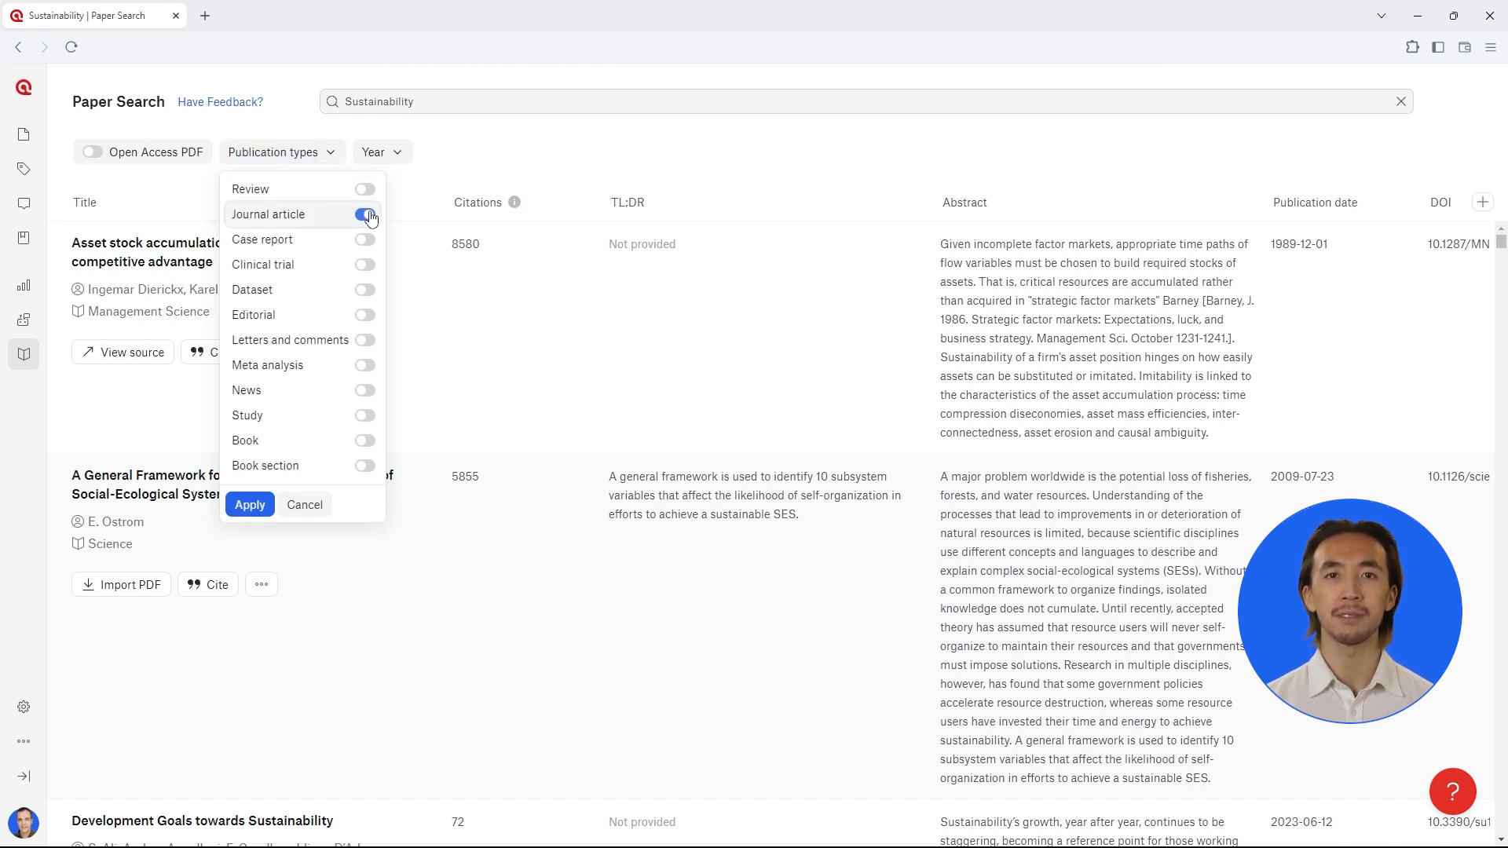
click(249, 504)
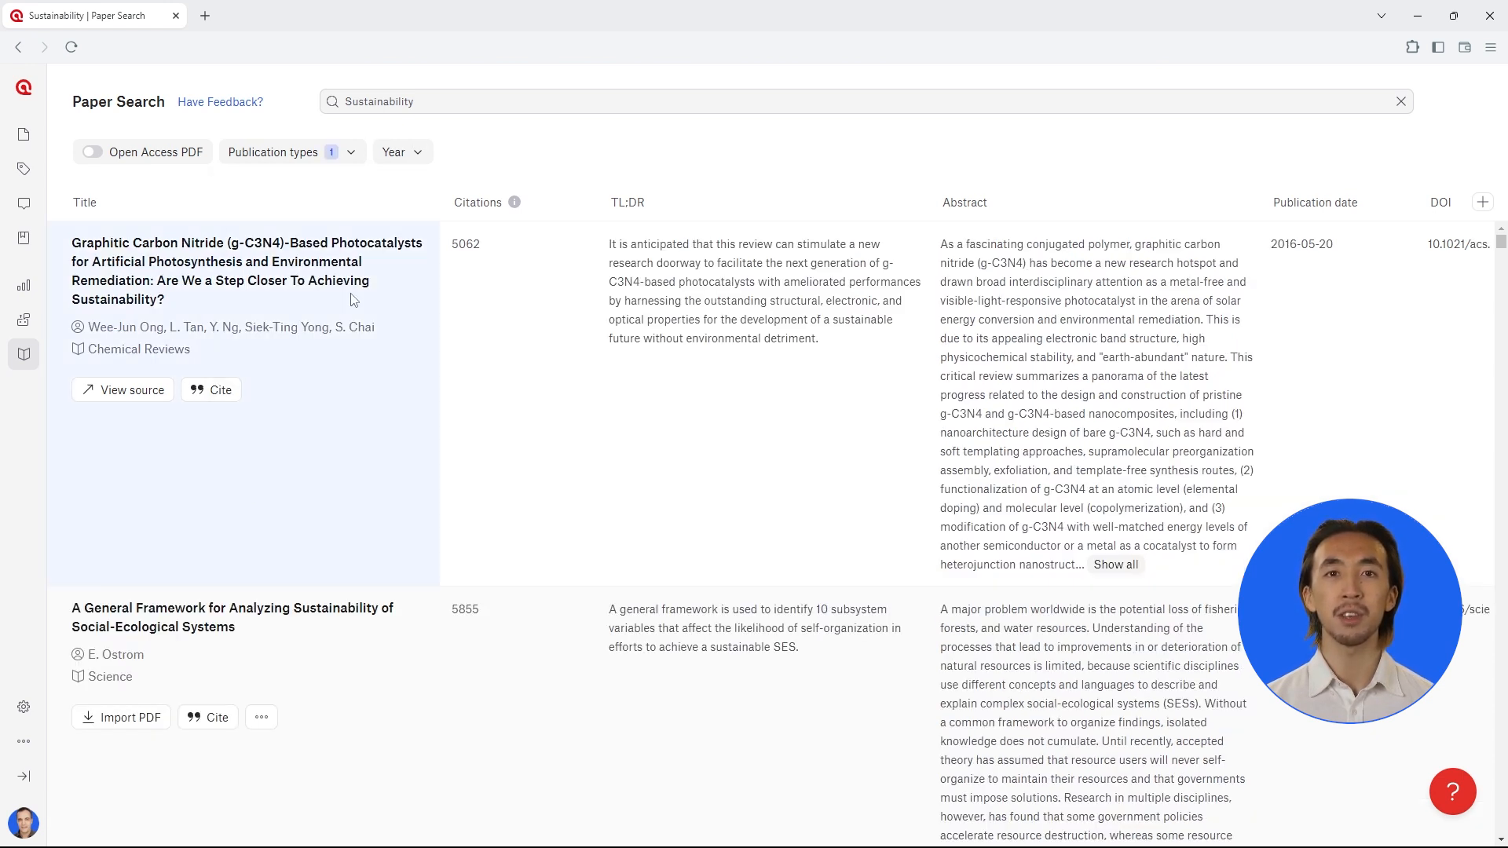
click(401, 153)
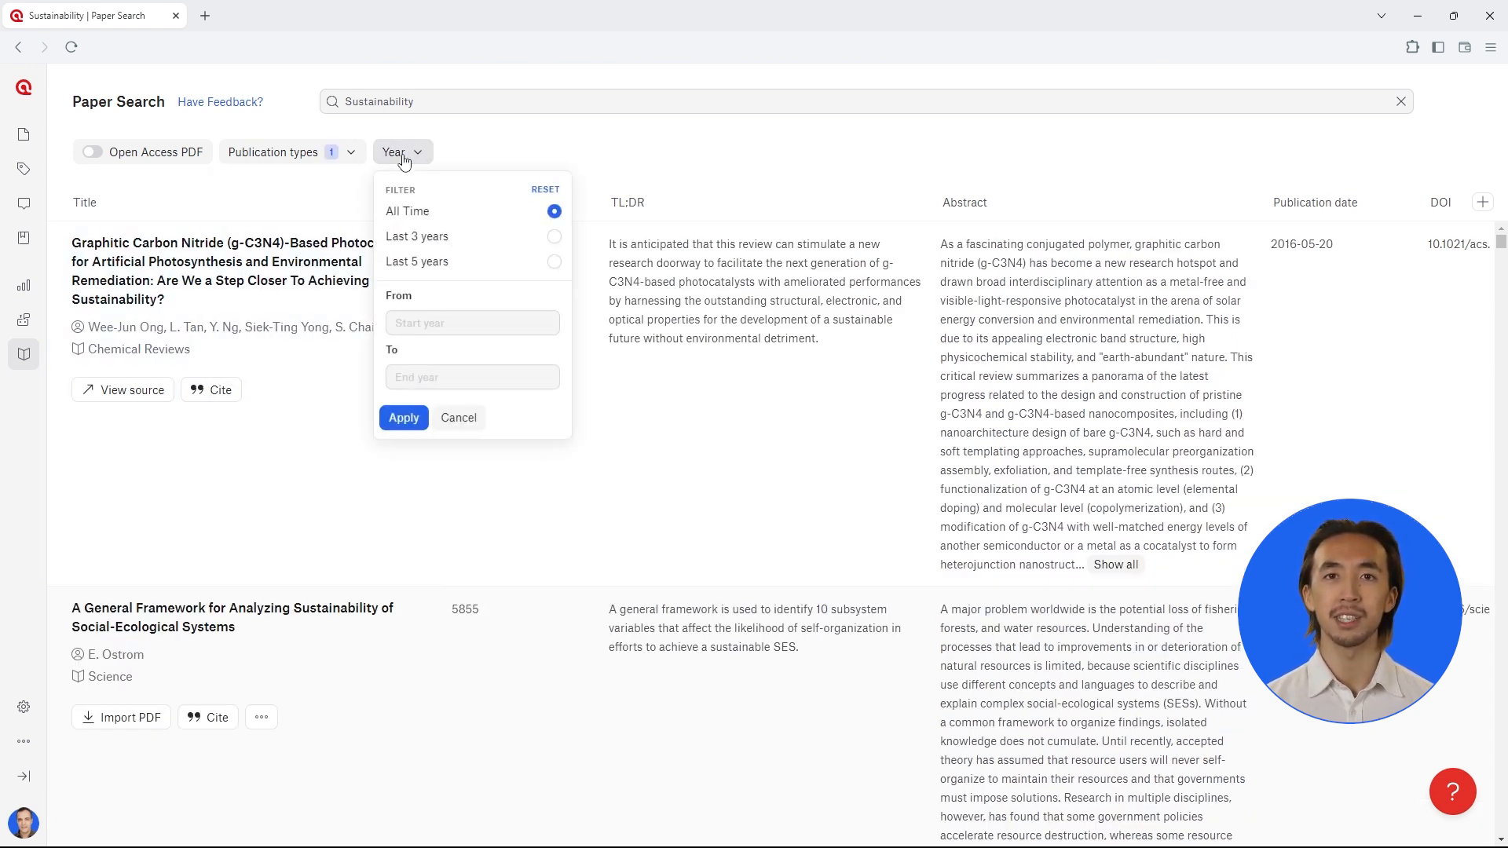
click(400, 153)
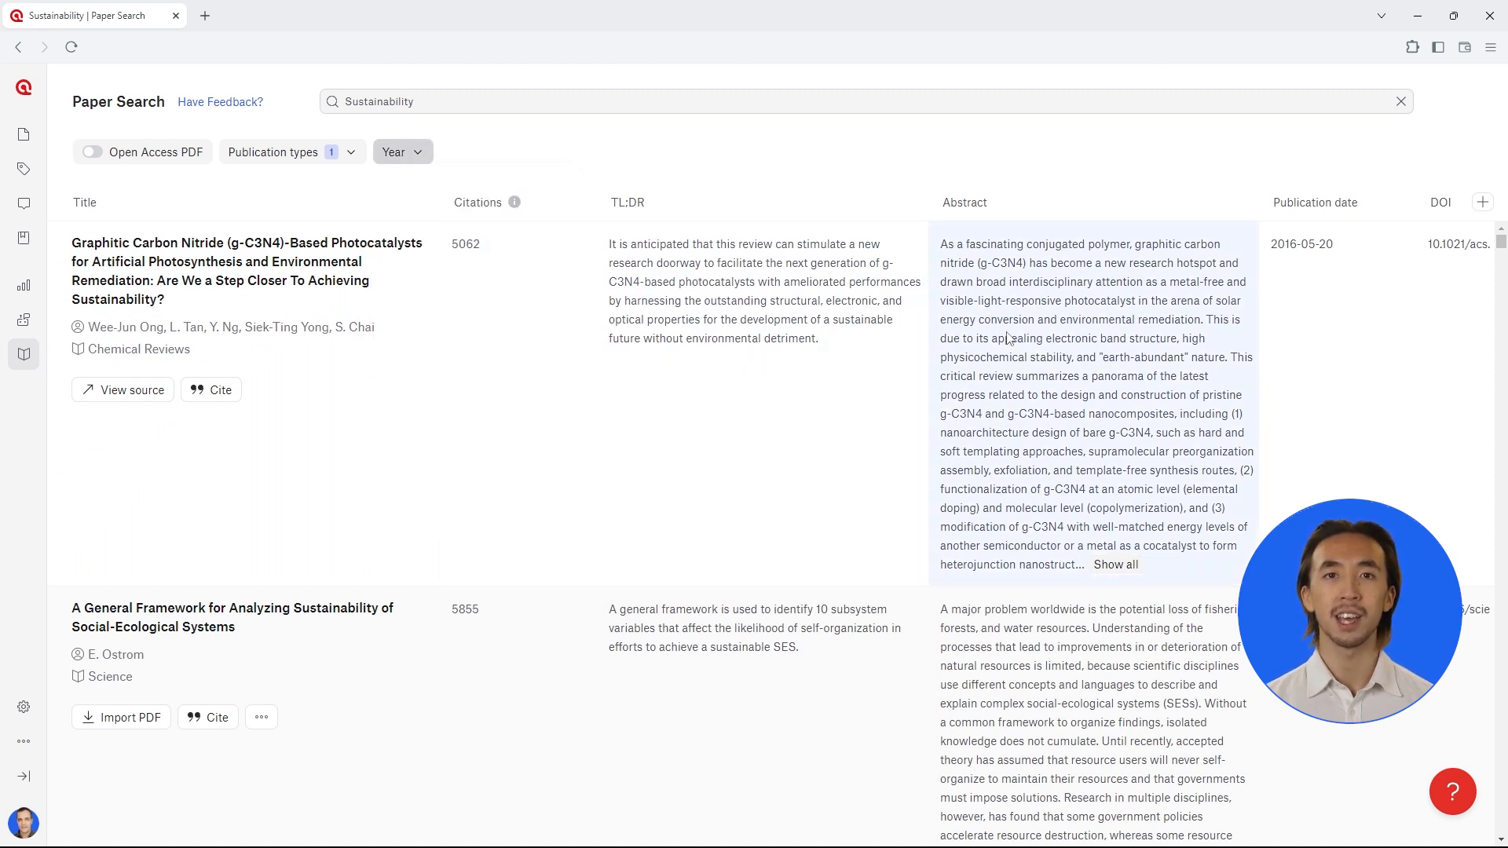
scroll(down, 3)
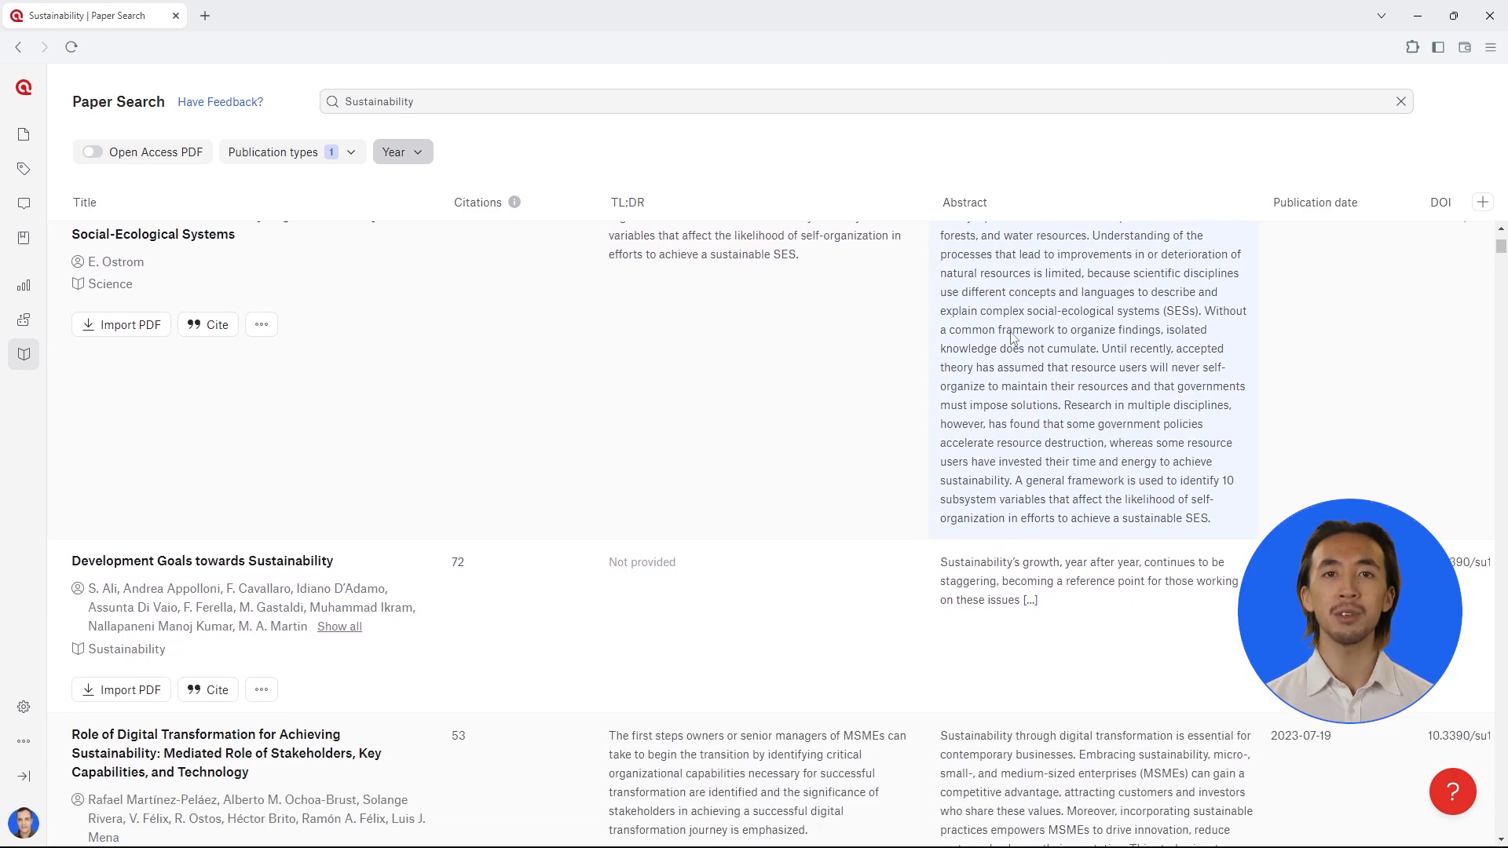
scroll(down, 3)
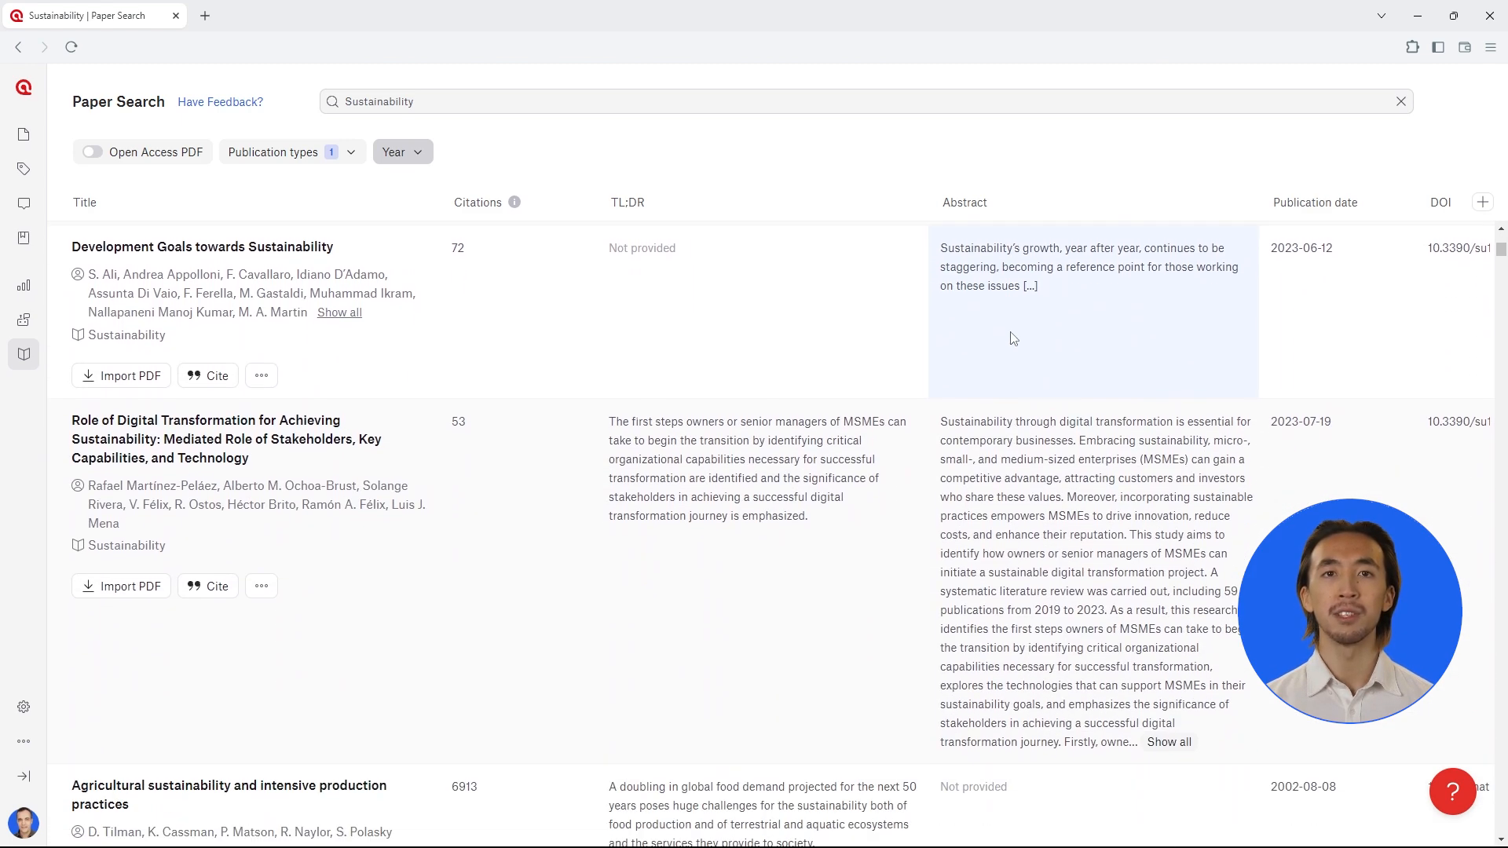
scroll(down, 3)
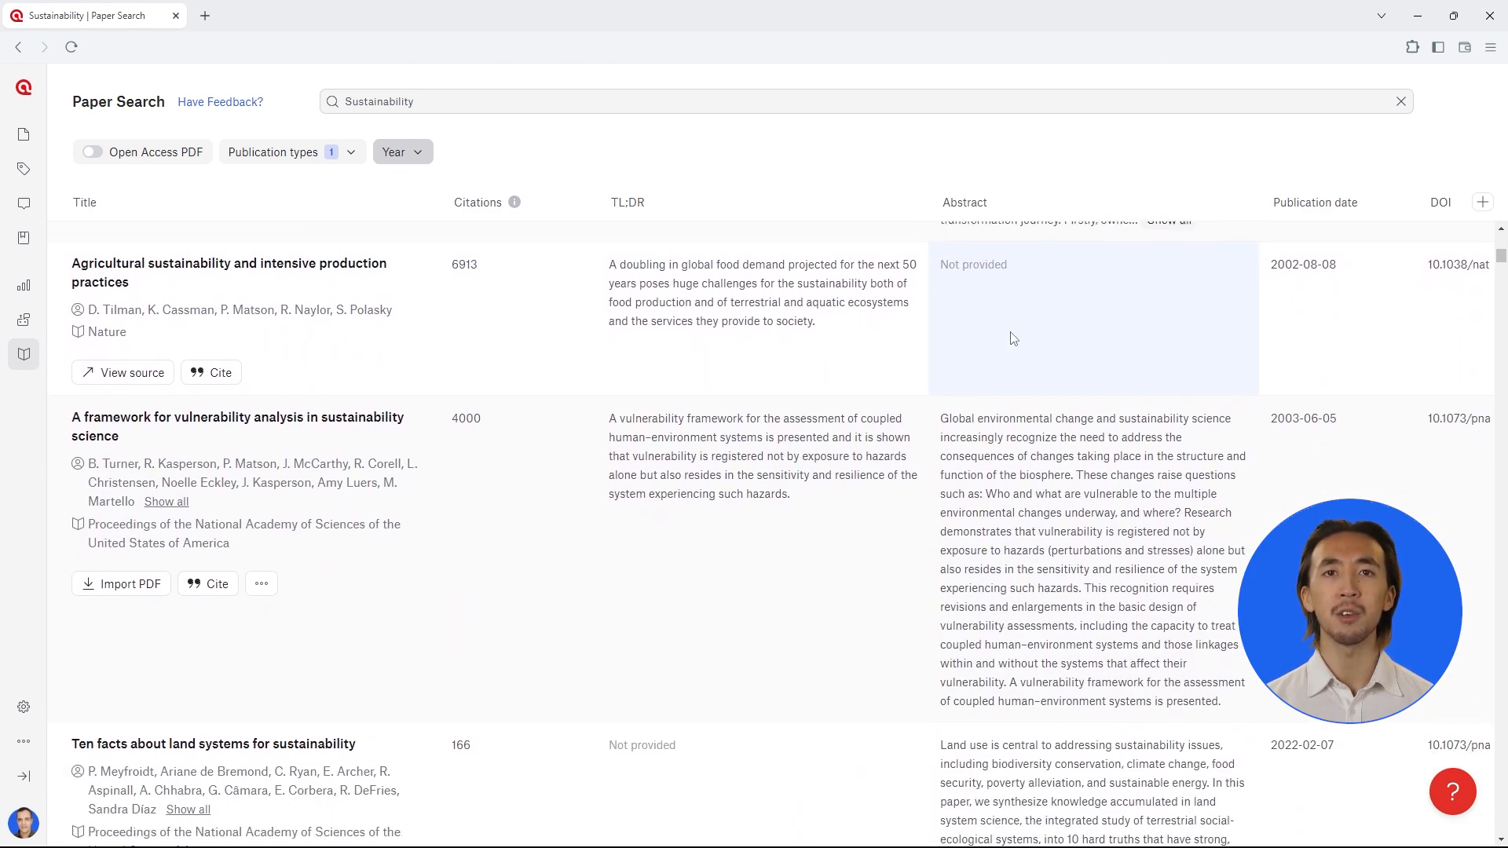
scroll(down, 3)
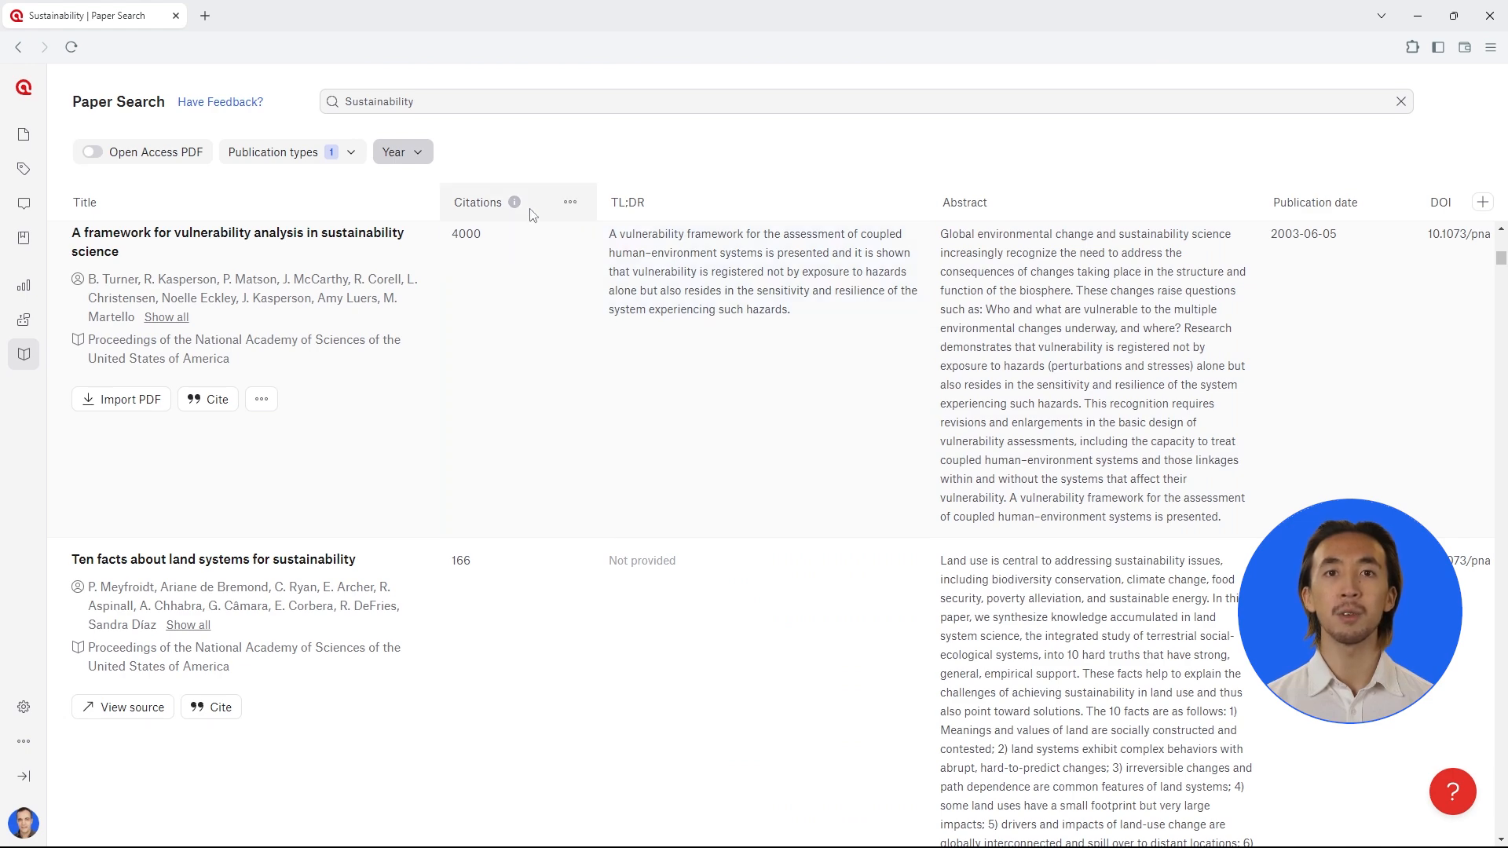
Step: Sort the paper results by Citations in descending order
click(569, 202)
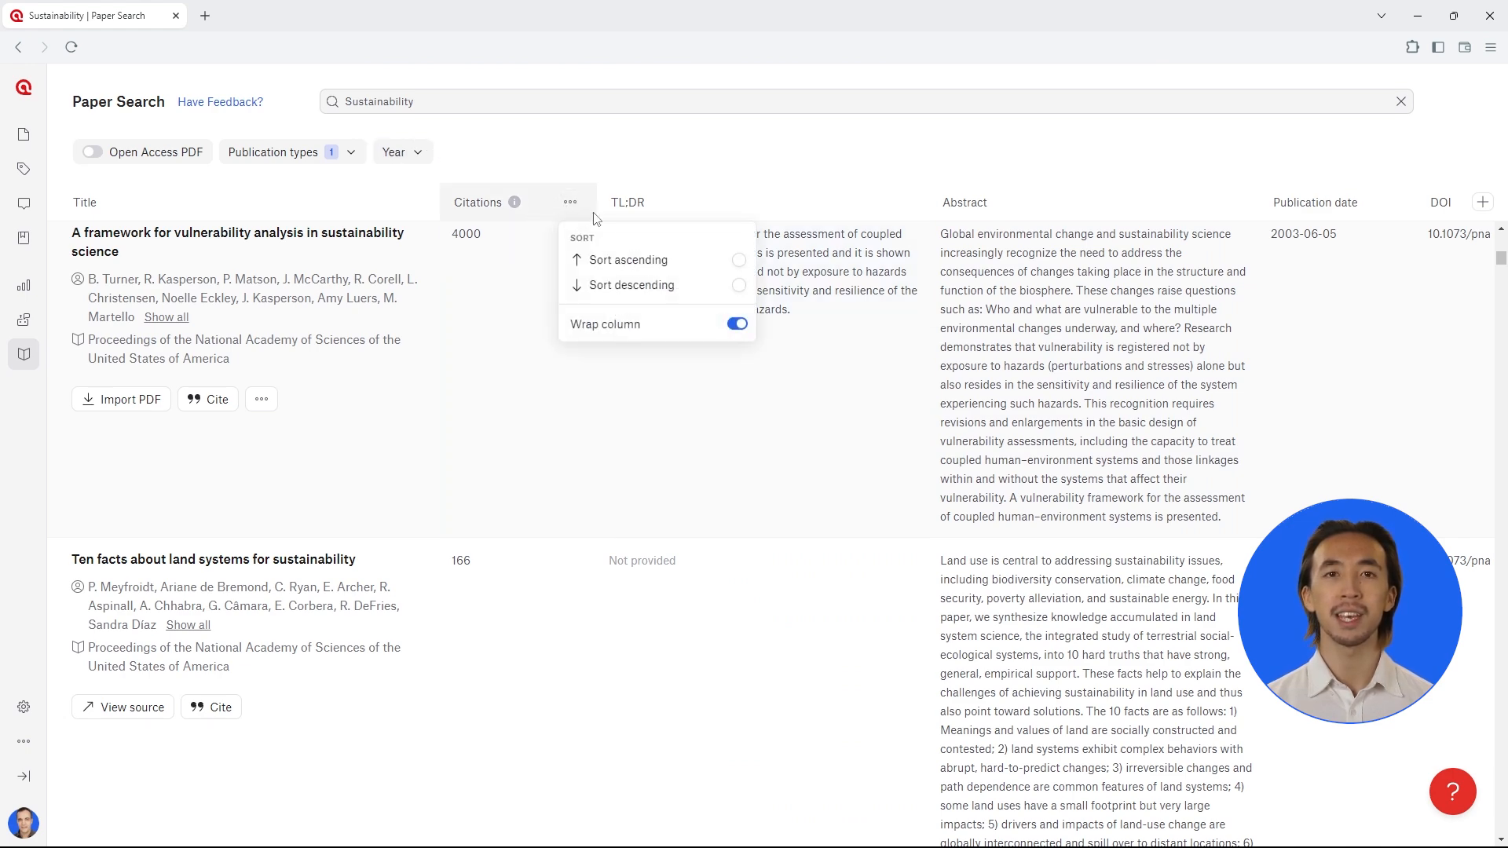
click(632, 284)
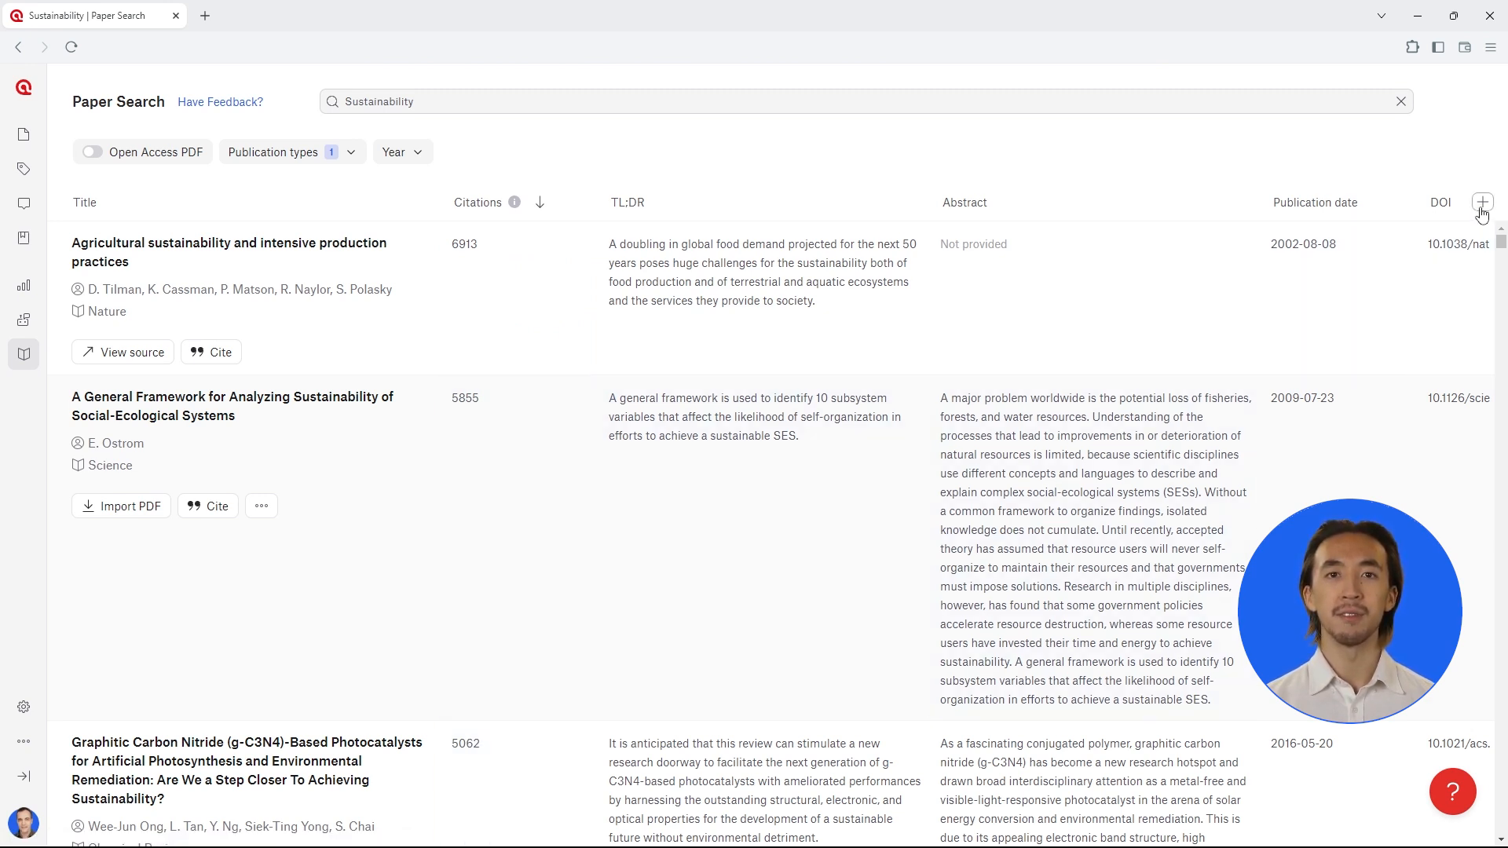
Step: Add the Influential citations column to the results table
click(1482, 203)
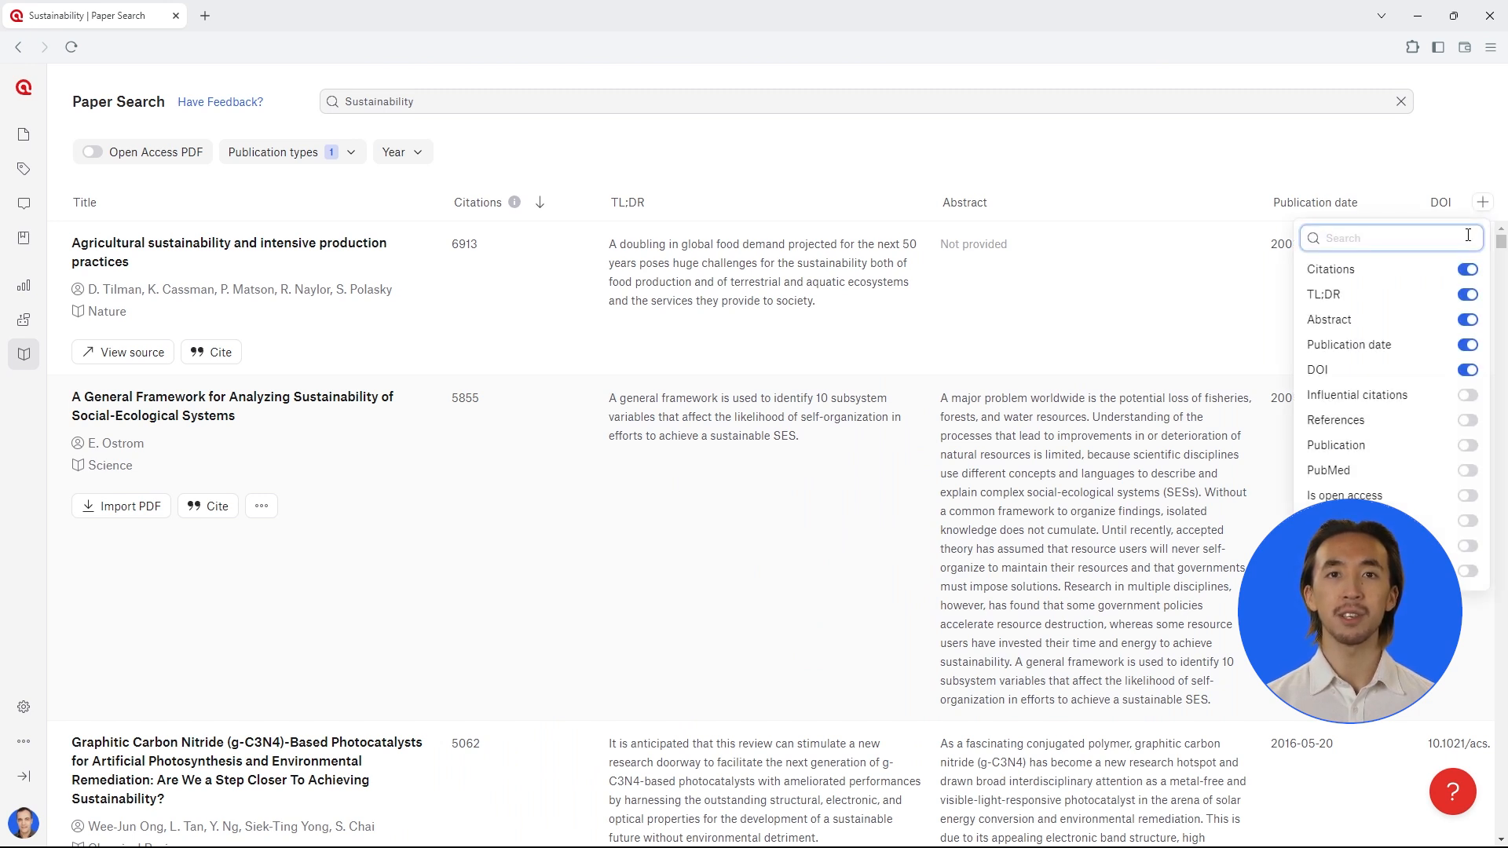
click(1467, 395)
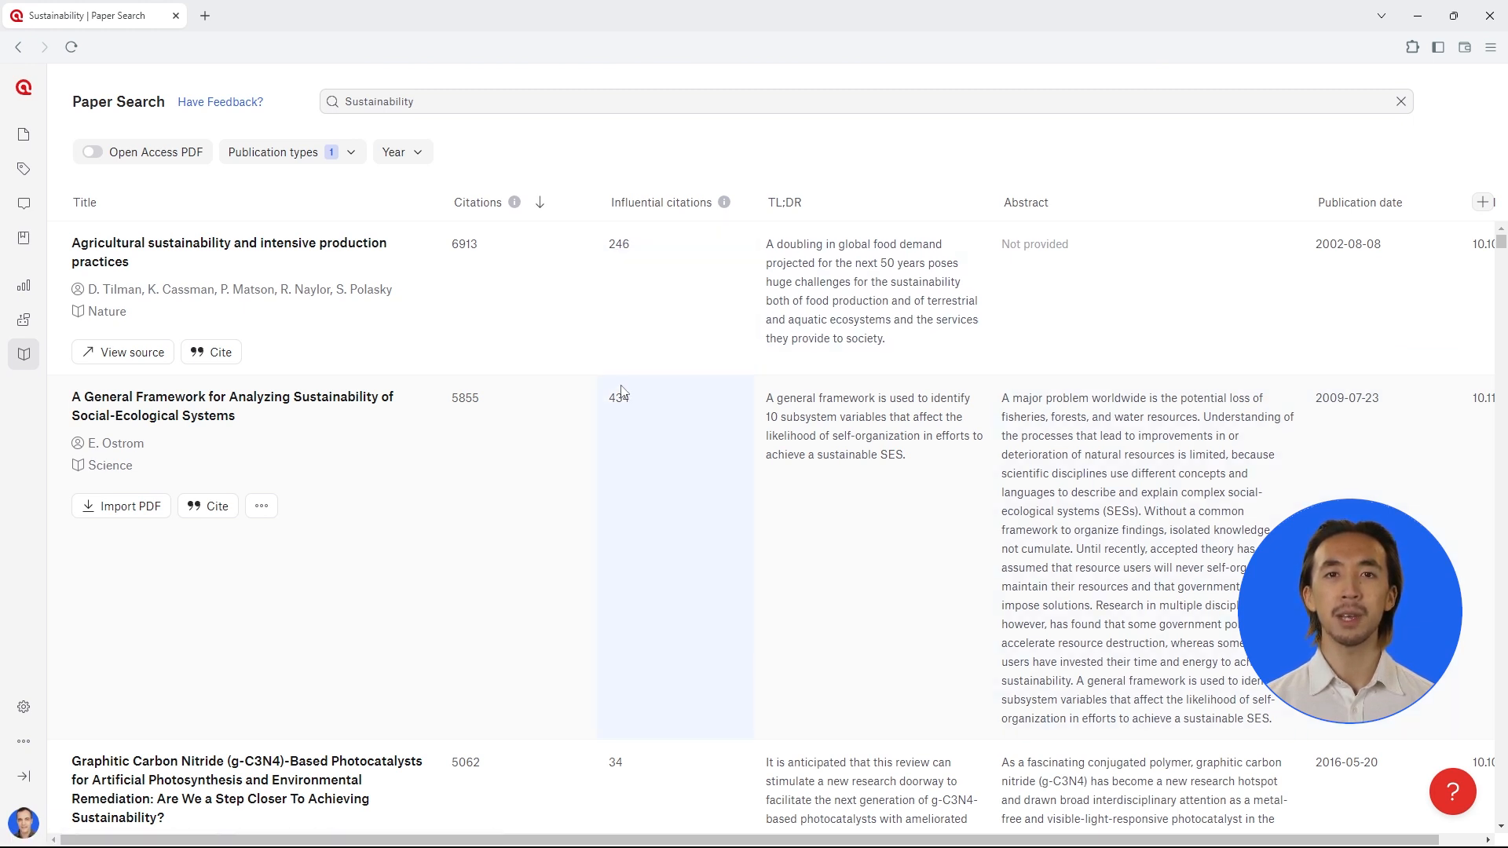
scroll(down, 3)
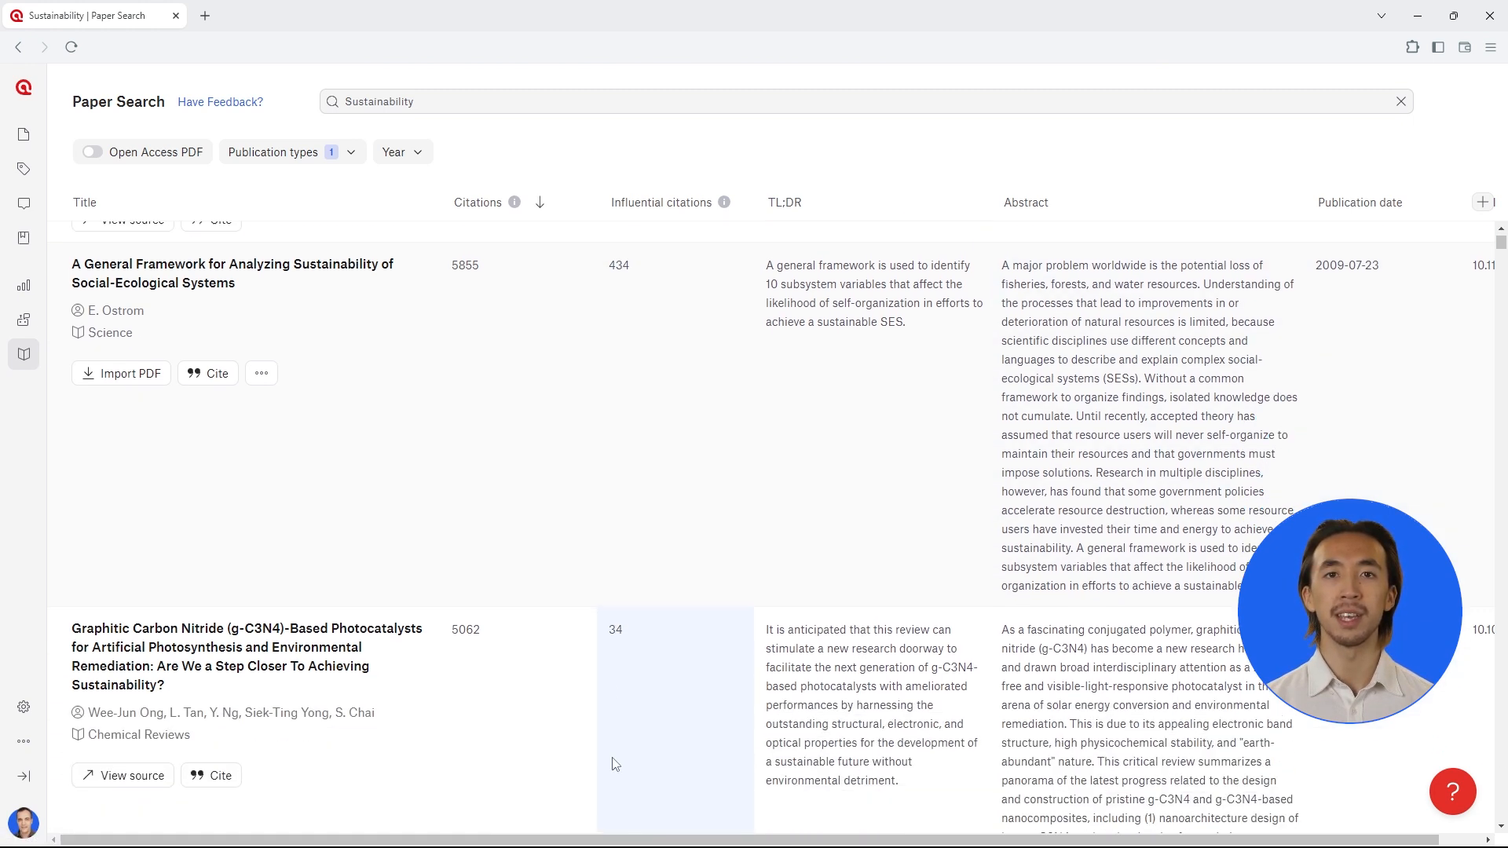
scroll(down, 3)
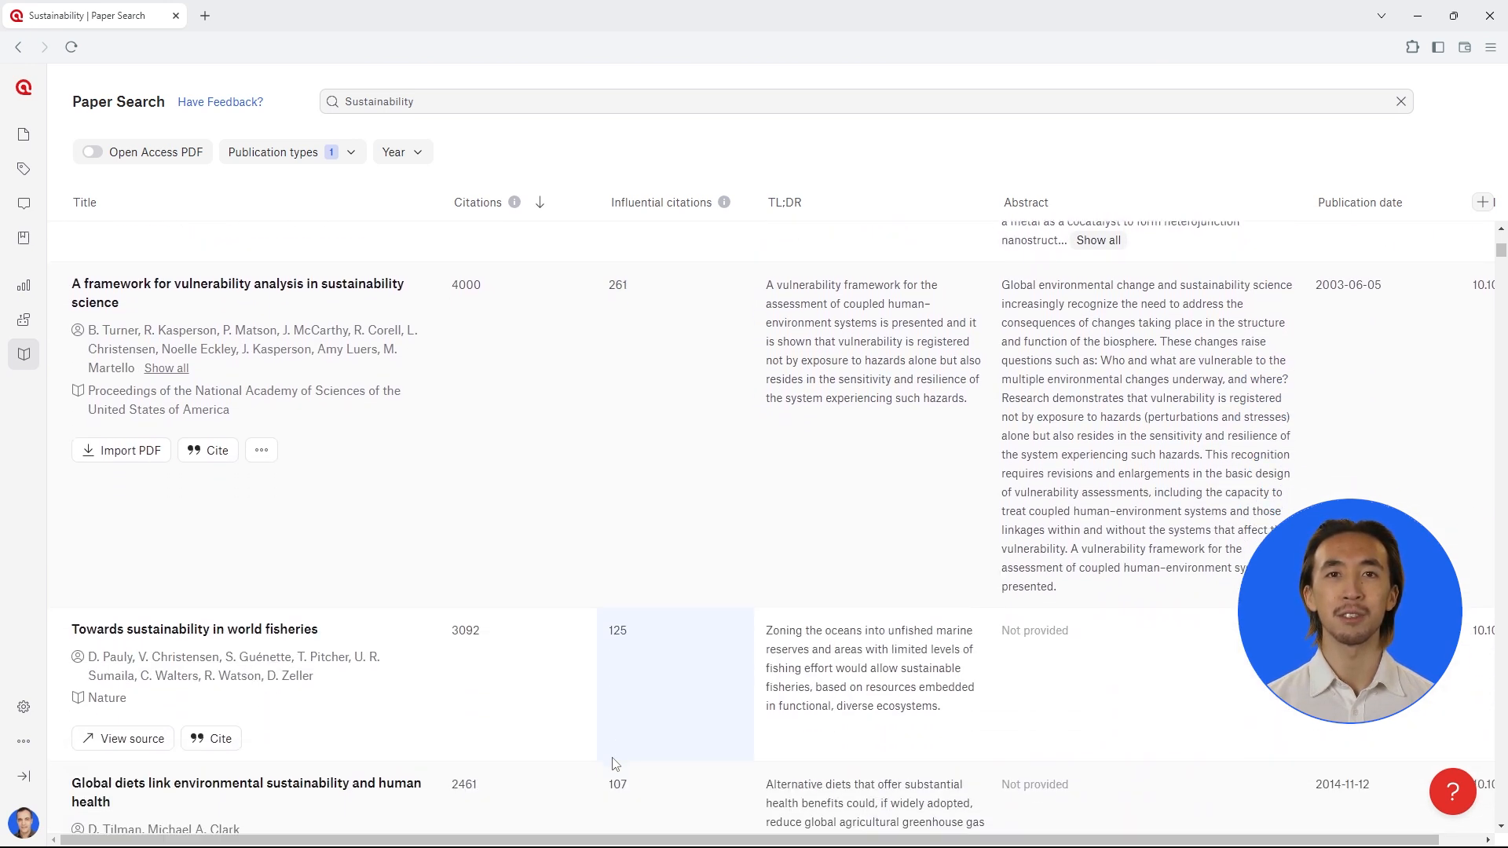
scroll(down, 3)
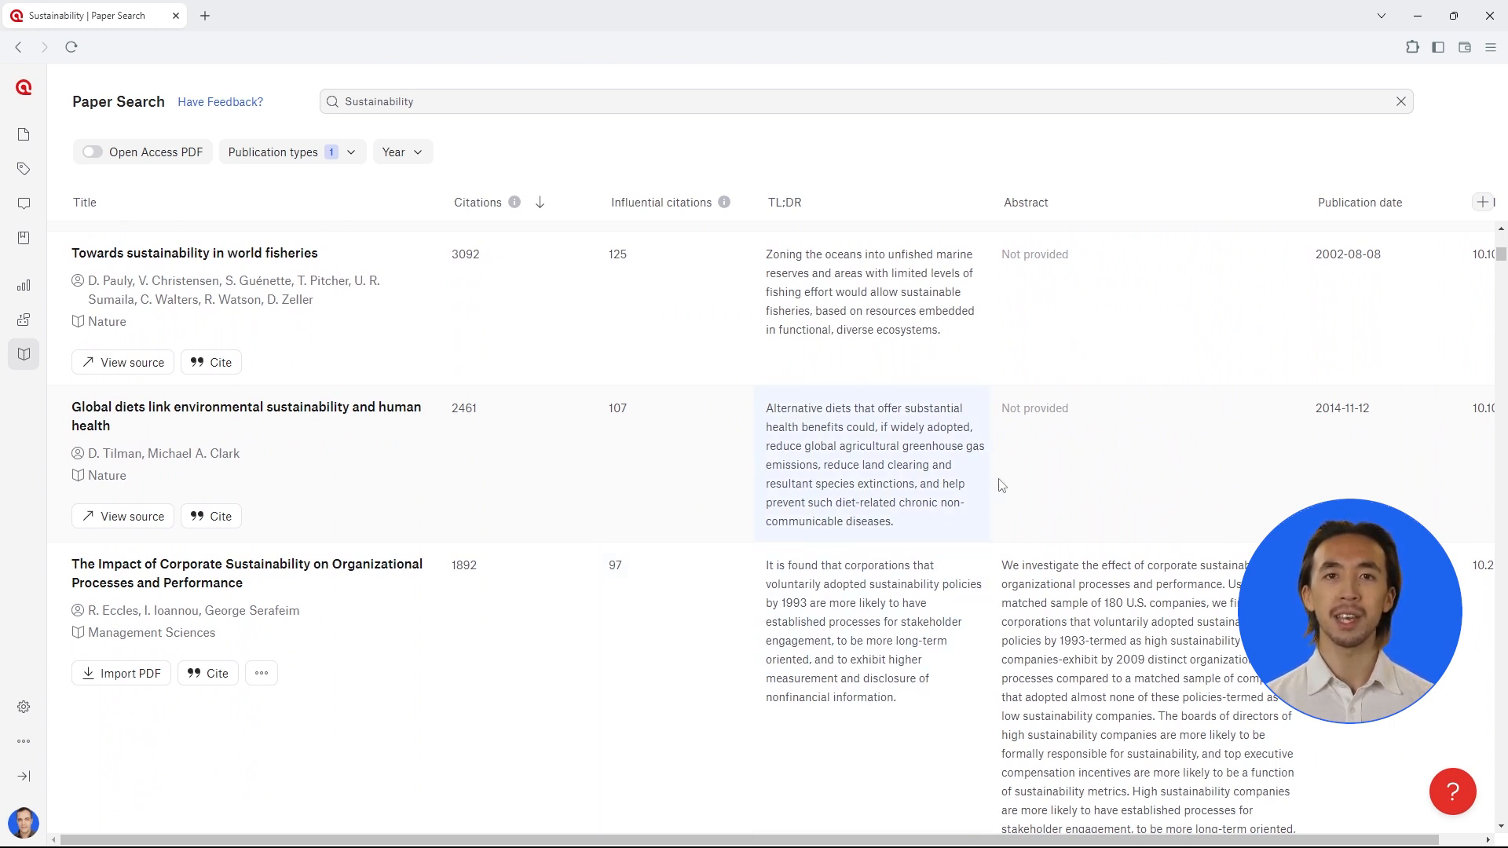
click(1485, 202)
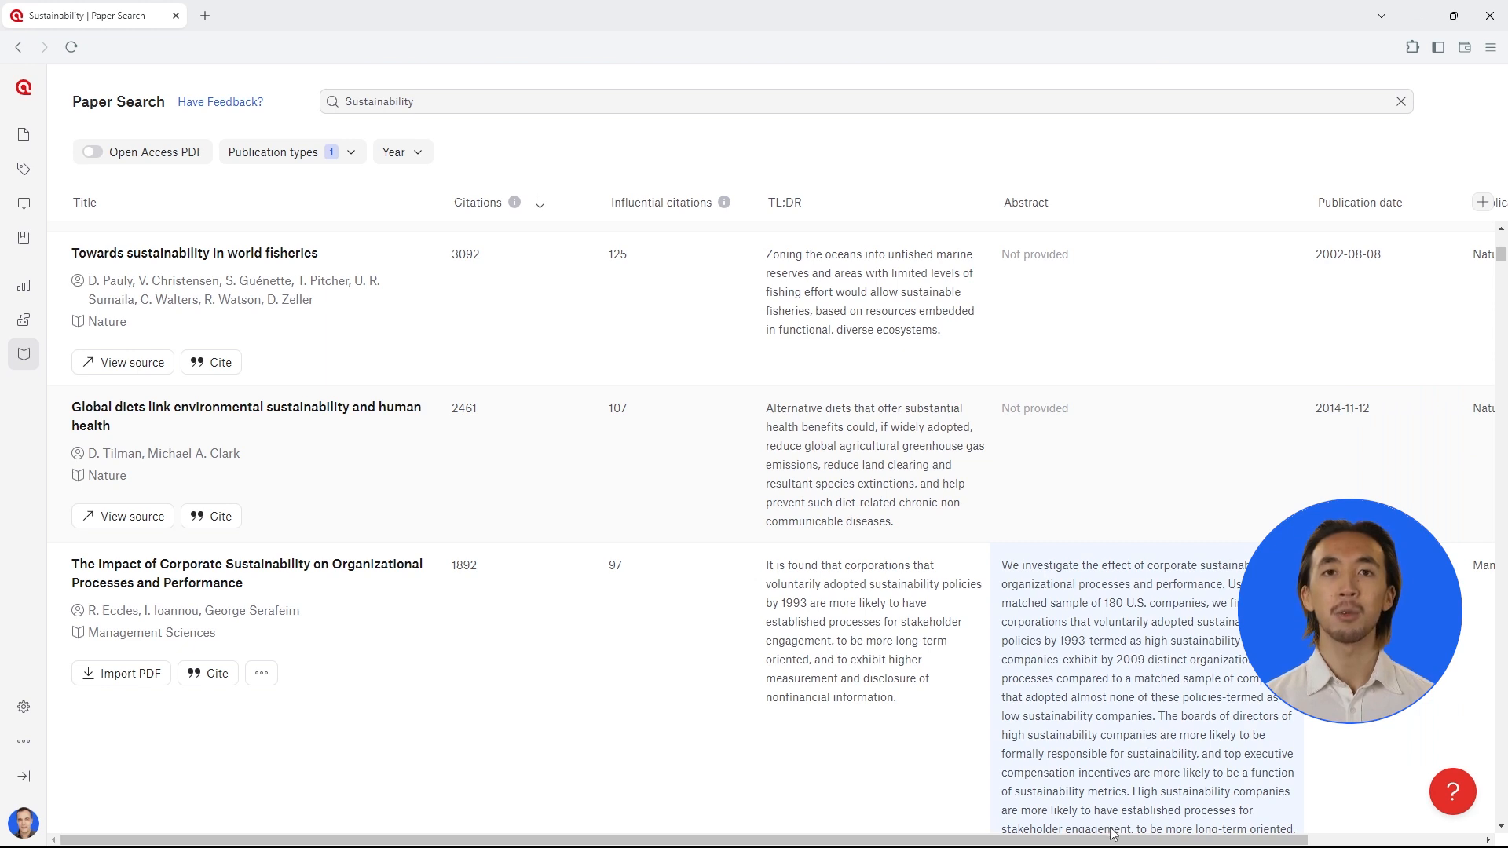
scroll(right, 3)
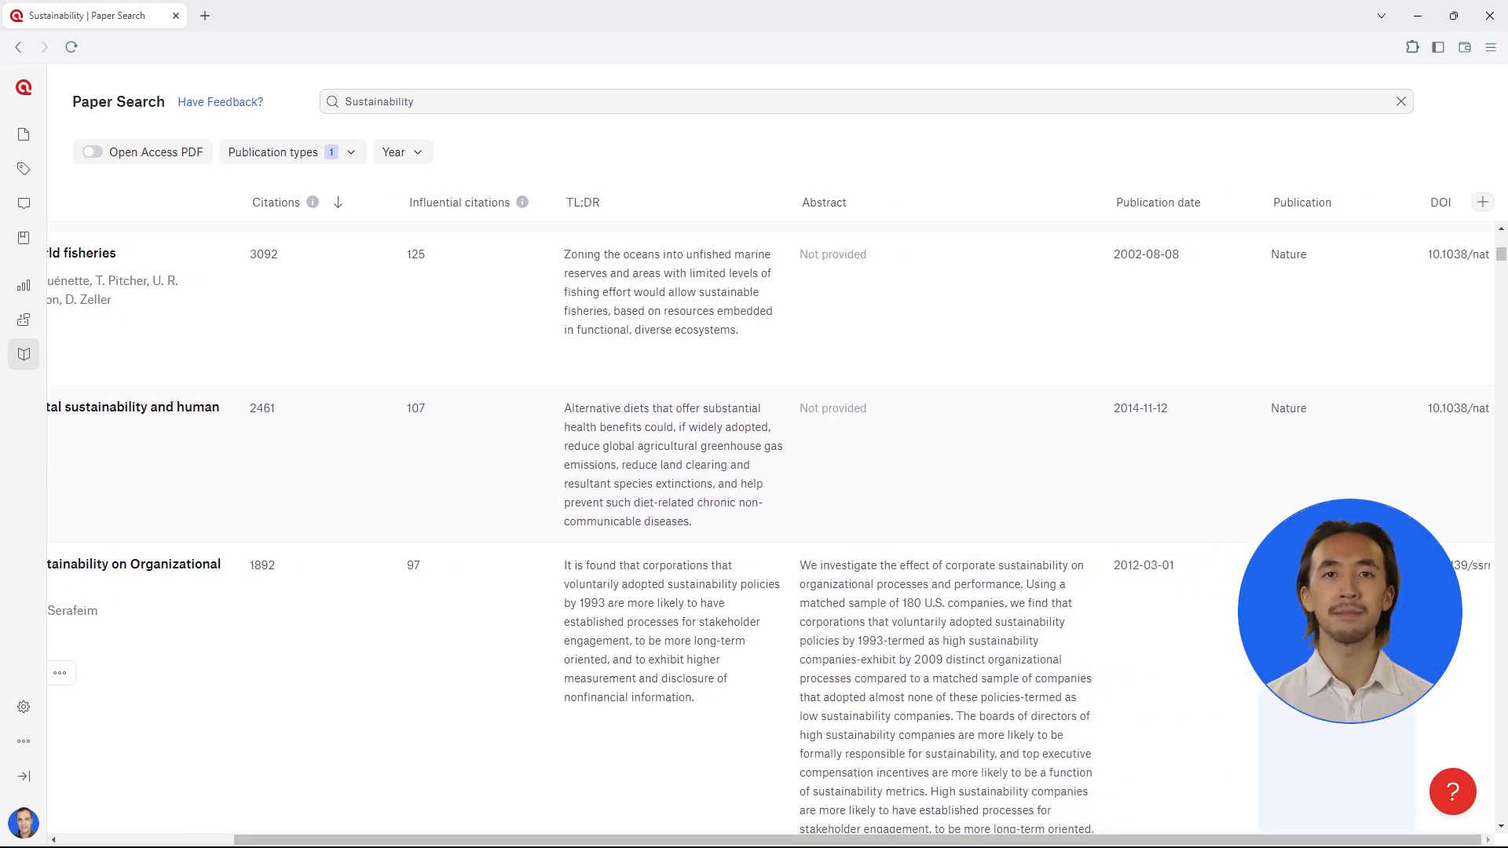
mouse_move(1288, 254)
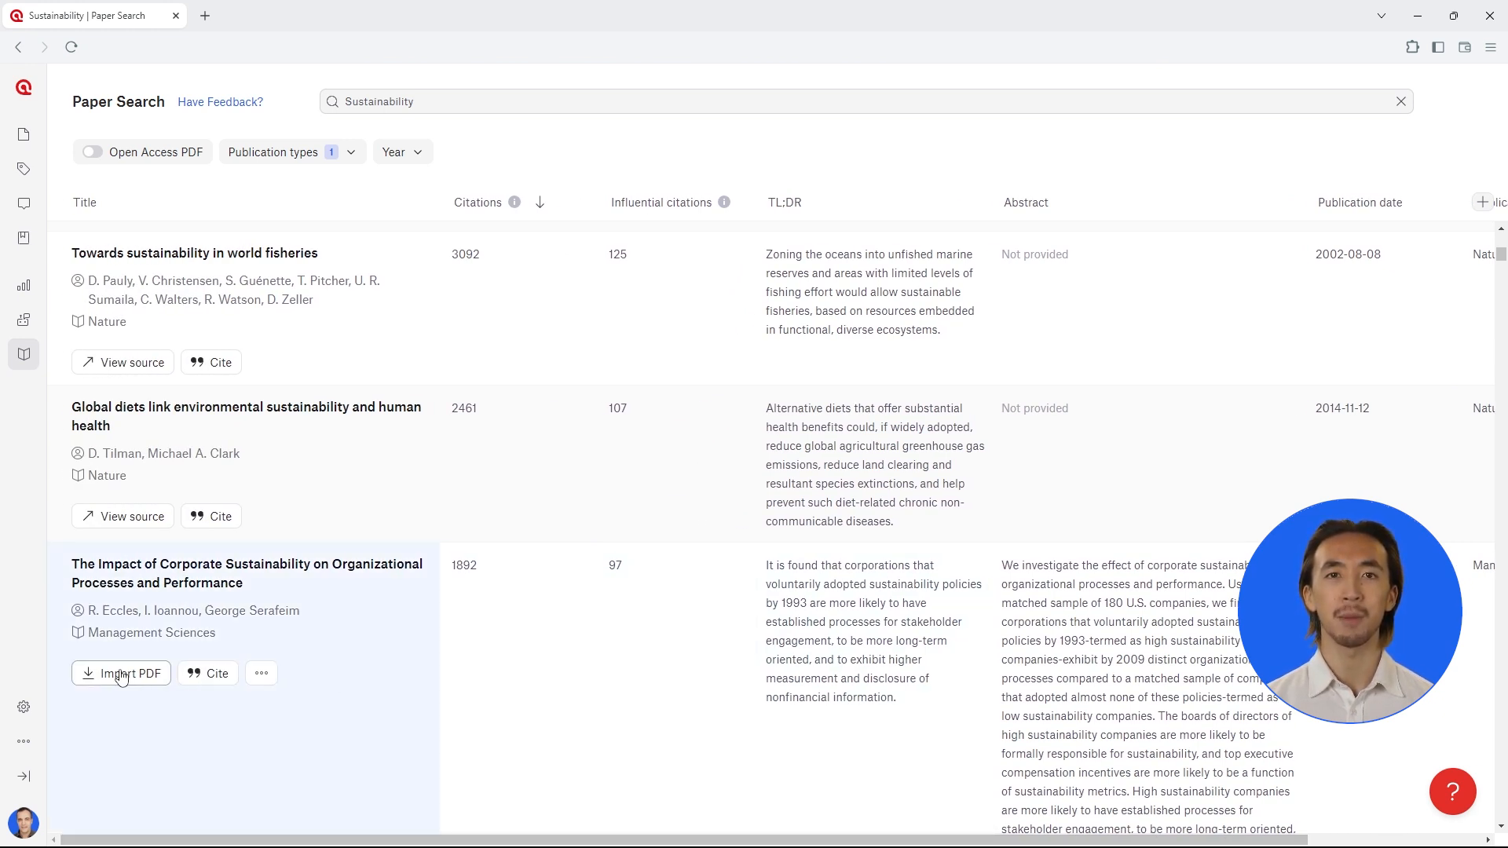
Step: Import the corporate sustainability paper's PDF and view the Global diets paper's source
click(121, 674)
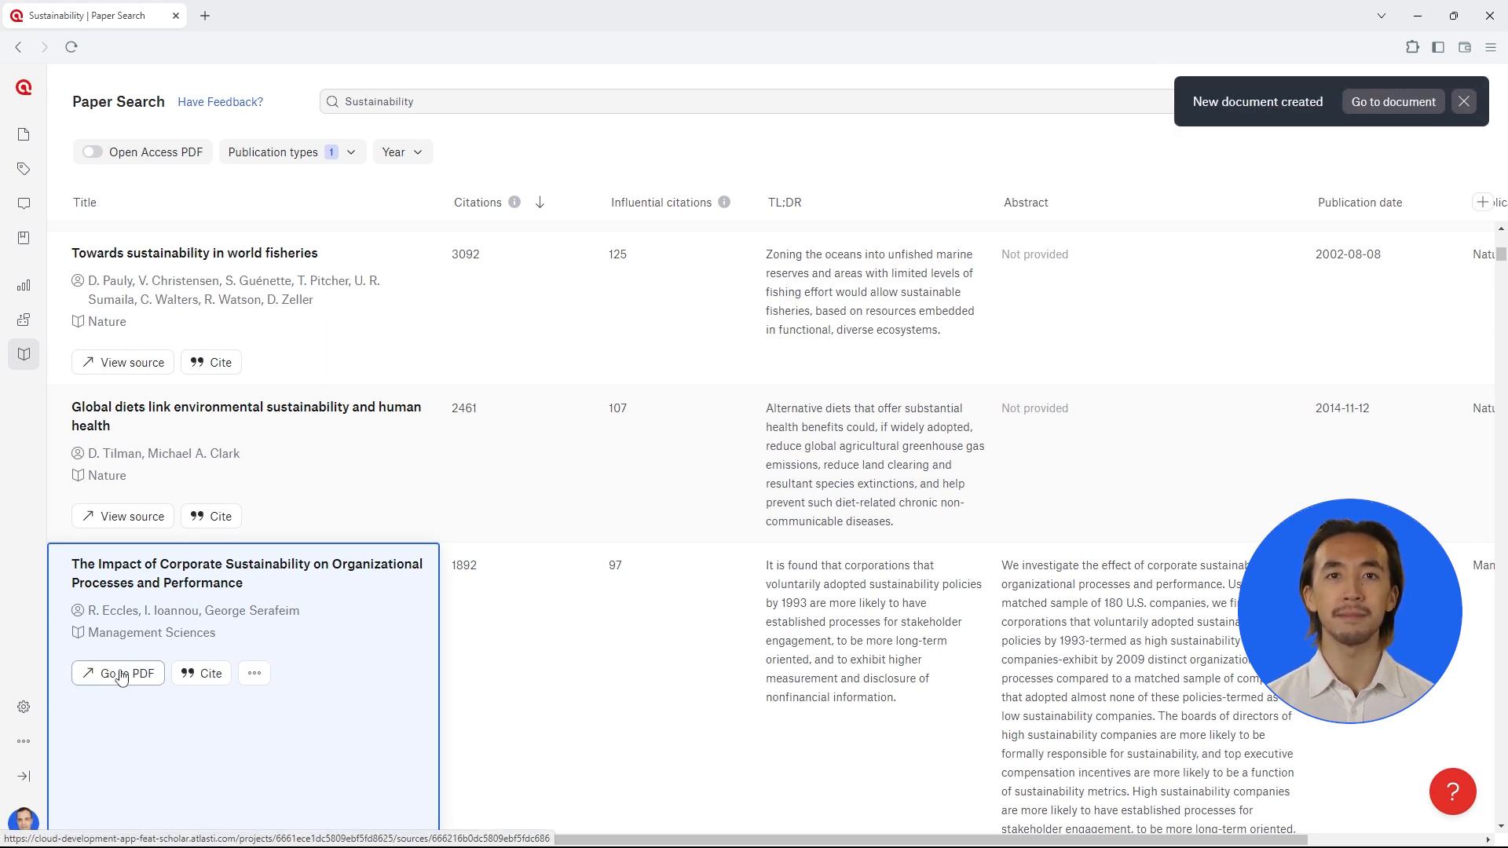
click(1463, 101)
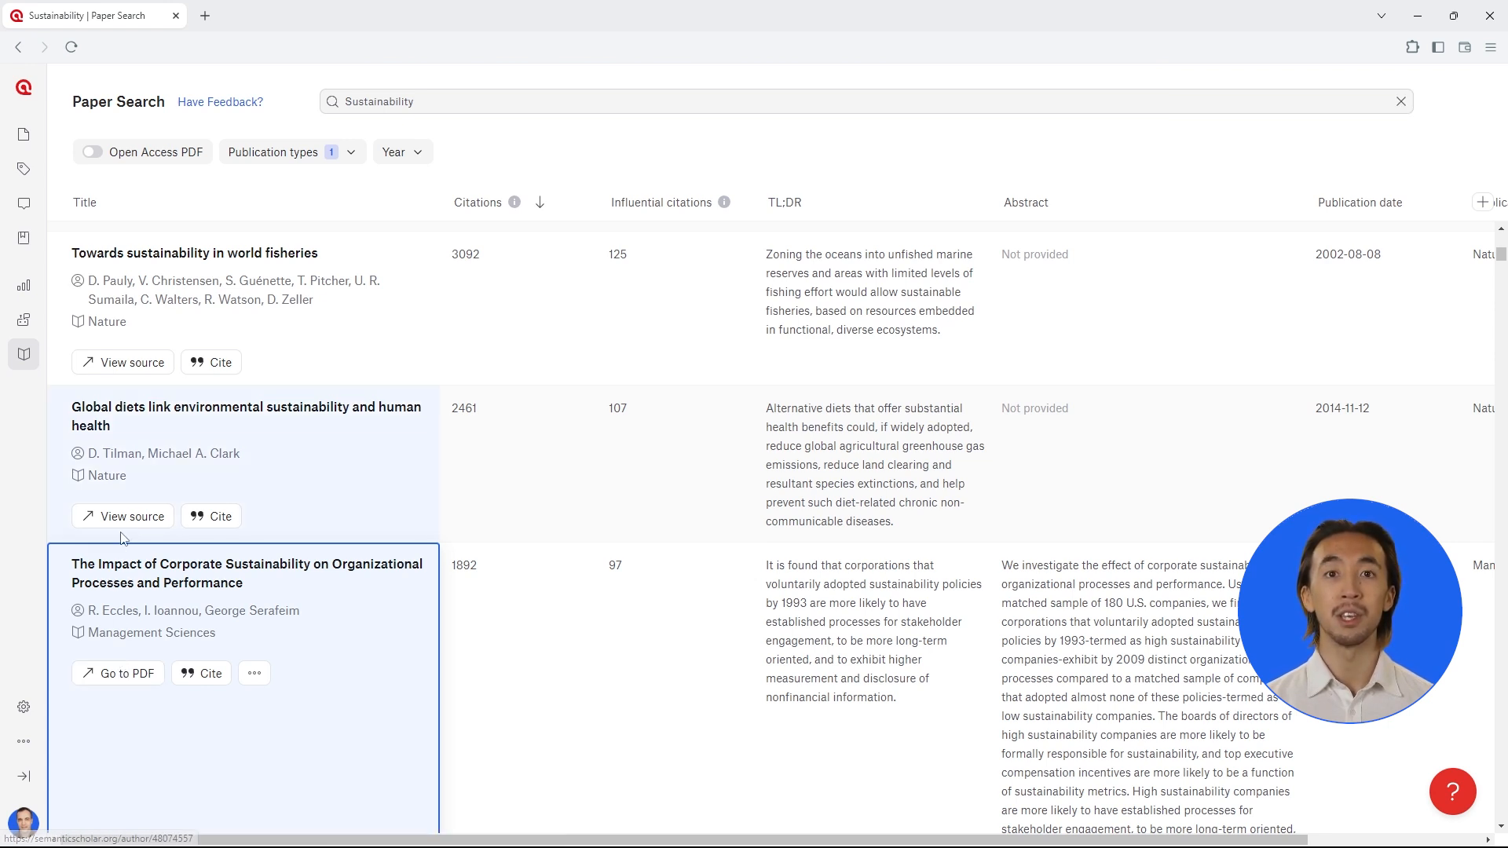
click(131, 517)
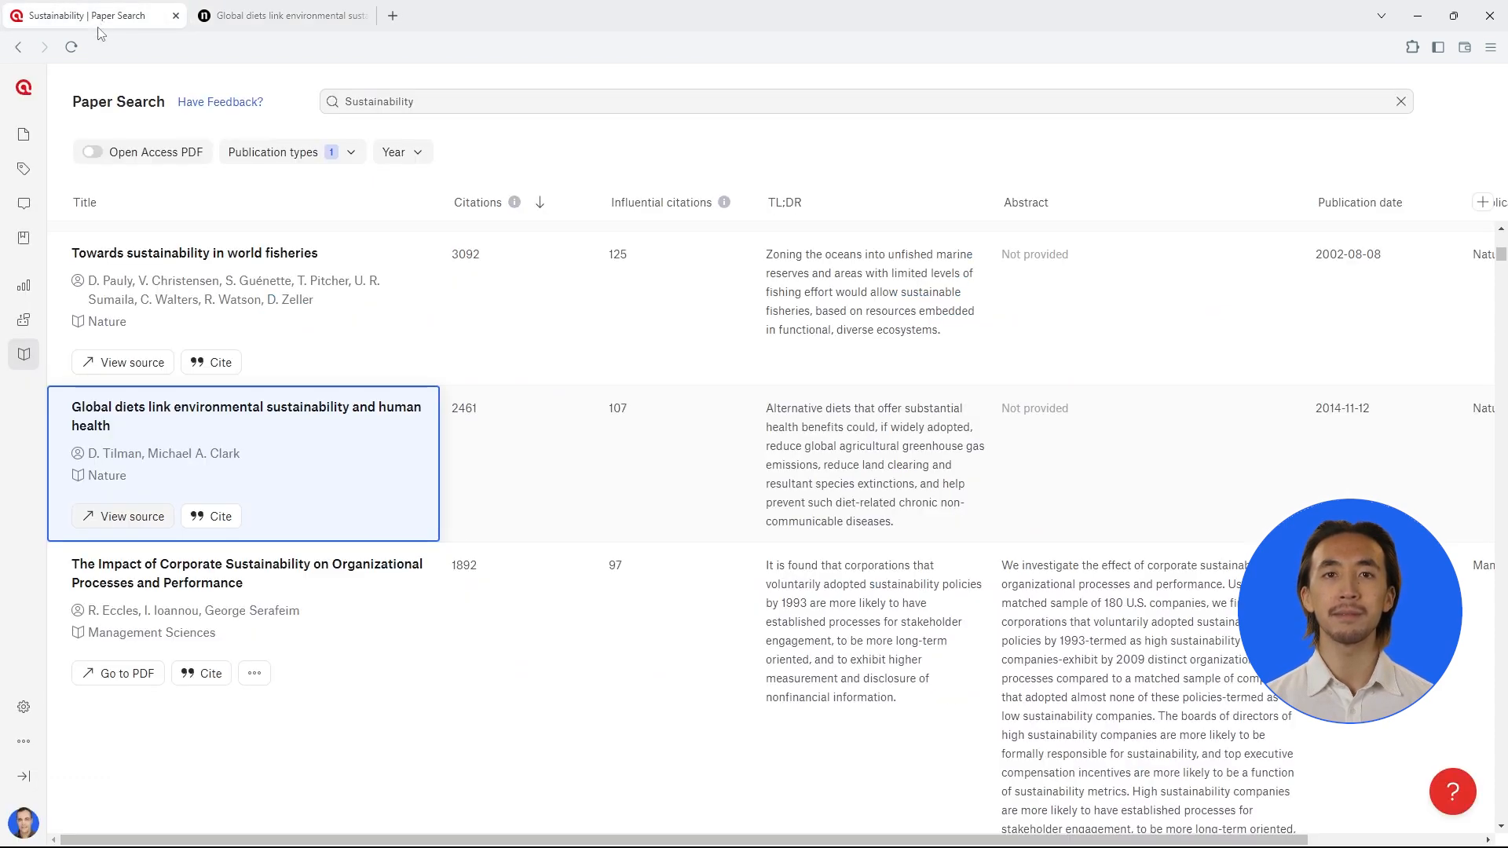
Step: Limit results to Open Access PDFs and import the vulnerability analysis paper
click(91, 153)
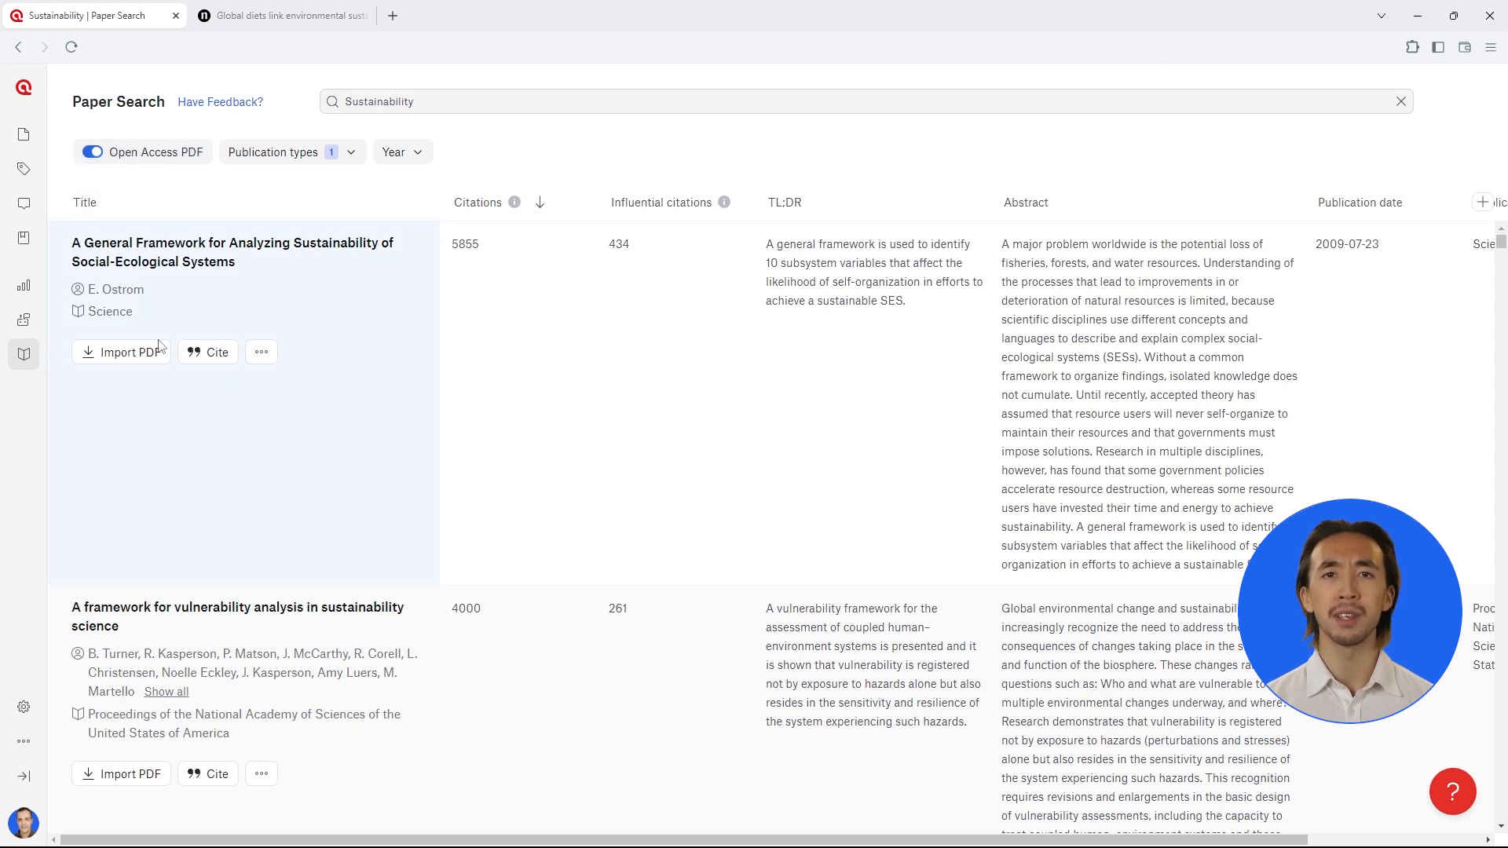
click(121, 773)
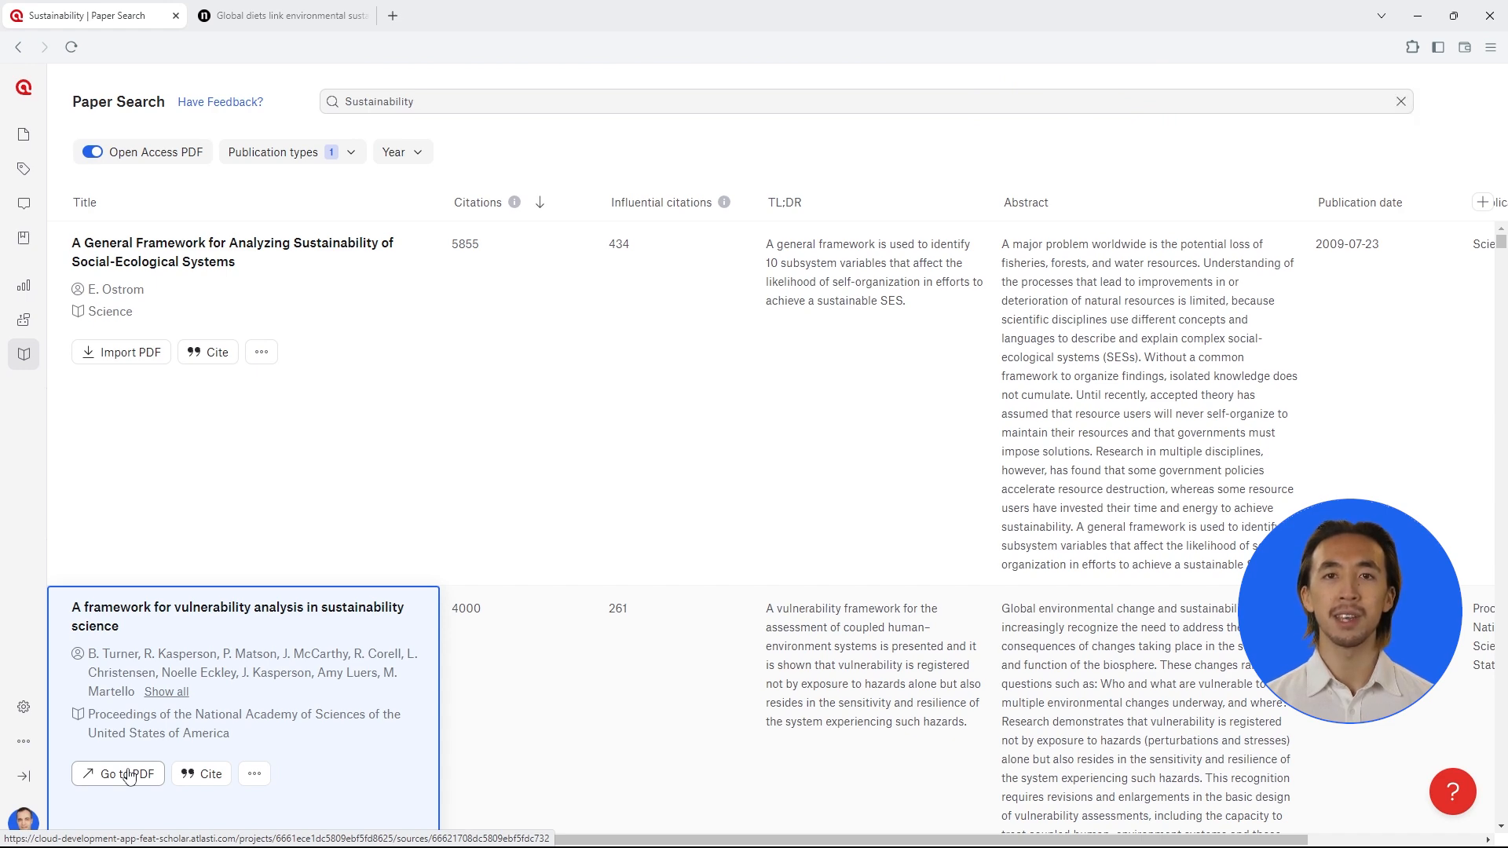
Step: Copy the vulnerability analysis paper's APA citation and go to its imported PDF document
click(201, 773)
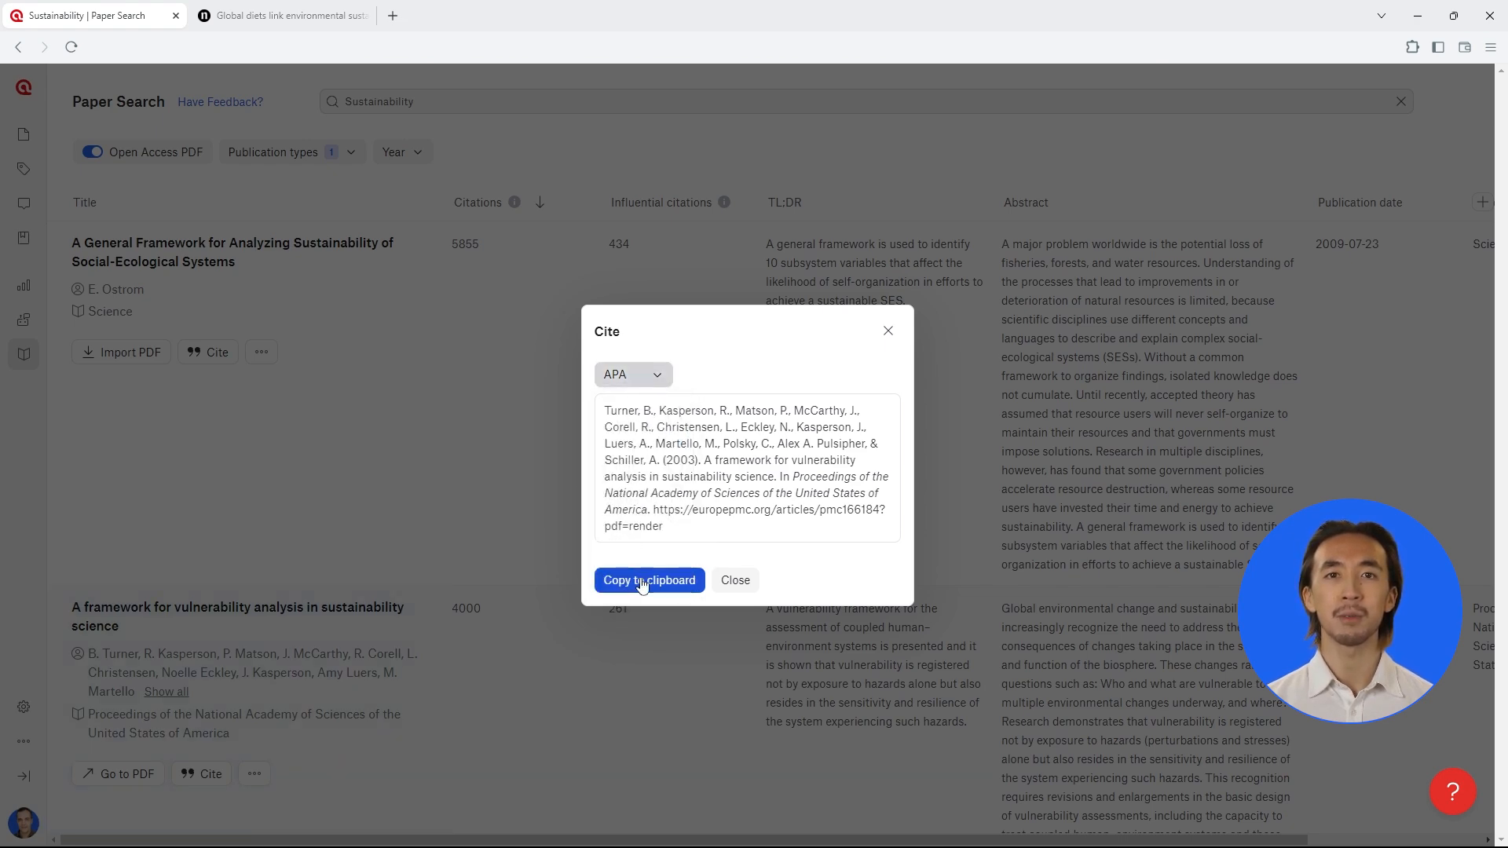
click(735, 579)
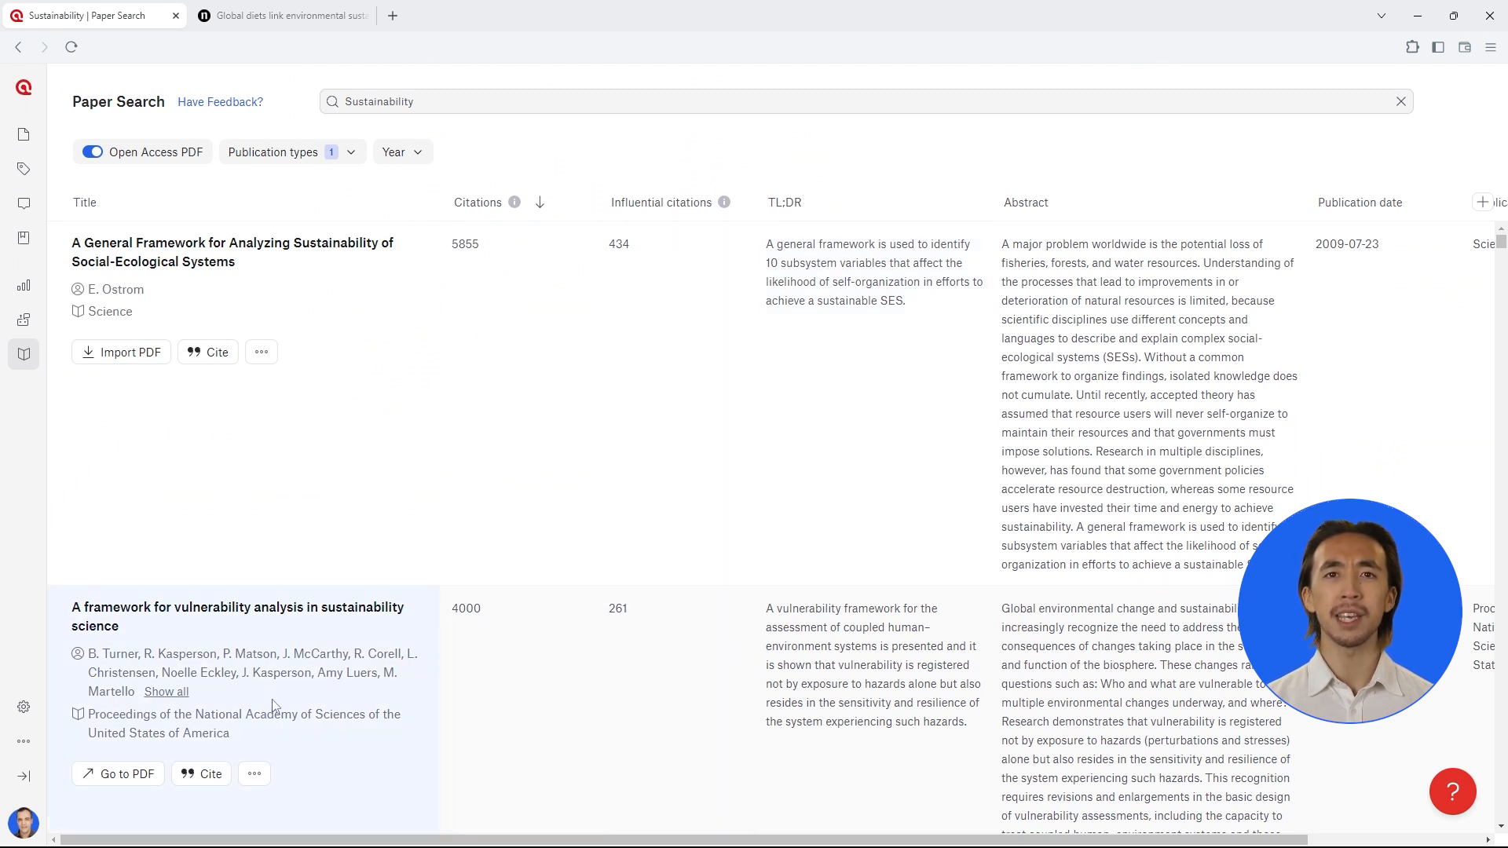
click(118, 773)
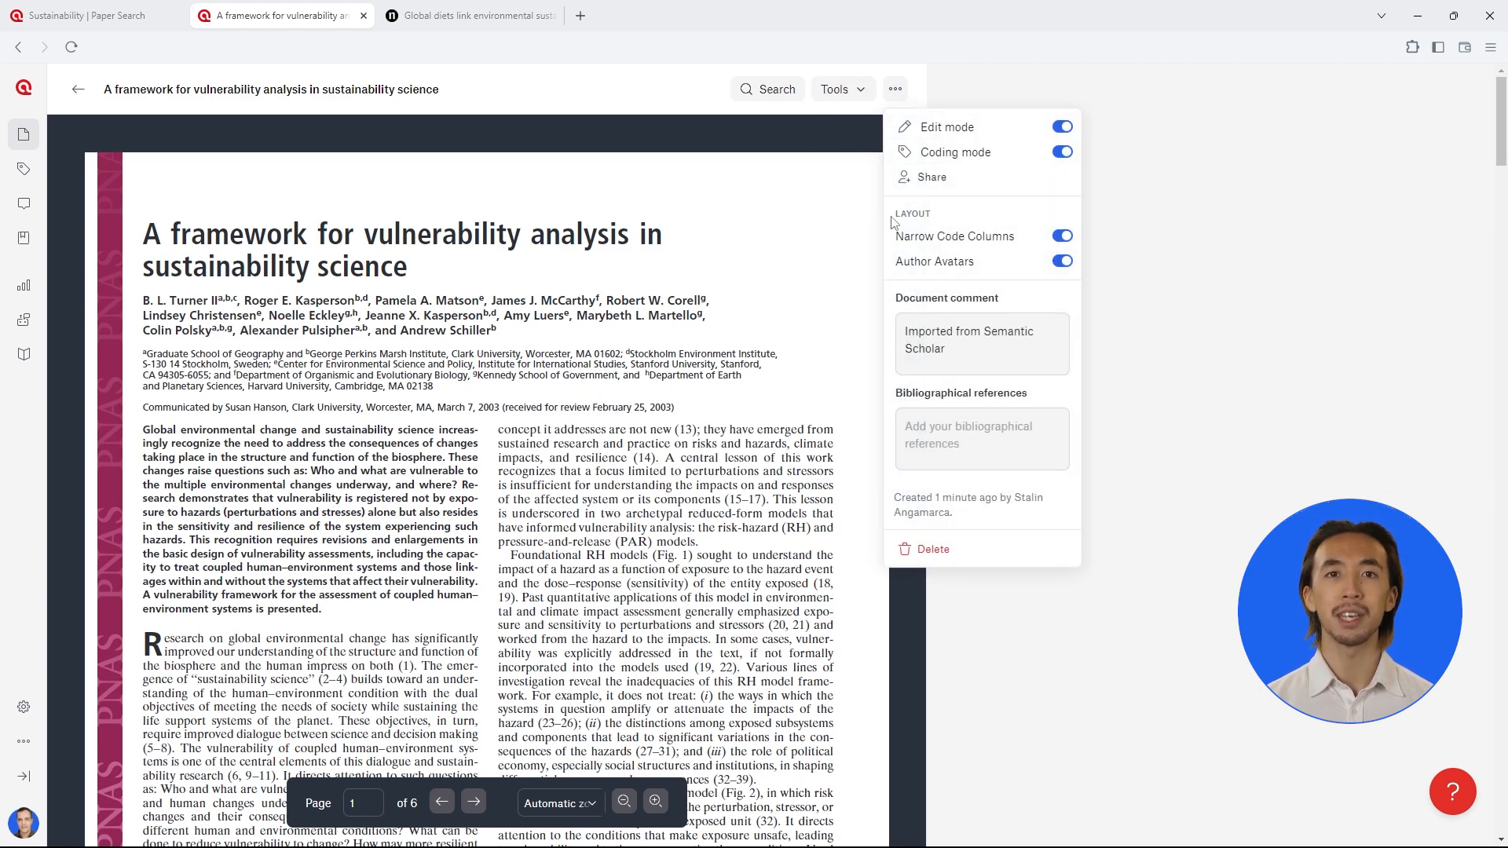
Step: Paste the Pulsipher & Schiller (2003) APA citation as the document's bibliographical reference
click(981, 438)
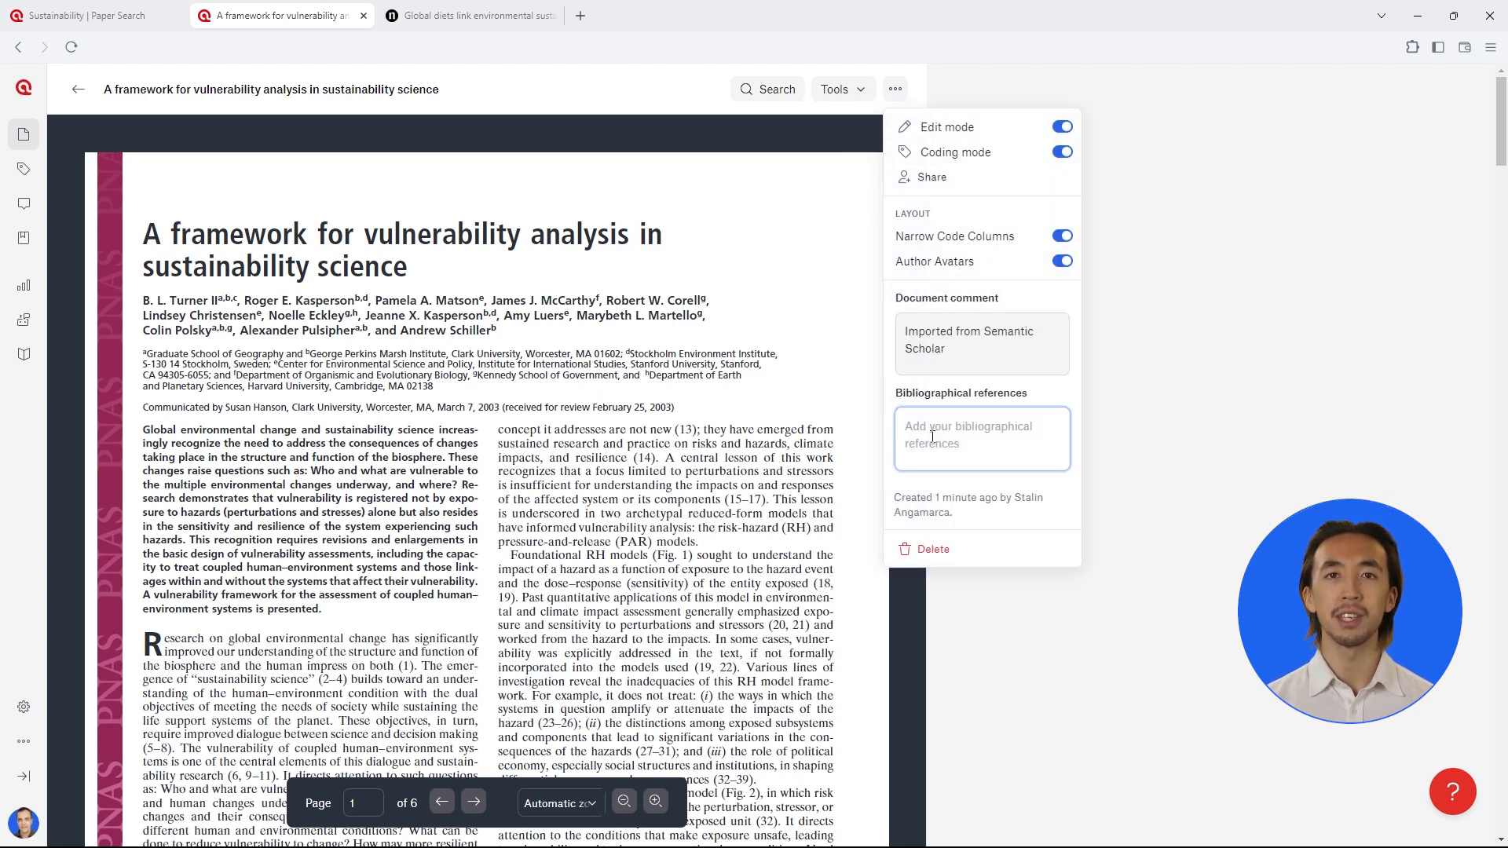
text(Pulsipher, & Schiller, A. (2003). A framework for vulnerability analysis in sustainability science. In Proceedings of the National Academy of Sciences of the United States of America. https://europepmc.org/articles/pmc166184?pdf=render)
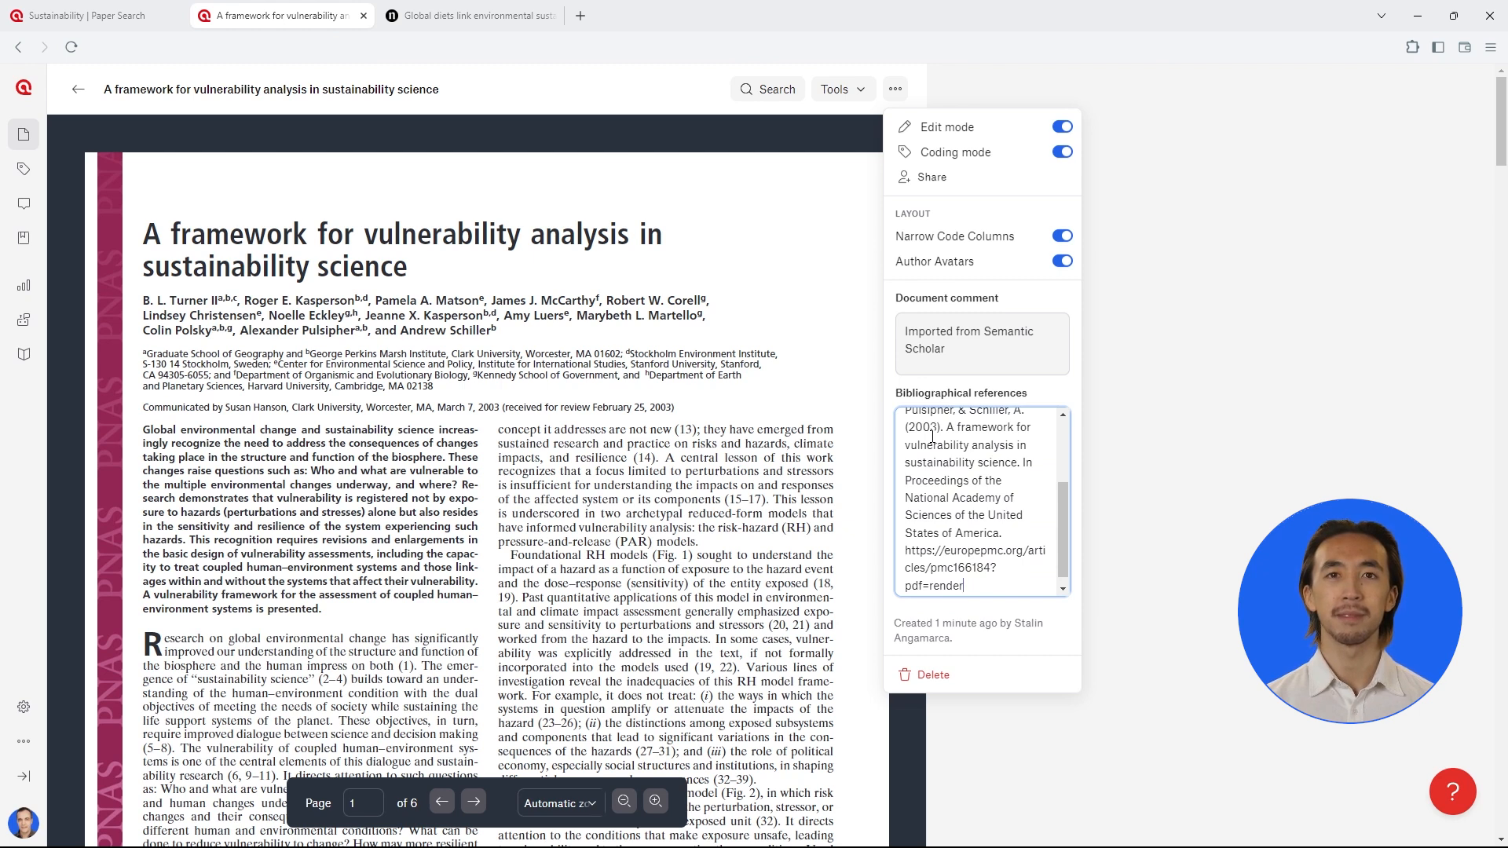
click(1135, 458)
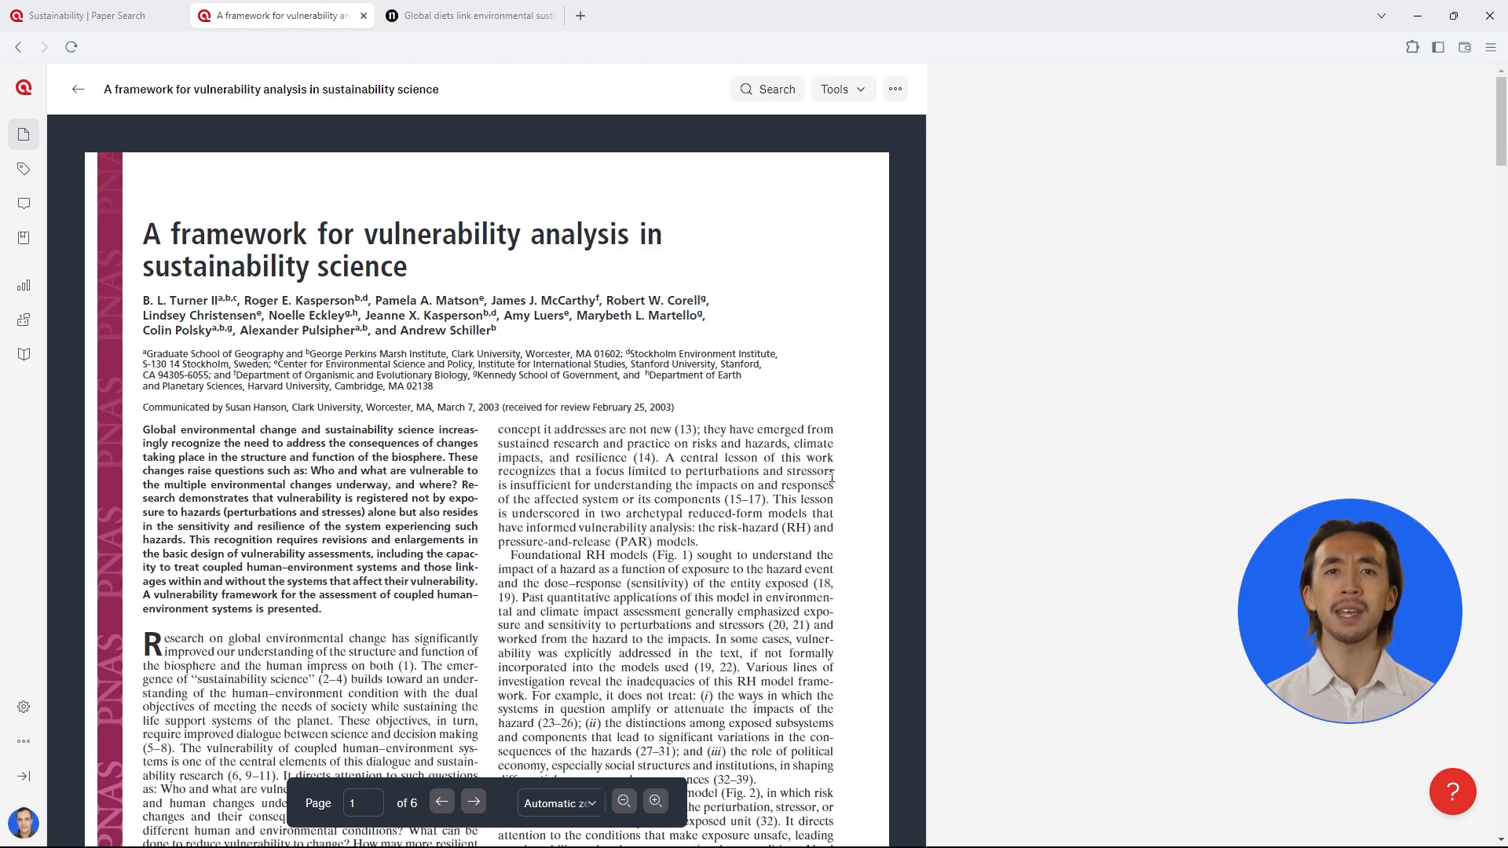
Step: Code the 'A central lesson of this work' passage as Systemic Impacts with a comment on perturbations and stressors being insufficient
drag(667, 458, 697, 471)
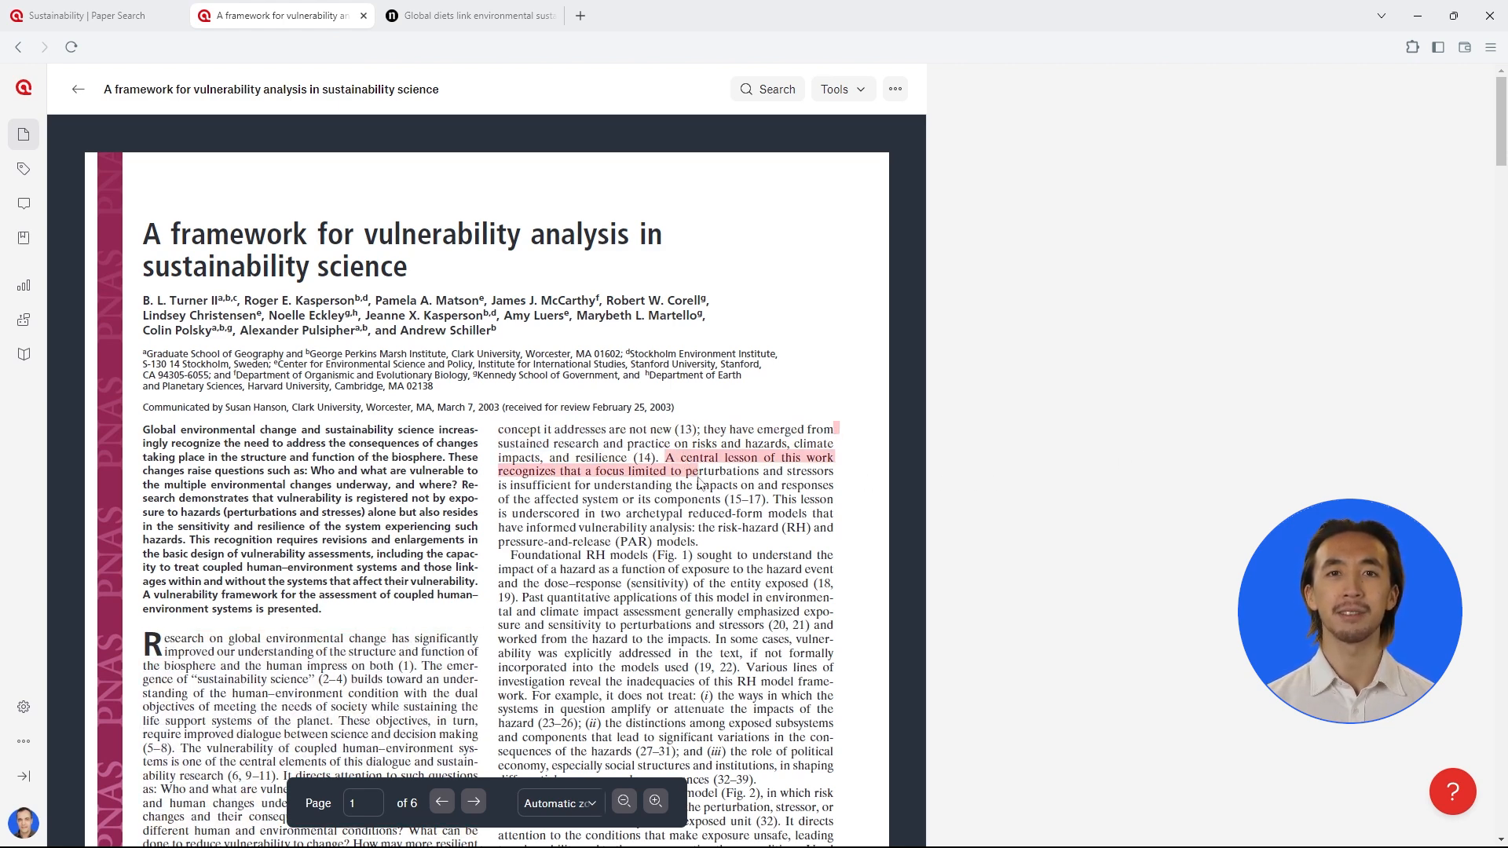
drag(667, 457, 716, 499)
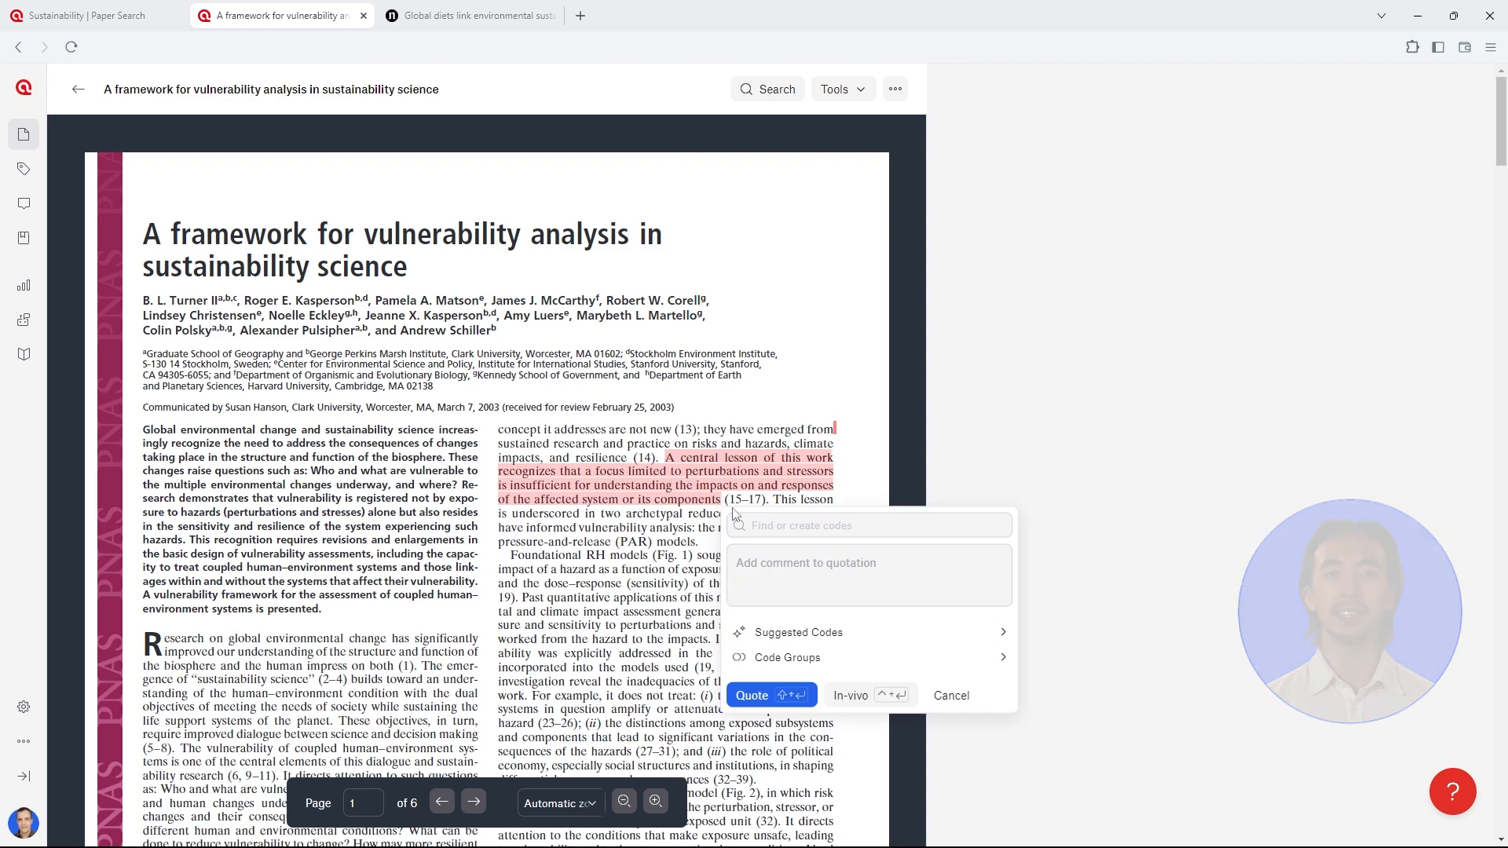
text(Systemic Impacts)
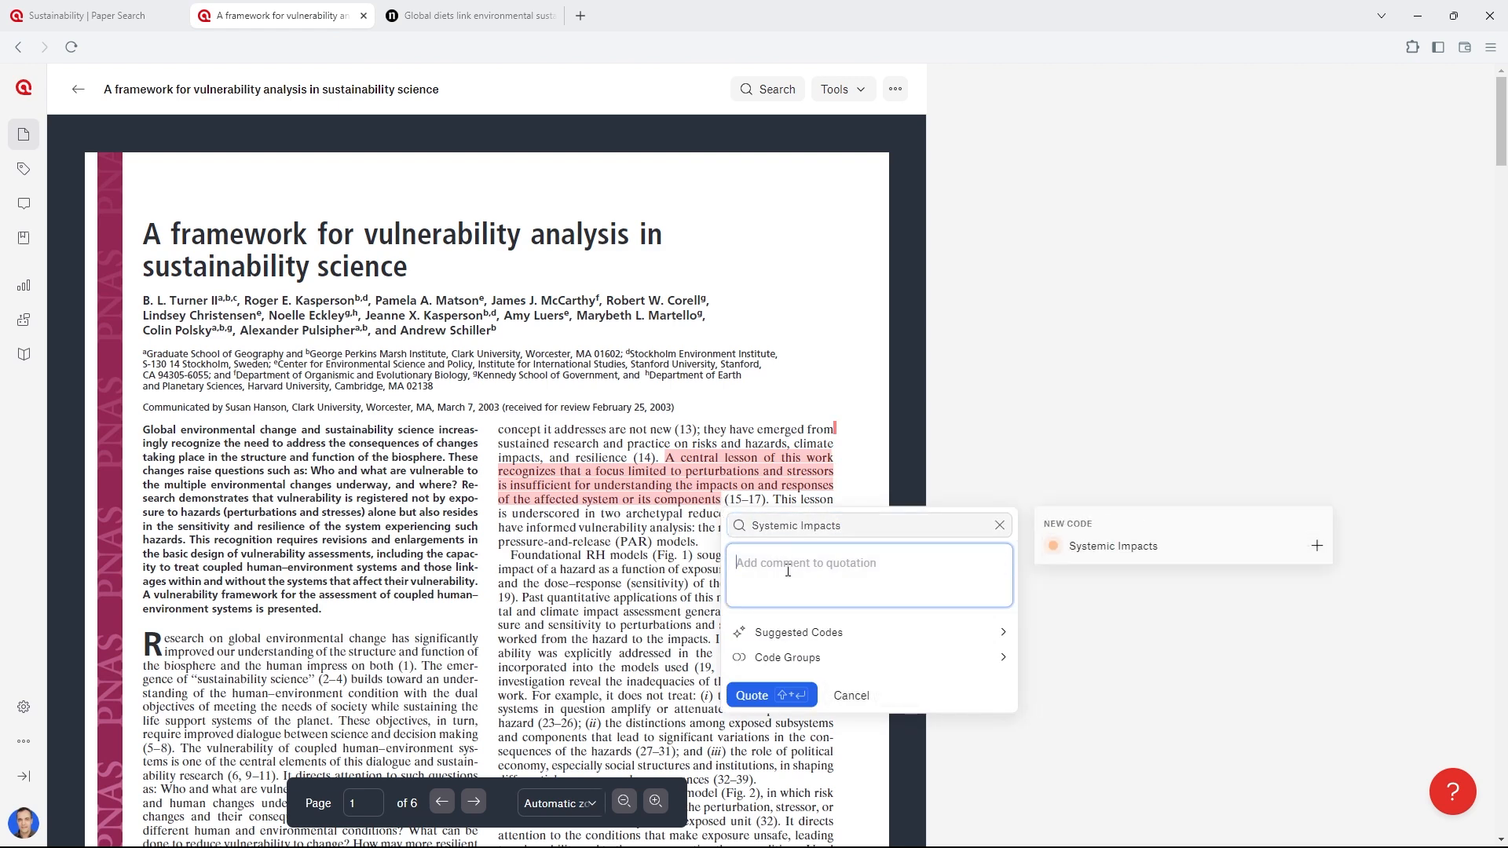
text(This captures the idea that focusing only on perturbations and stressors is insufficient for understanding a system's impat and responses)
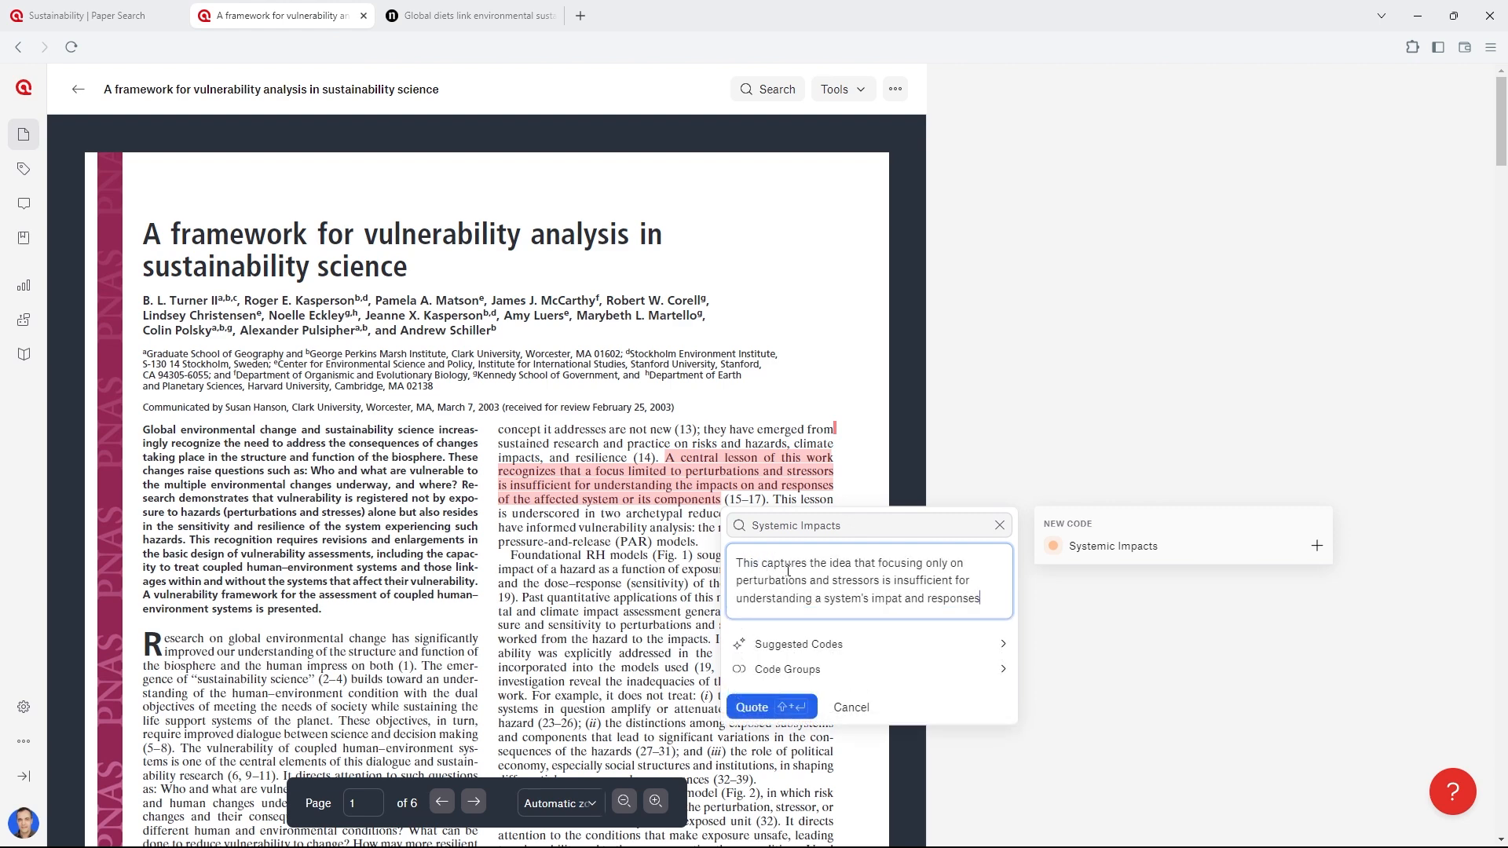
click(770, 707)
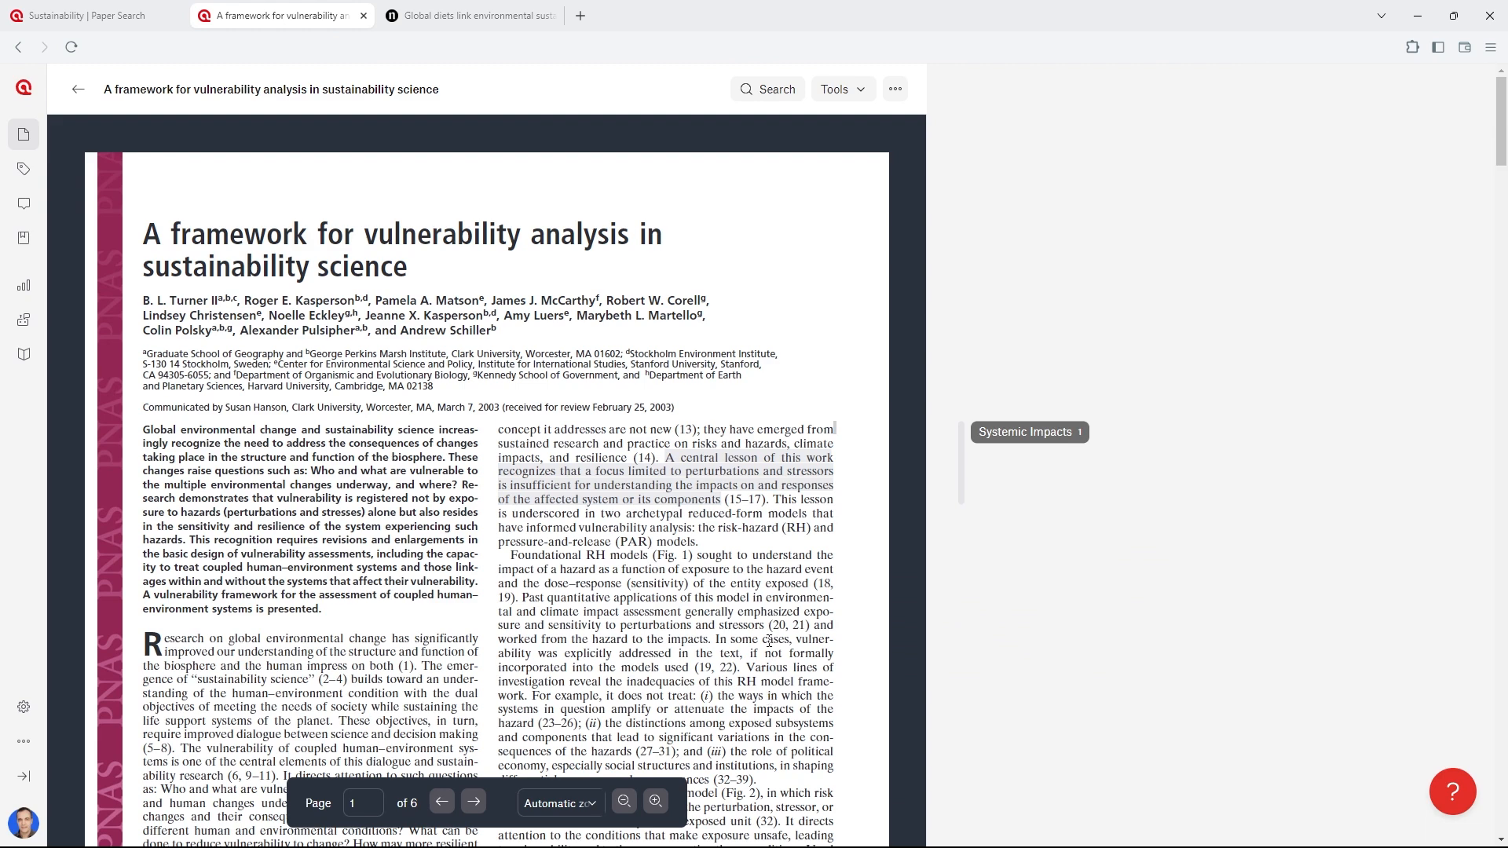
Step: Launch Conversational AI for the document from the Tools menu
click(837, 88)
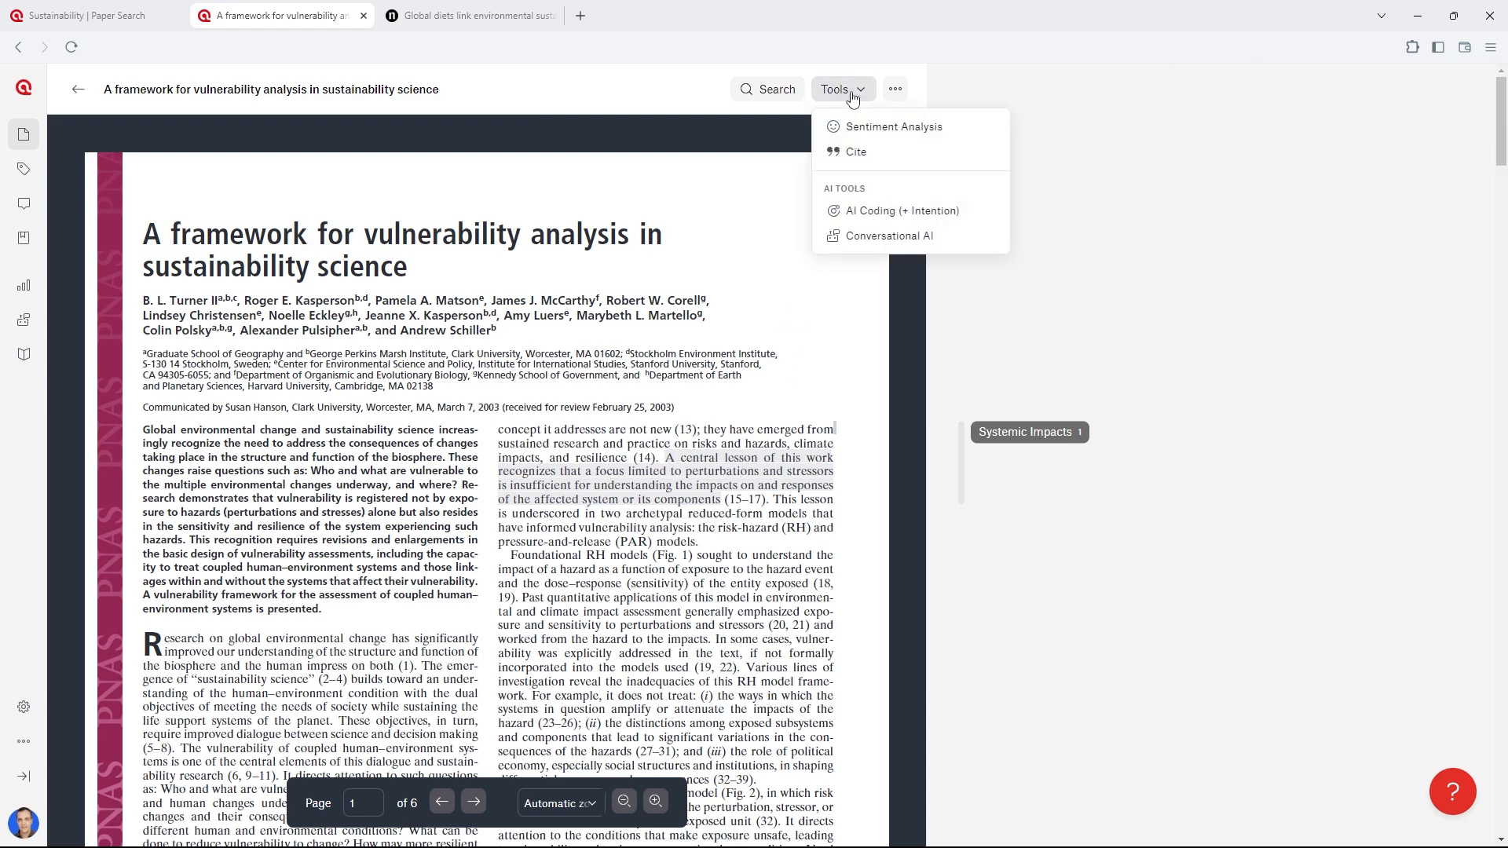
mouse_move(889, 236)
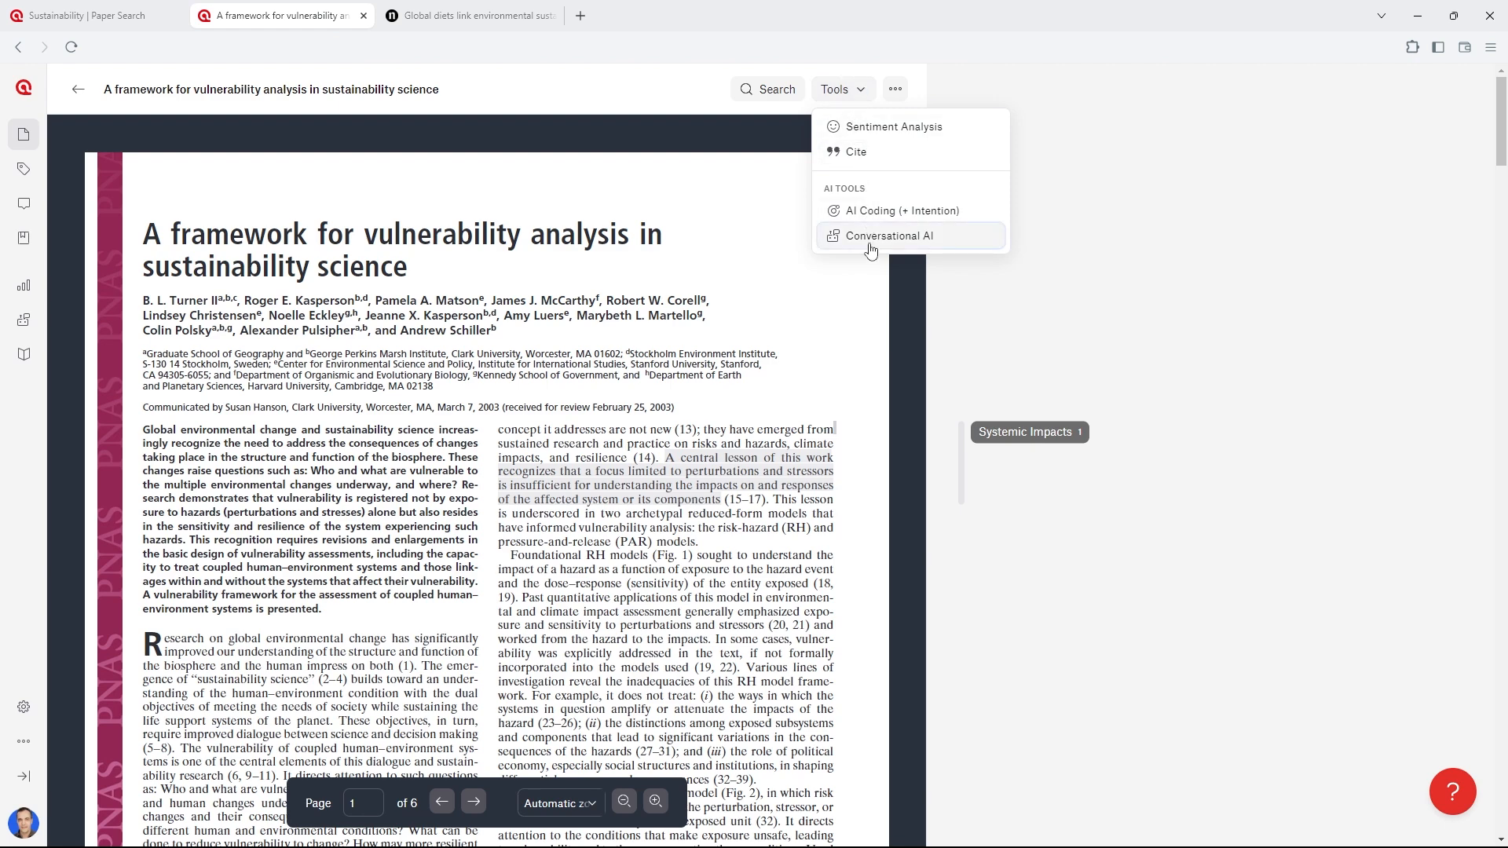
click(890, 235)
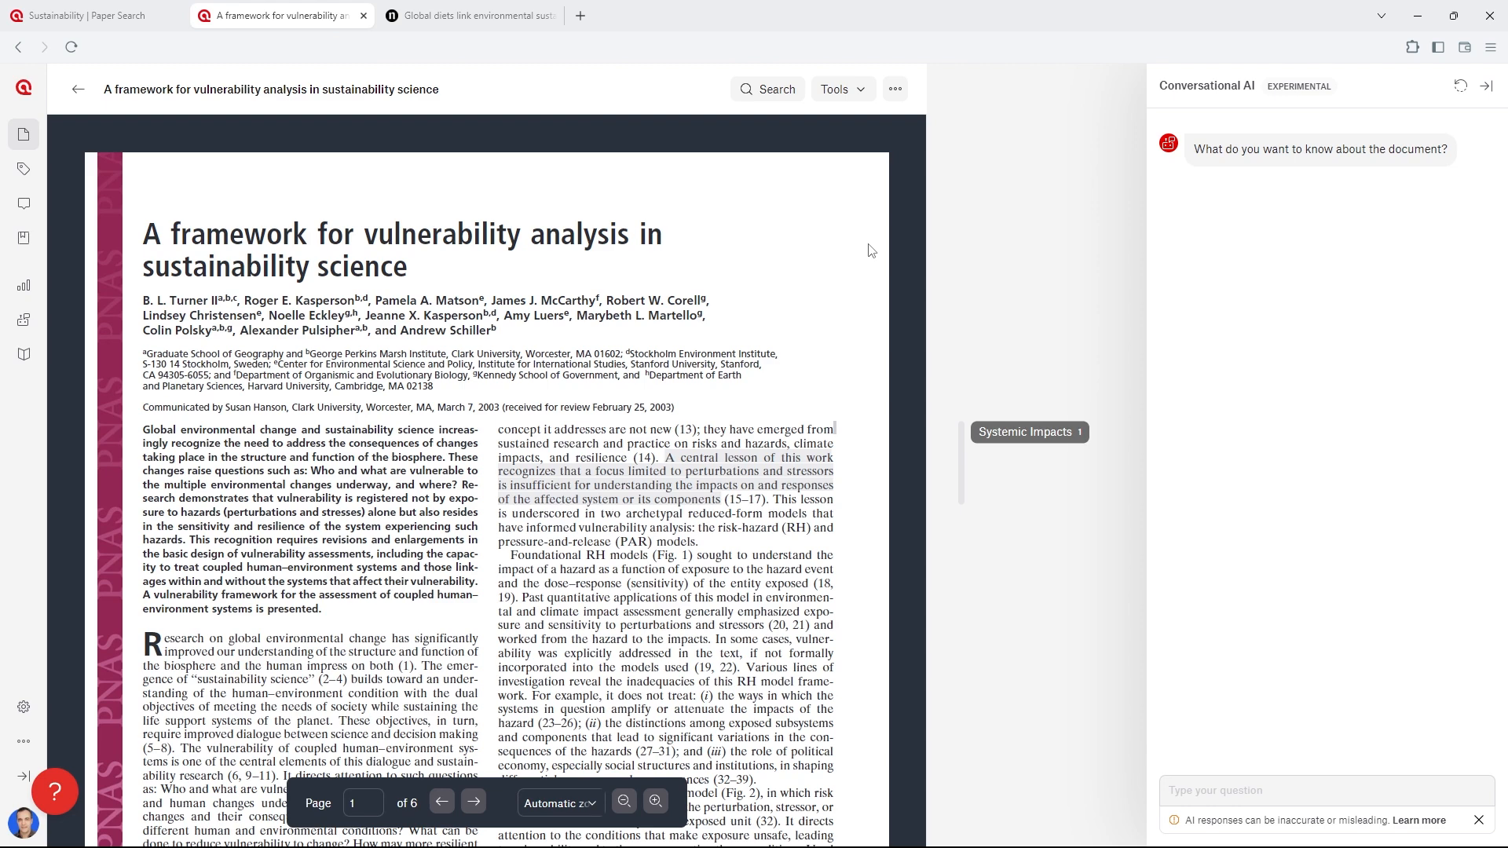
mouse_move(1128, 704)
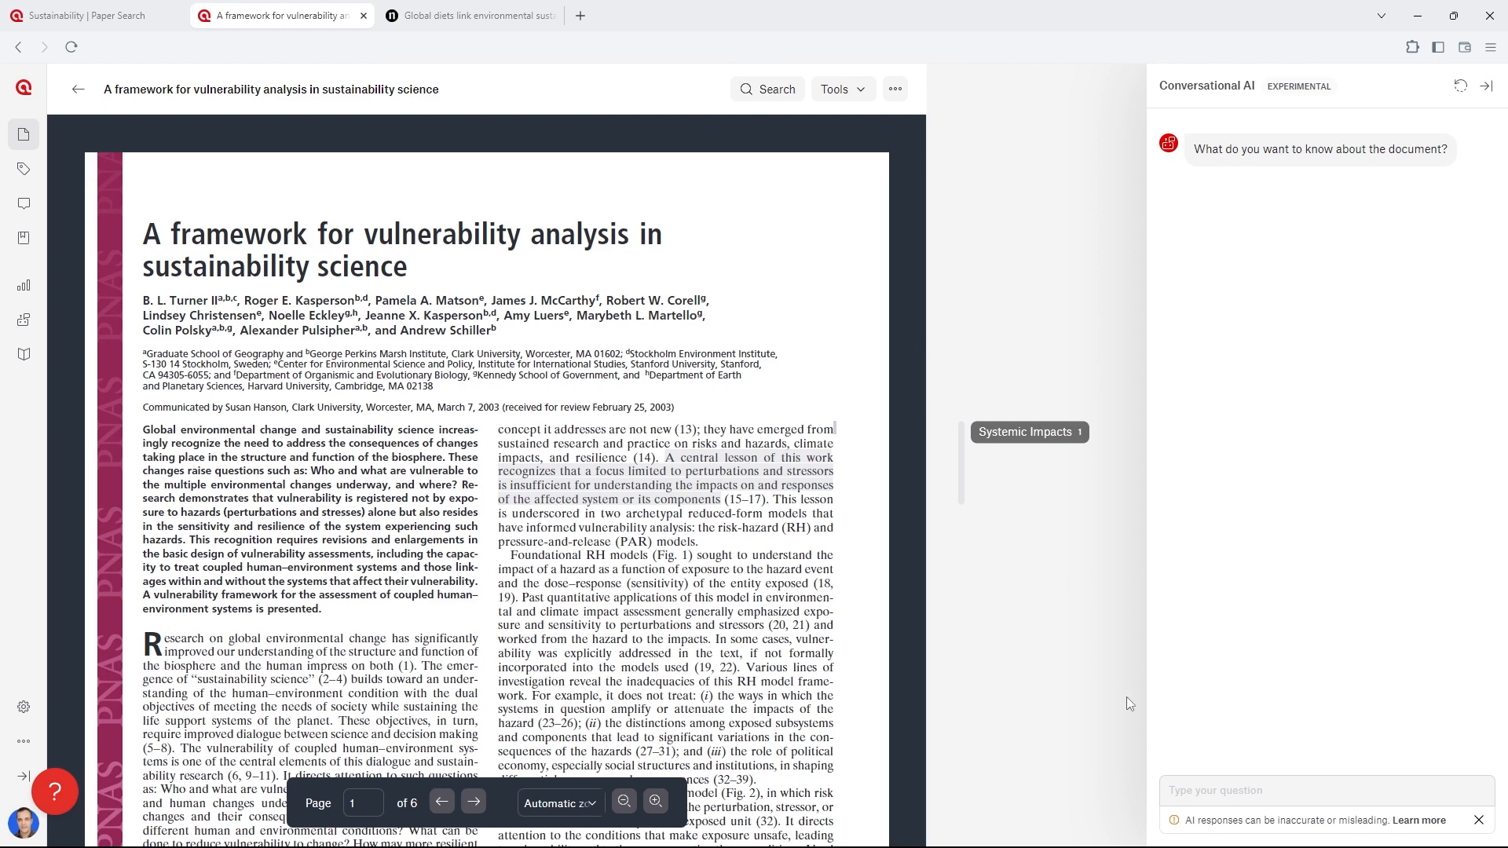
Step: Ask the AI chat what the study contributes to sustainability
text(What does this study contribute to knowledge ab)
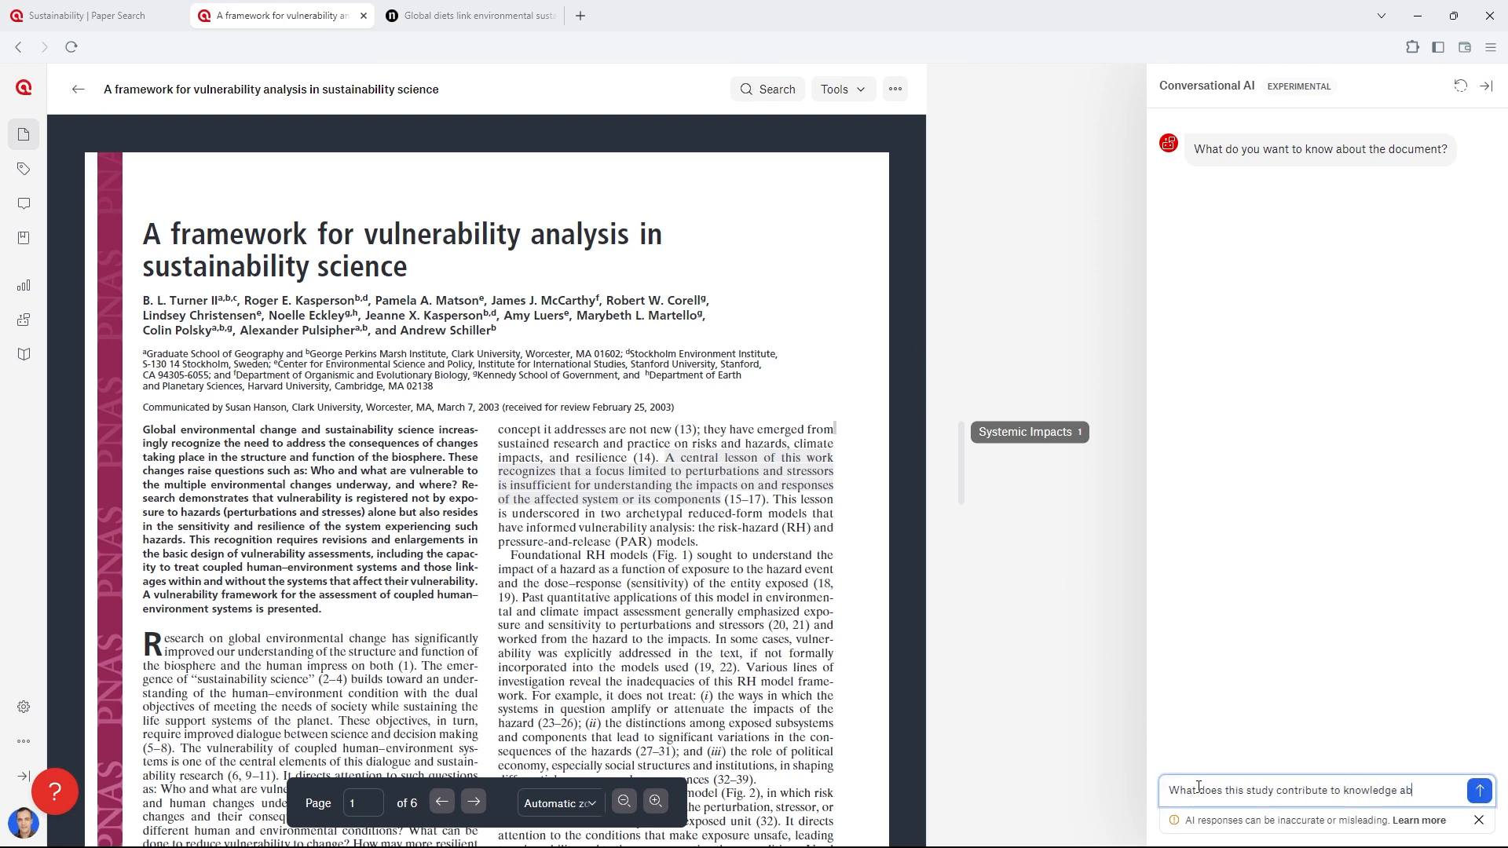
text(sustainability?)
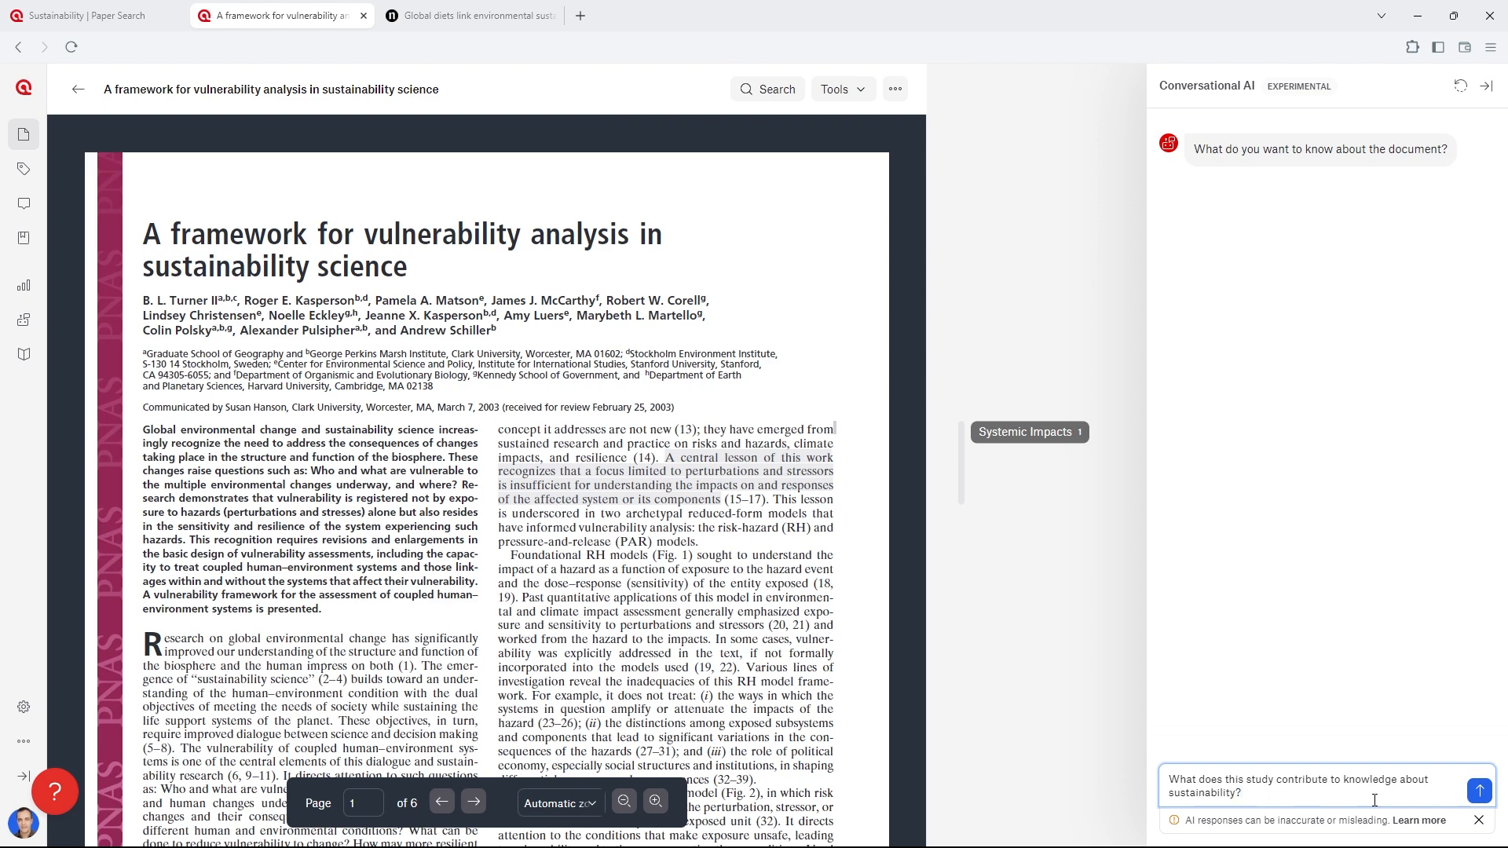
click(1480, 791)
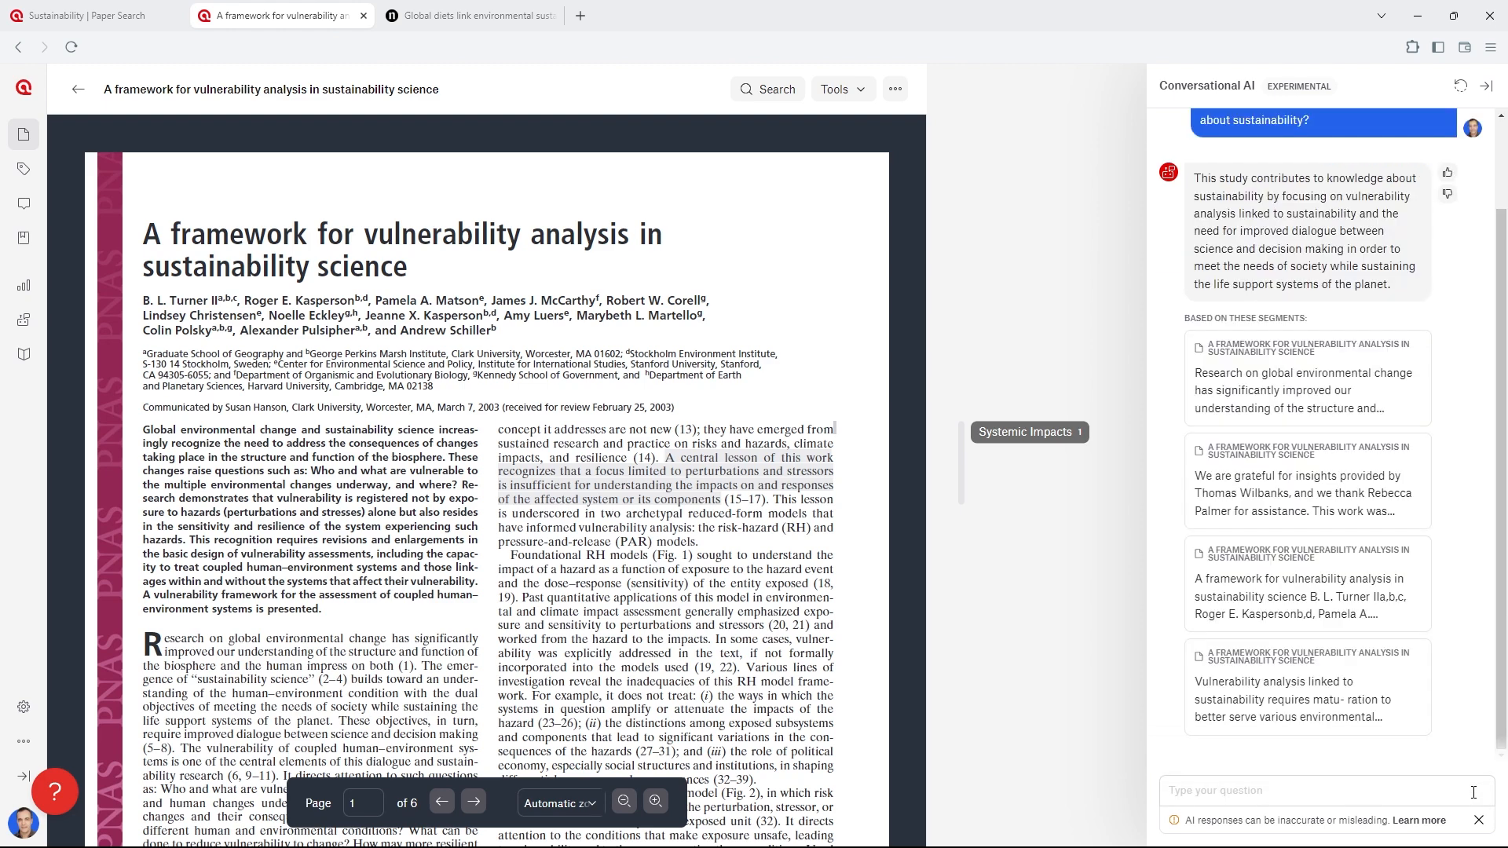
Step: Ask the follow-up 'What questions about sustainability remain unanswered' and review the cited segments
click(1318, 790)
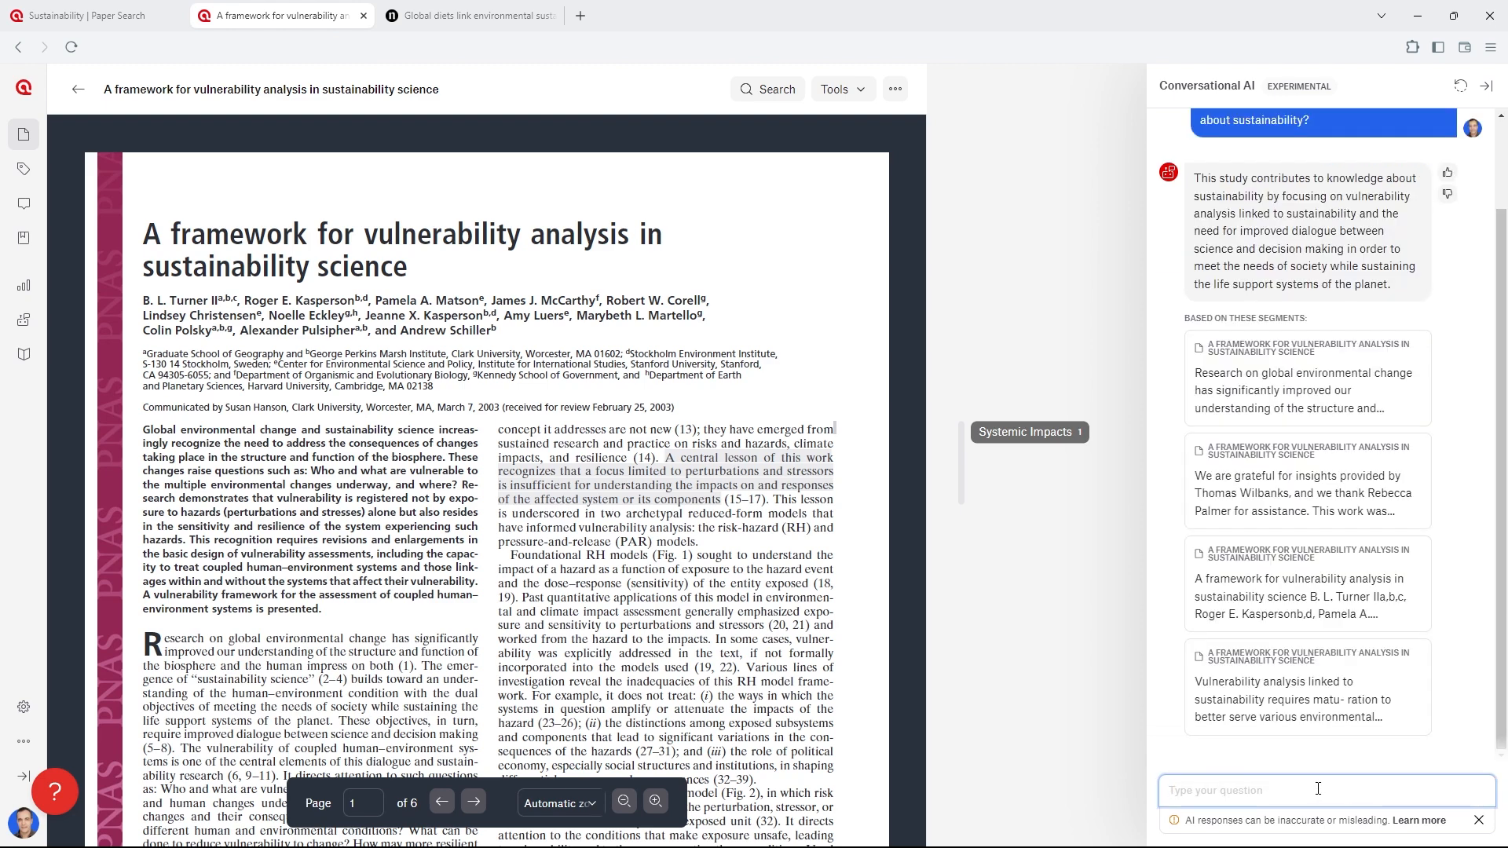
text(Great, thank you. What questions about sustainability remain unanswered?)
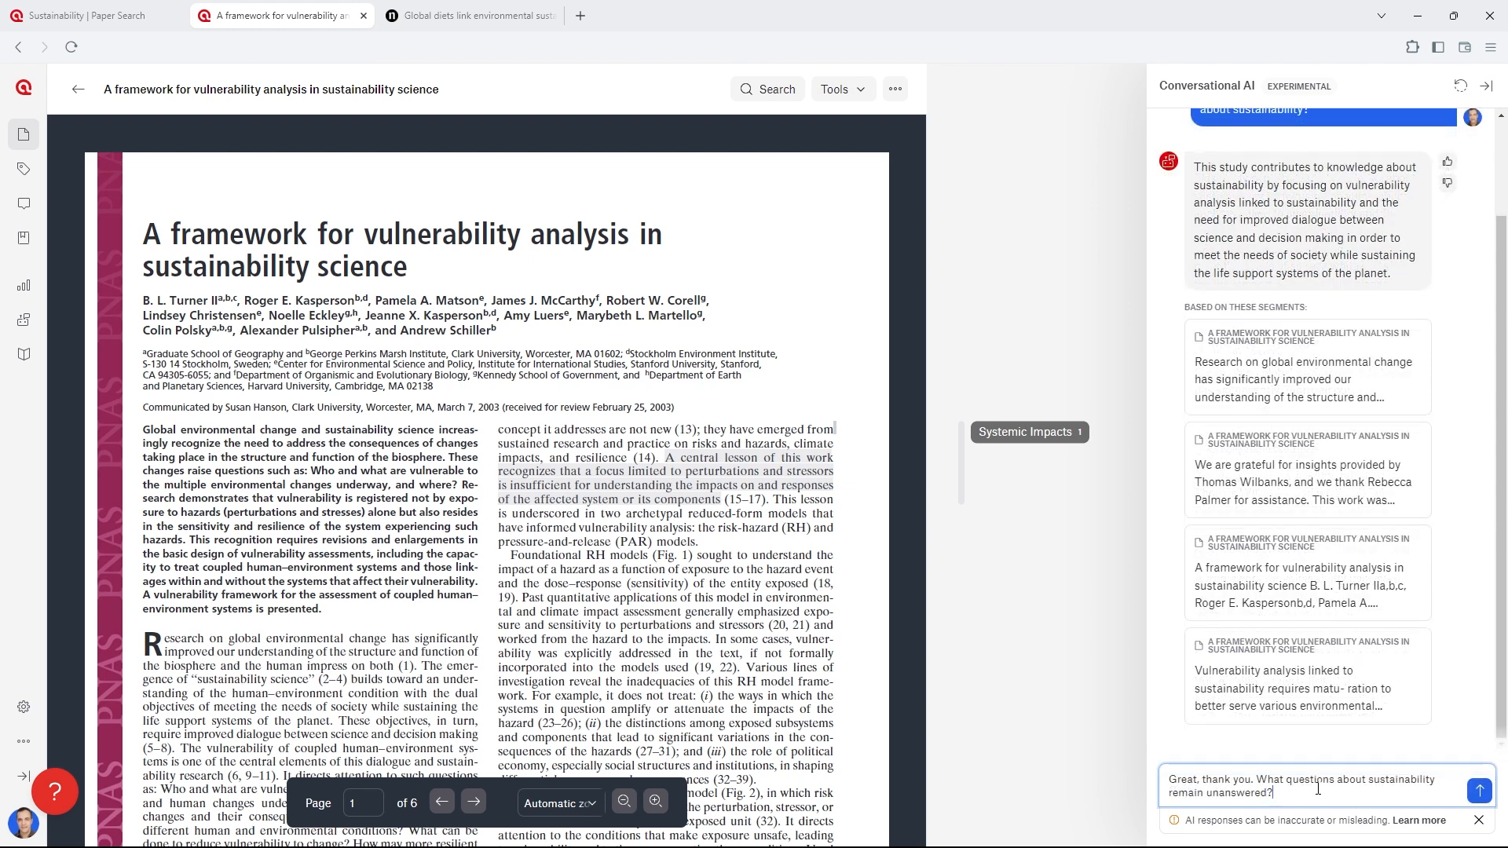
click(1480, 790)
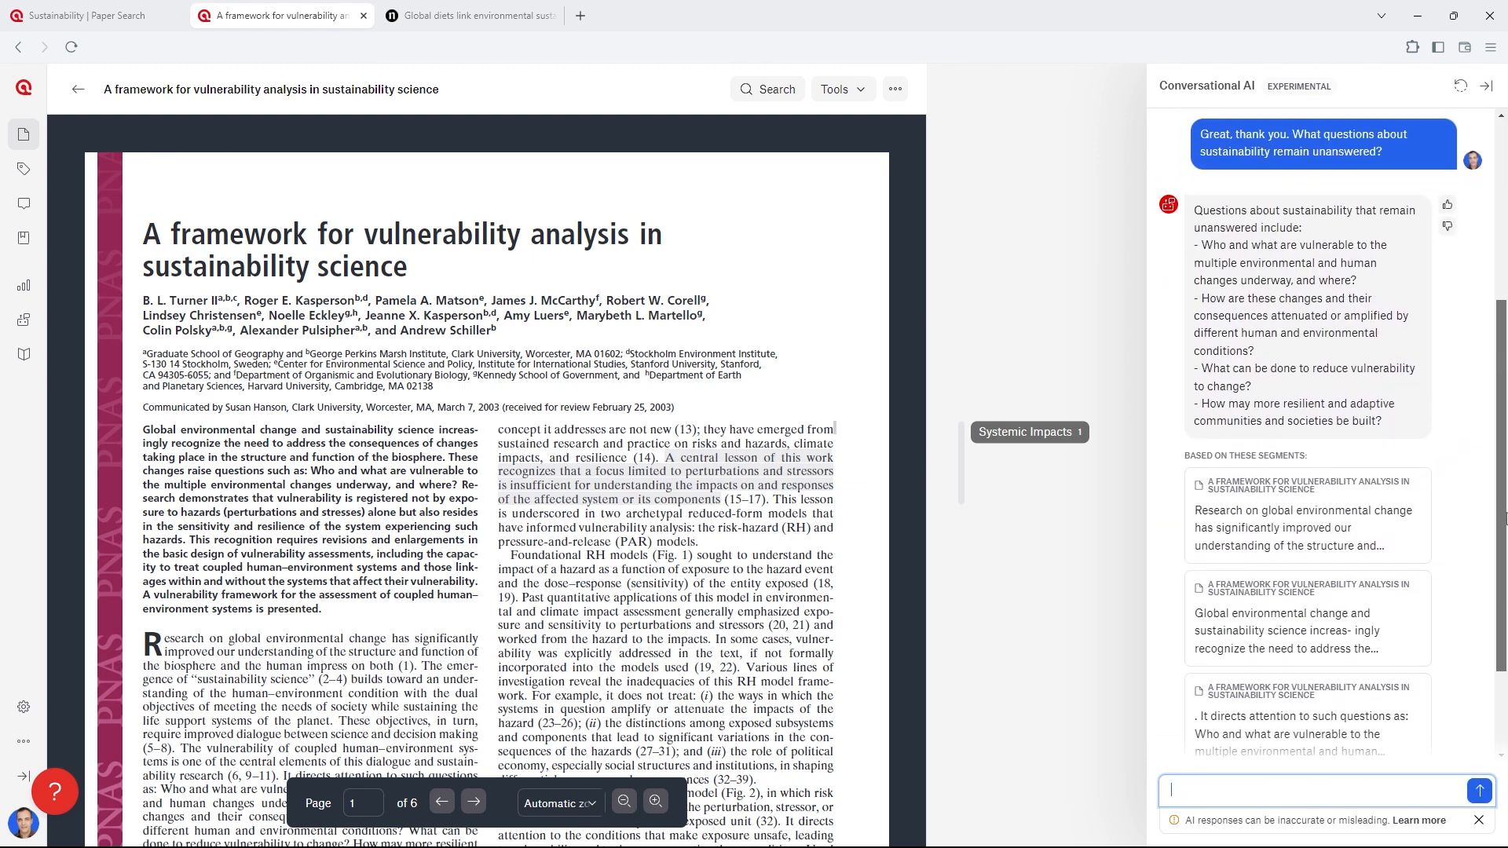
scroll(down, 3)
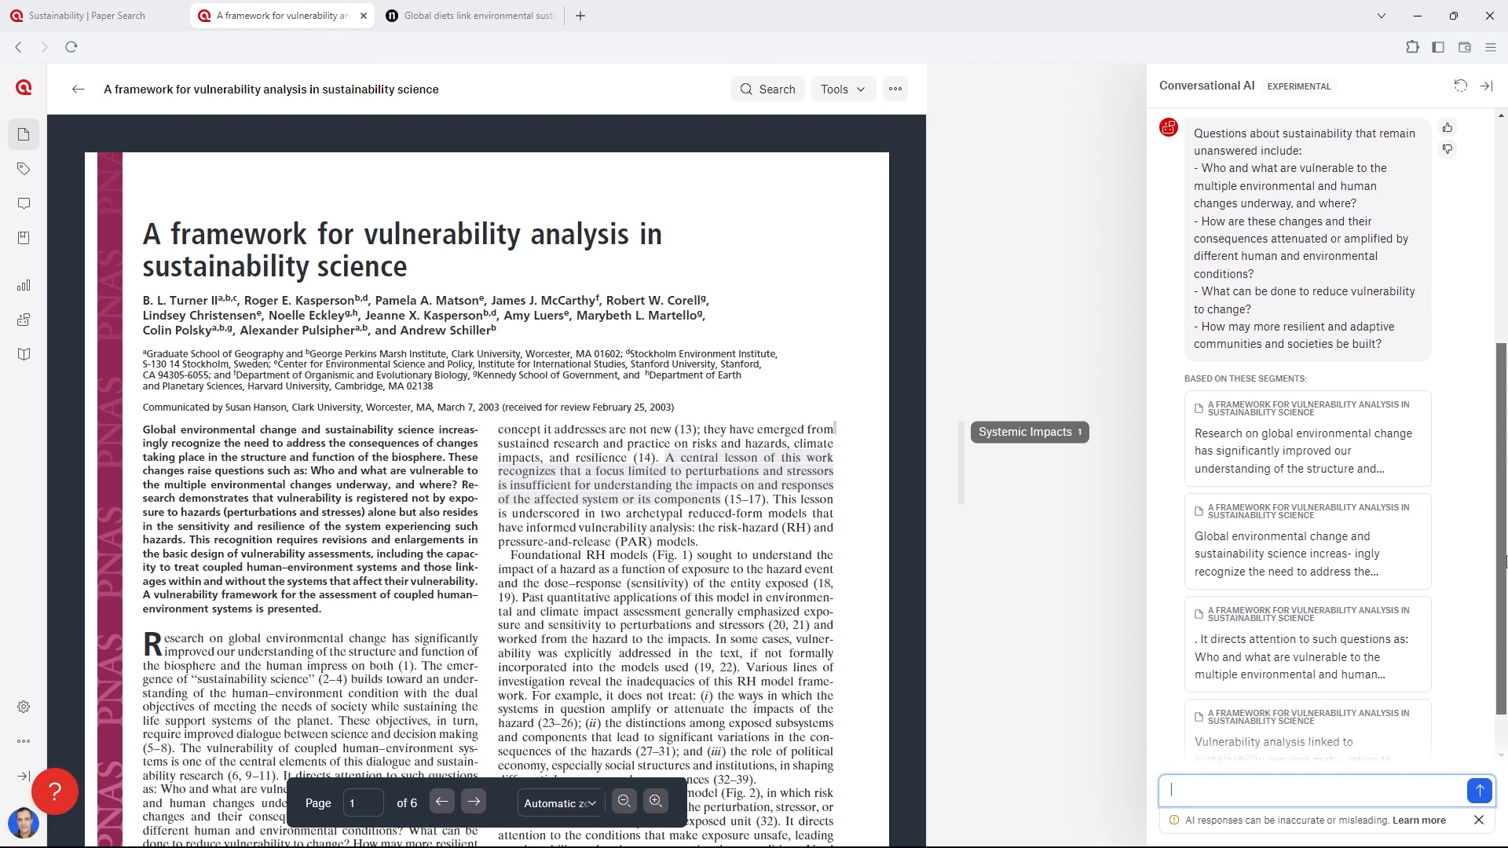
scroll(down, 3)
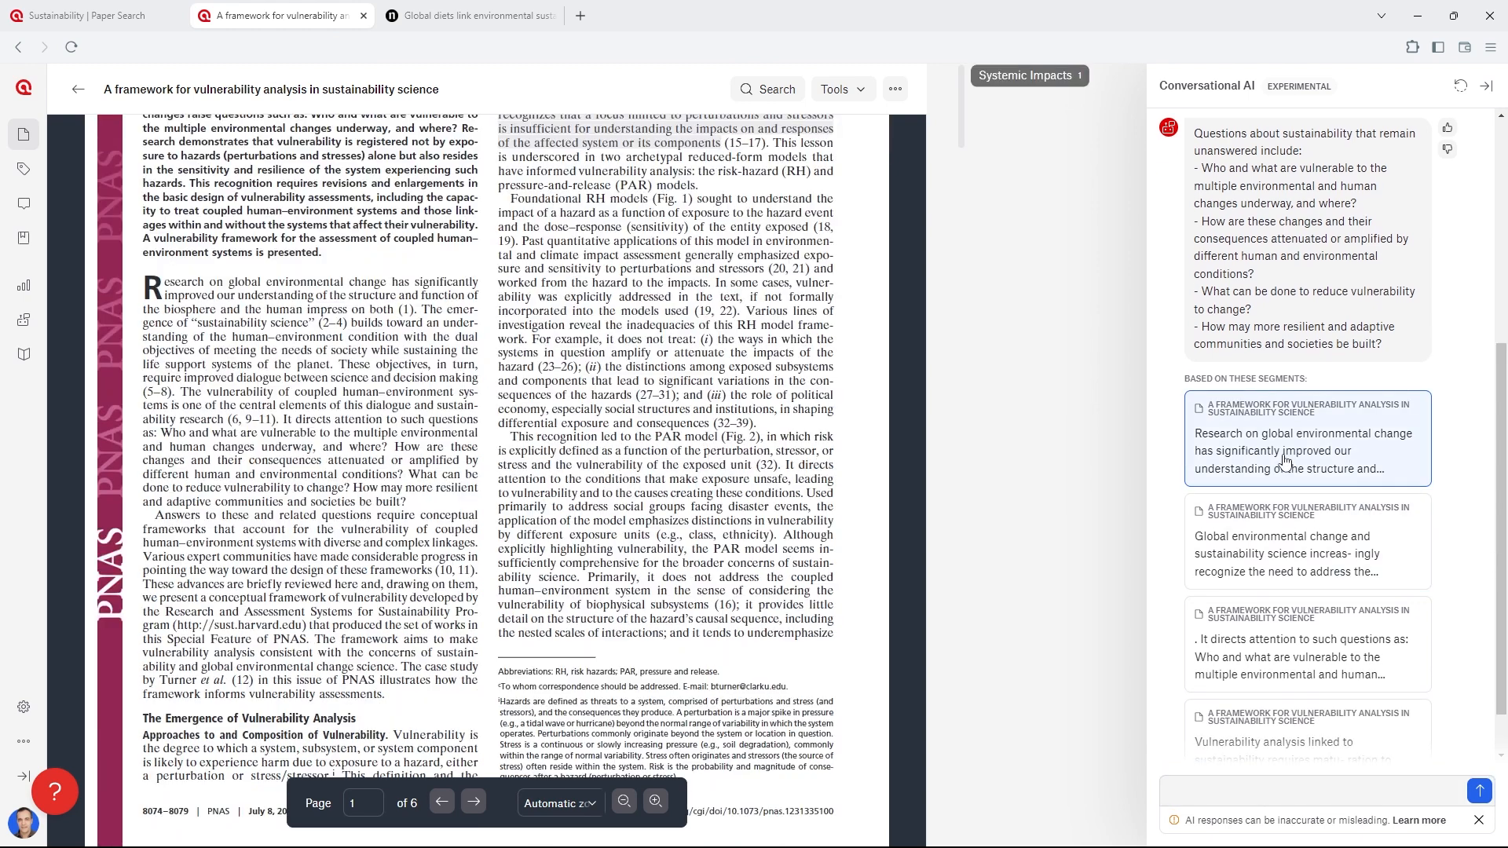
Step: Code the opening paragraph as Research Gaps with the comment 'This is a notable gap that my research can address'
drag(153, 285, 307, 418)
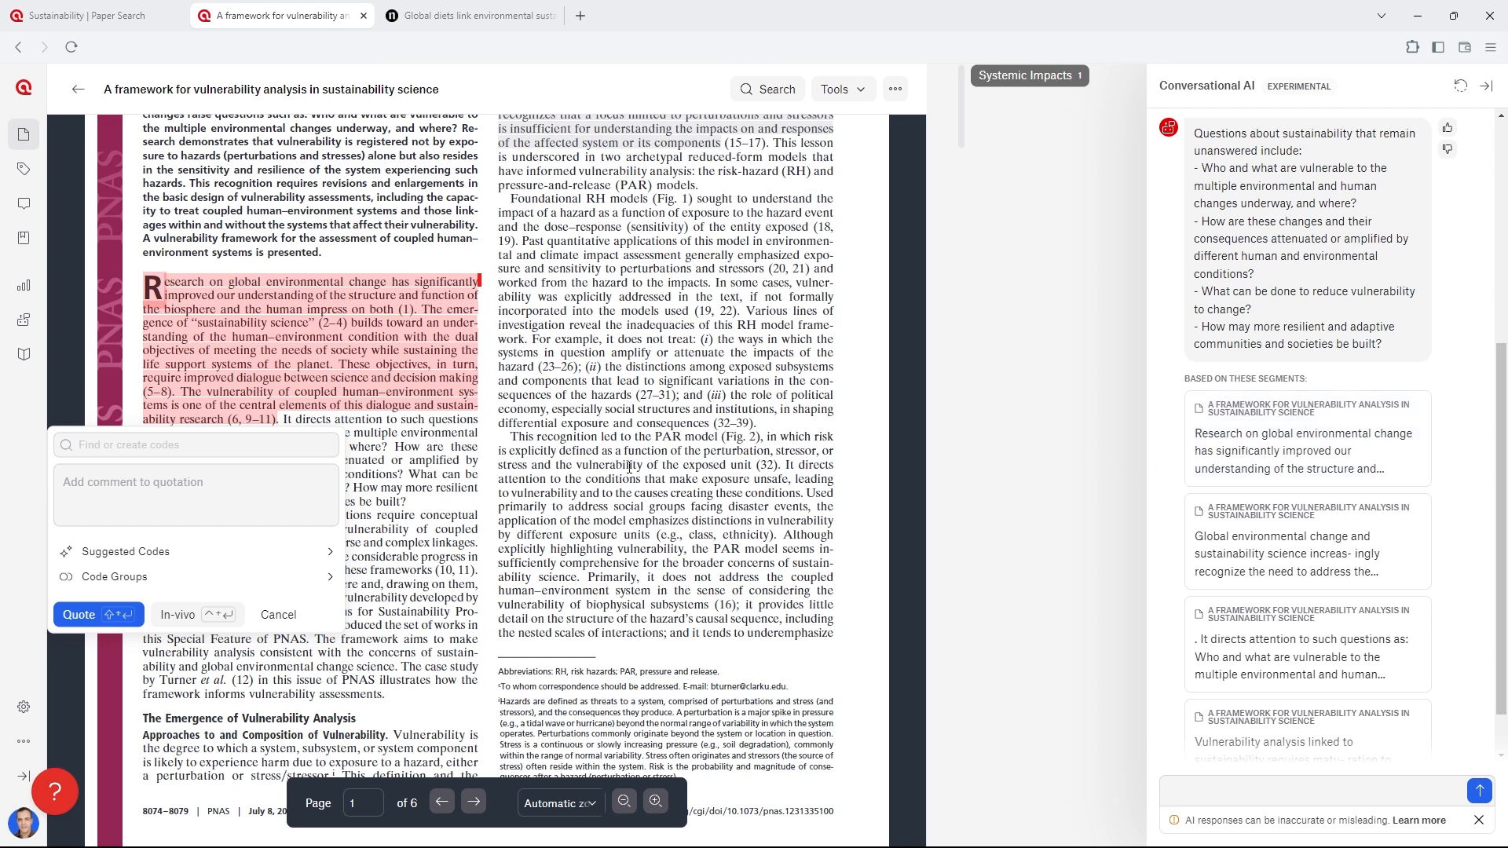
text(Research Gaps)
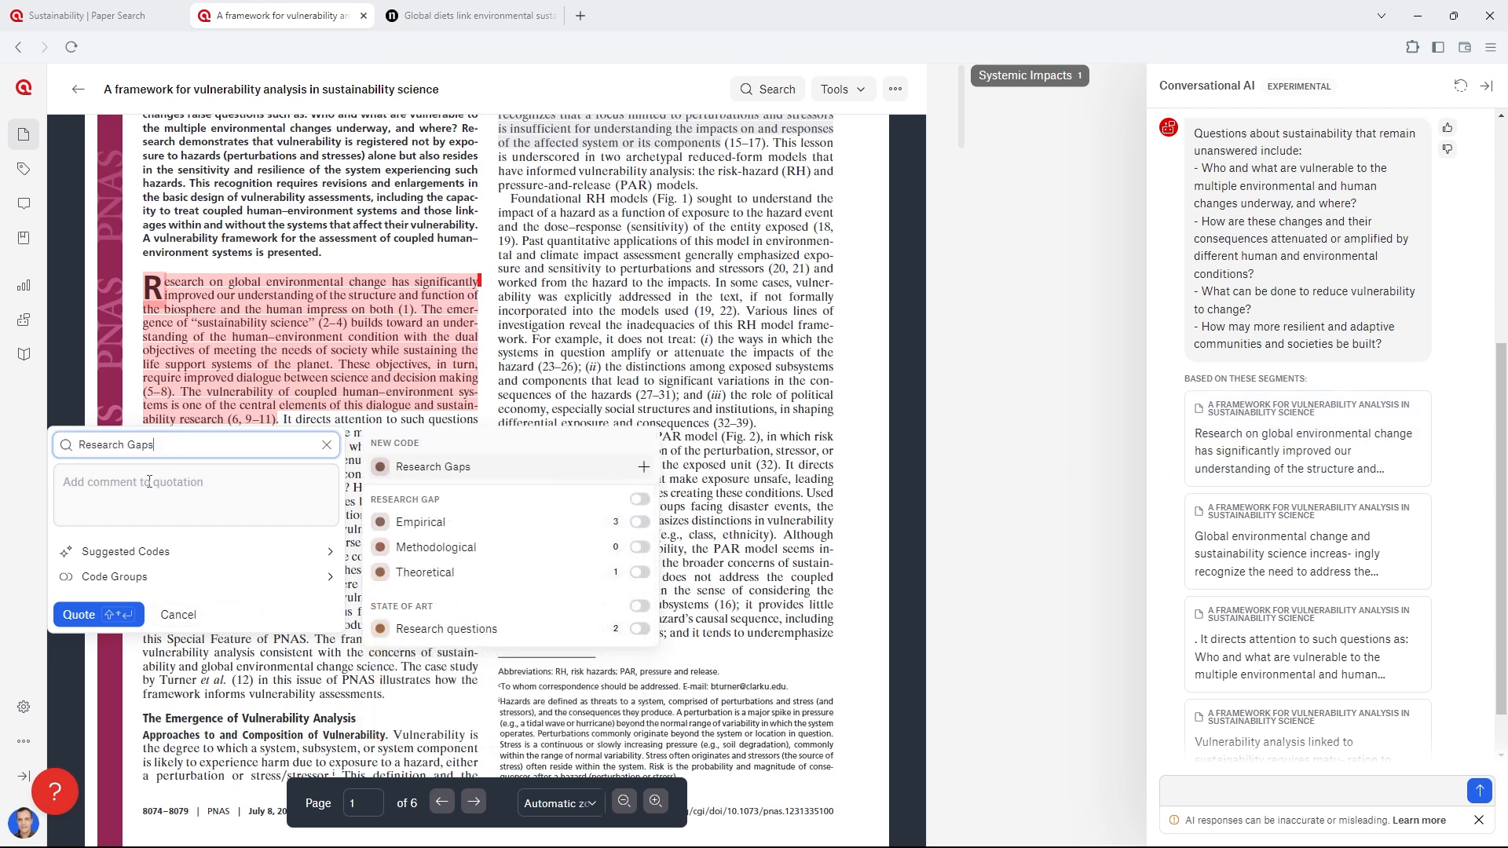
text(This is a notable gap that my research can address)
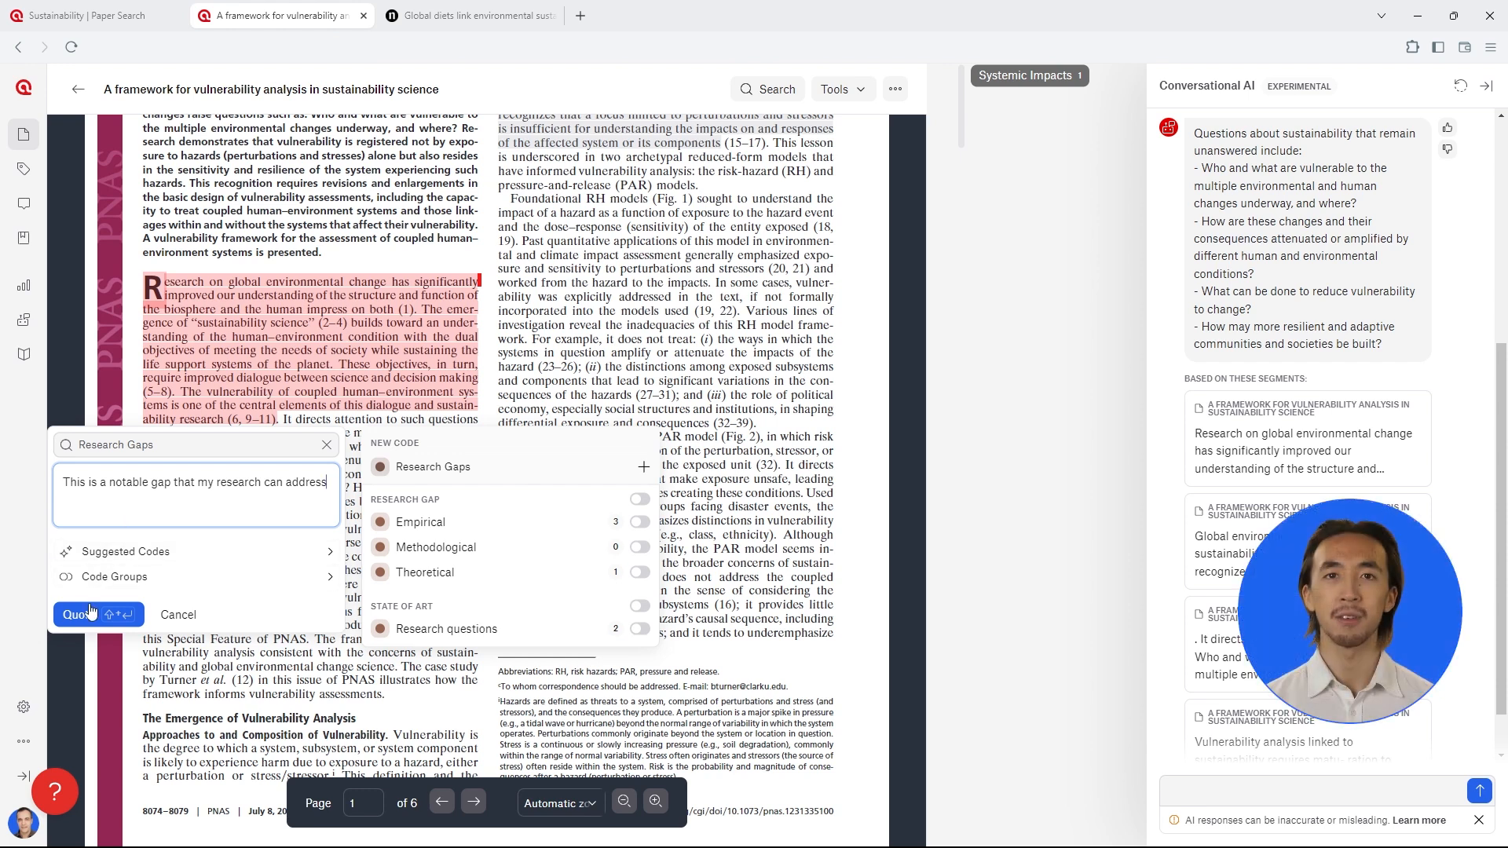
click(74, 615)
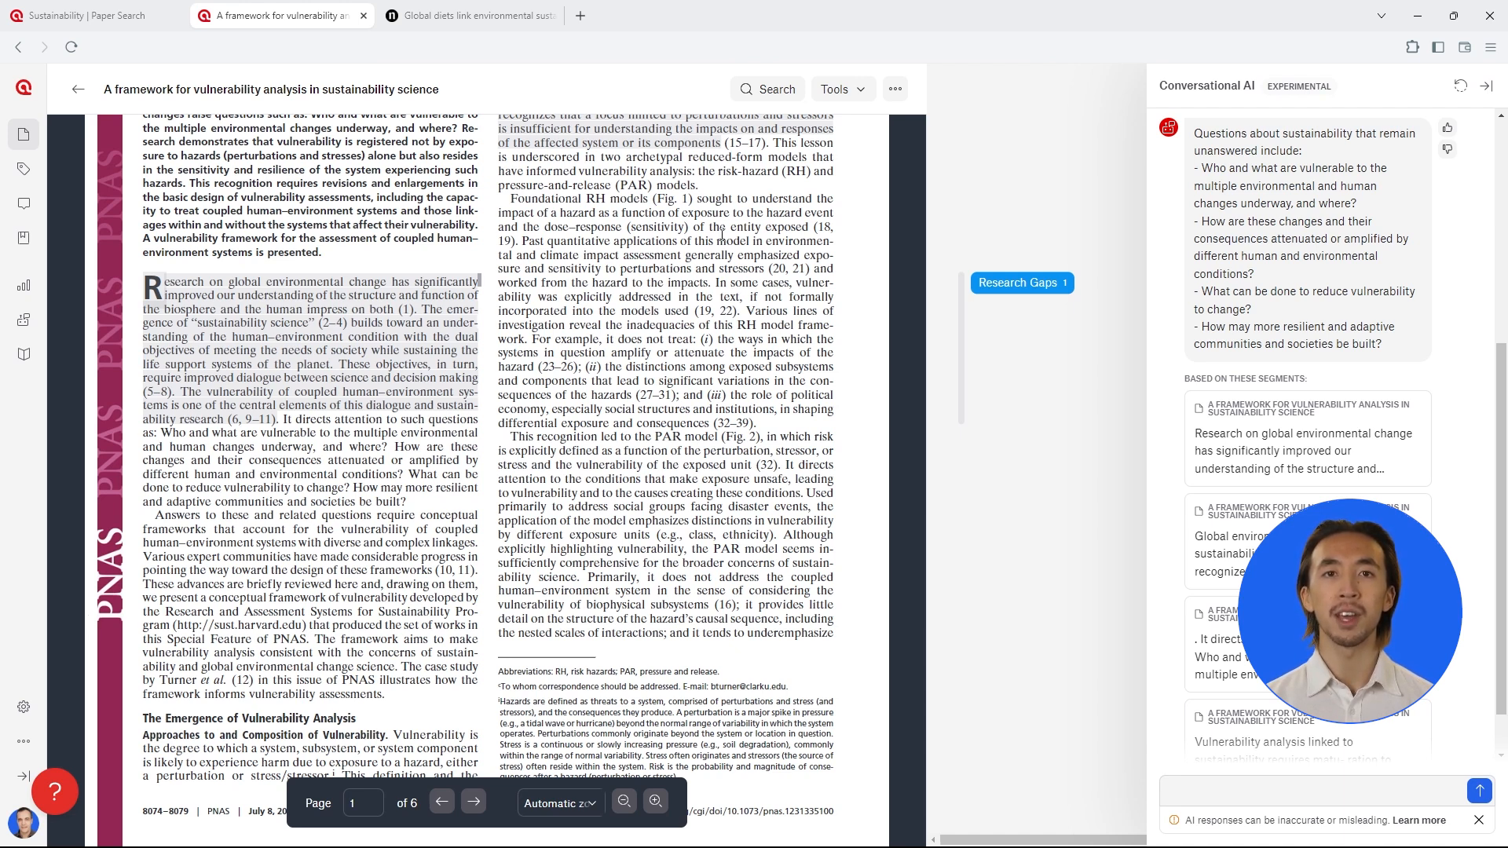
click(836, 88)
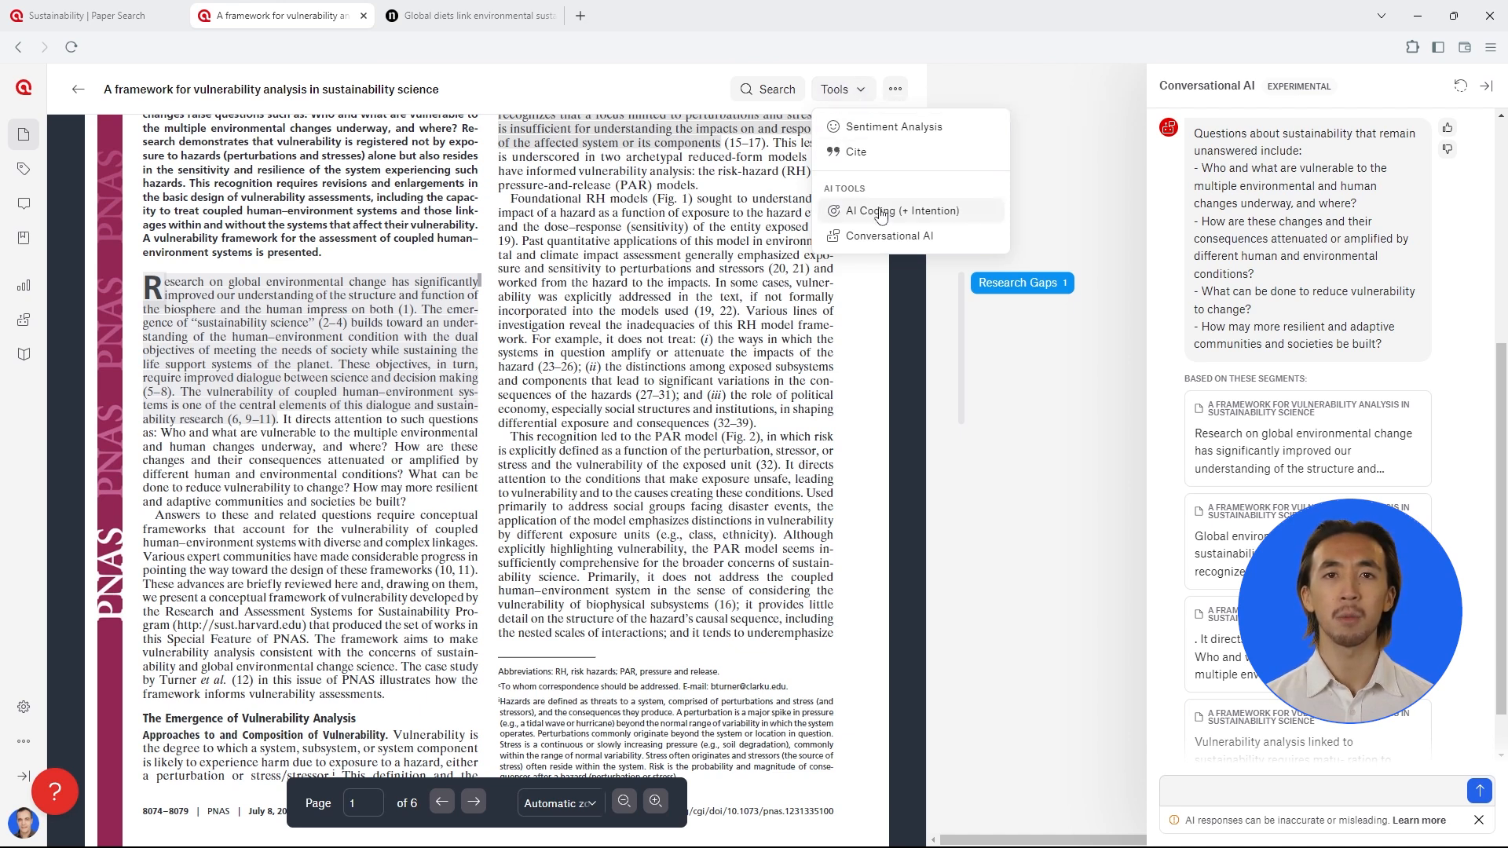
Step: Start AI Coding with the sustainable-living research goal and generate its four related questions
click(897, 211)
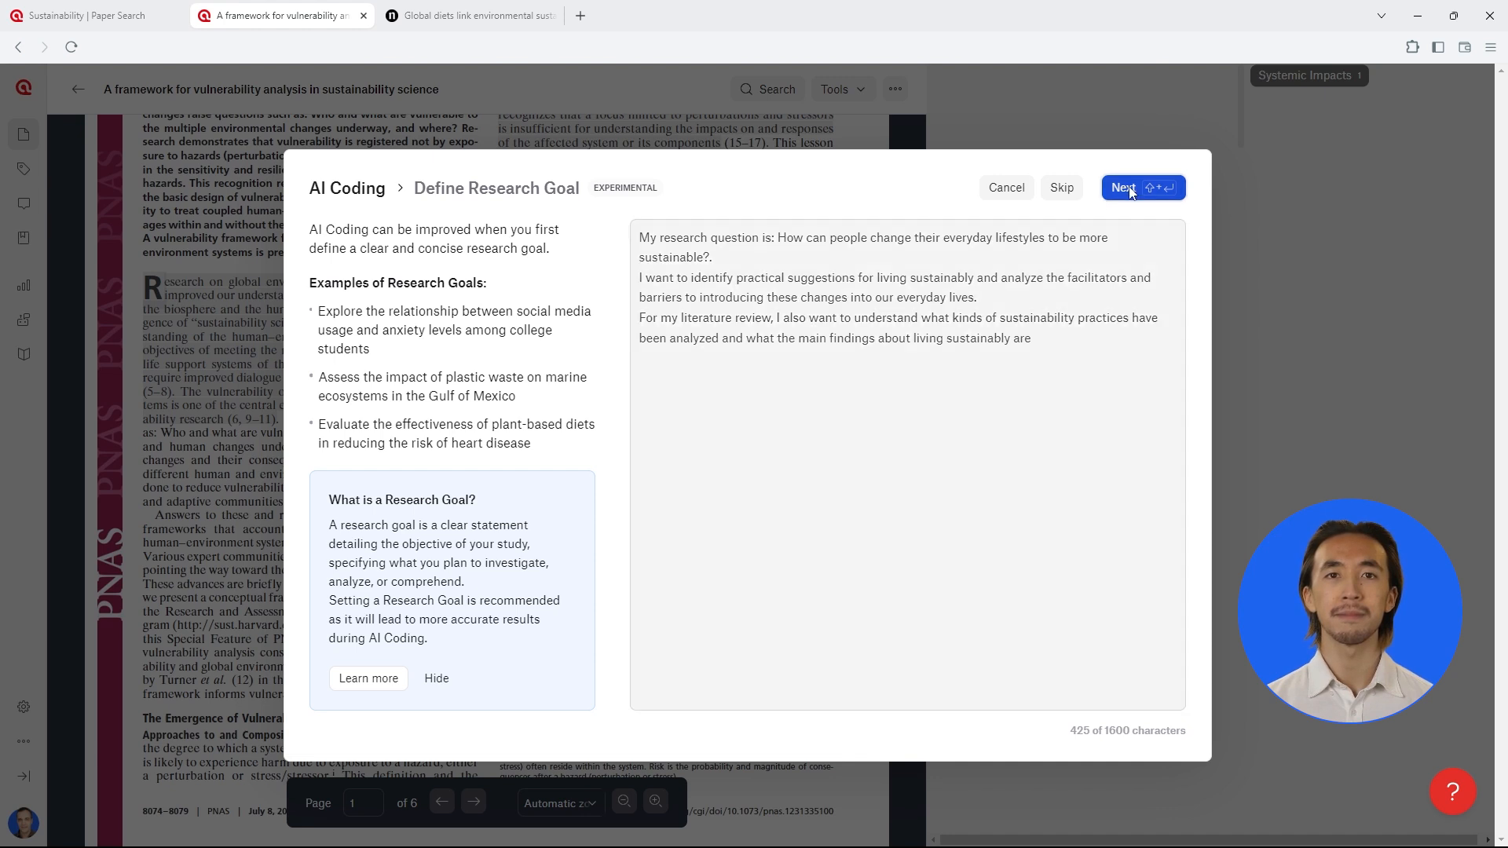
click(1122, 187)
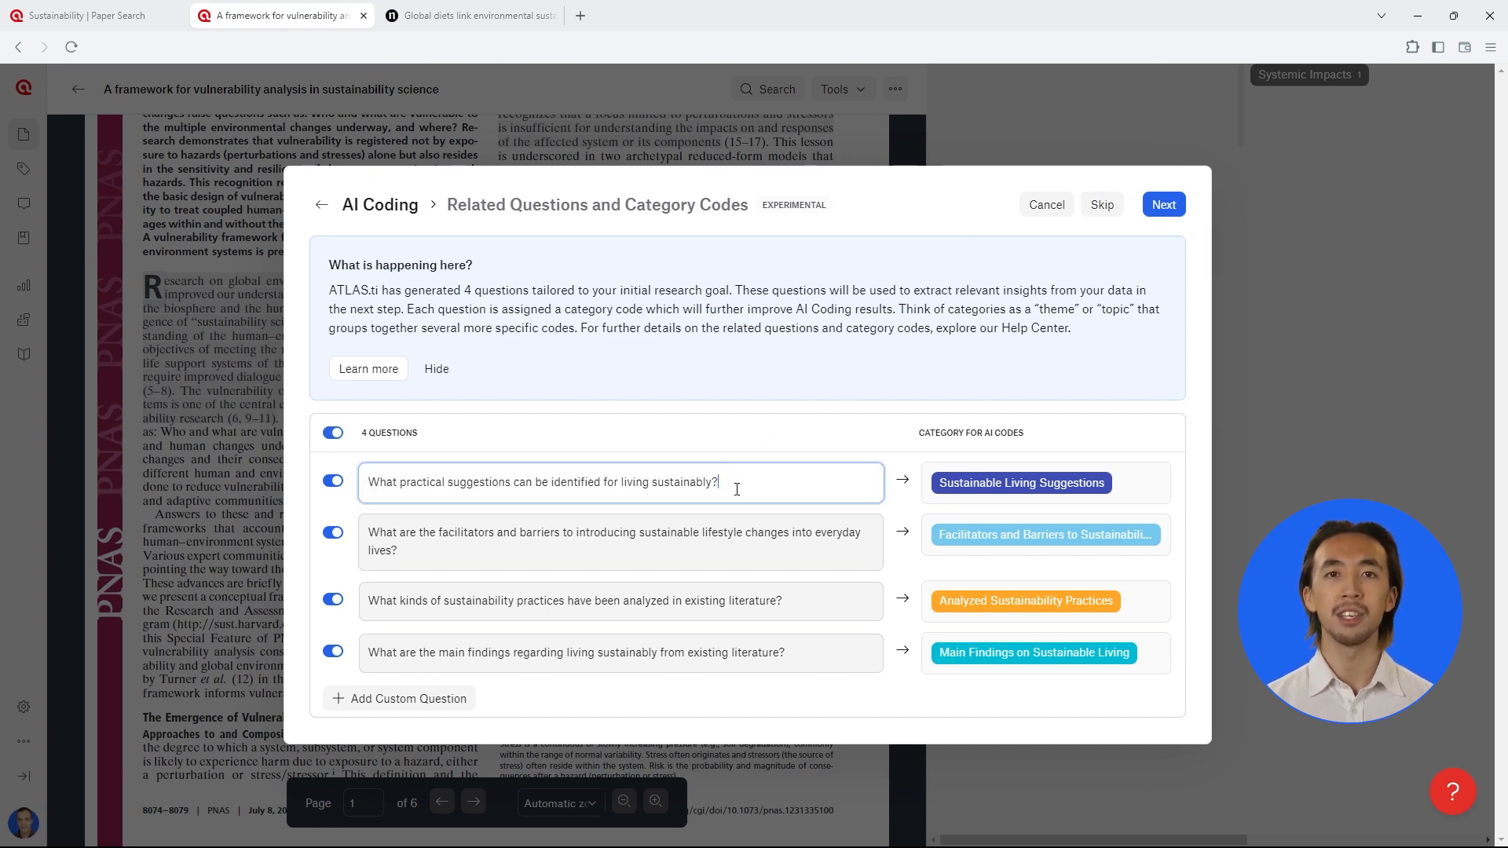
Step: Create a new Practical Suggestions code as the first question's category and continue to the summary
click(1021, 482)
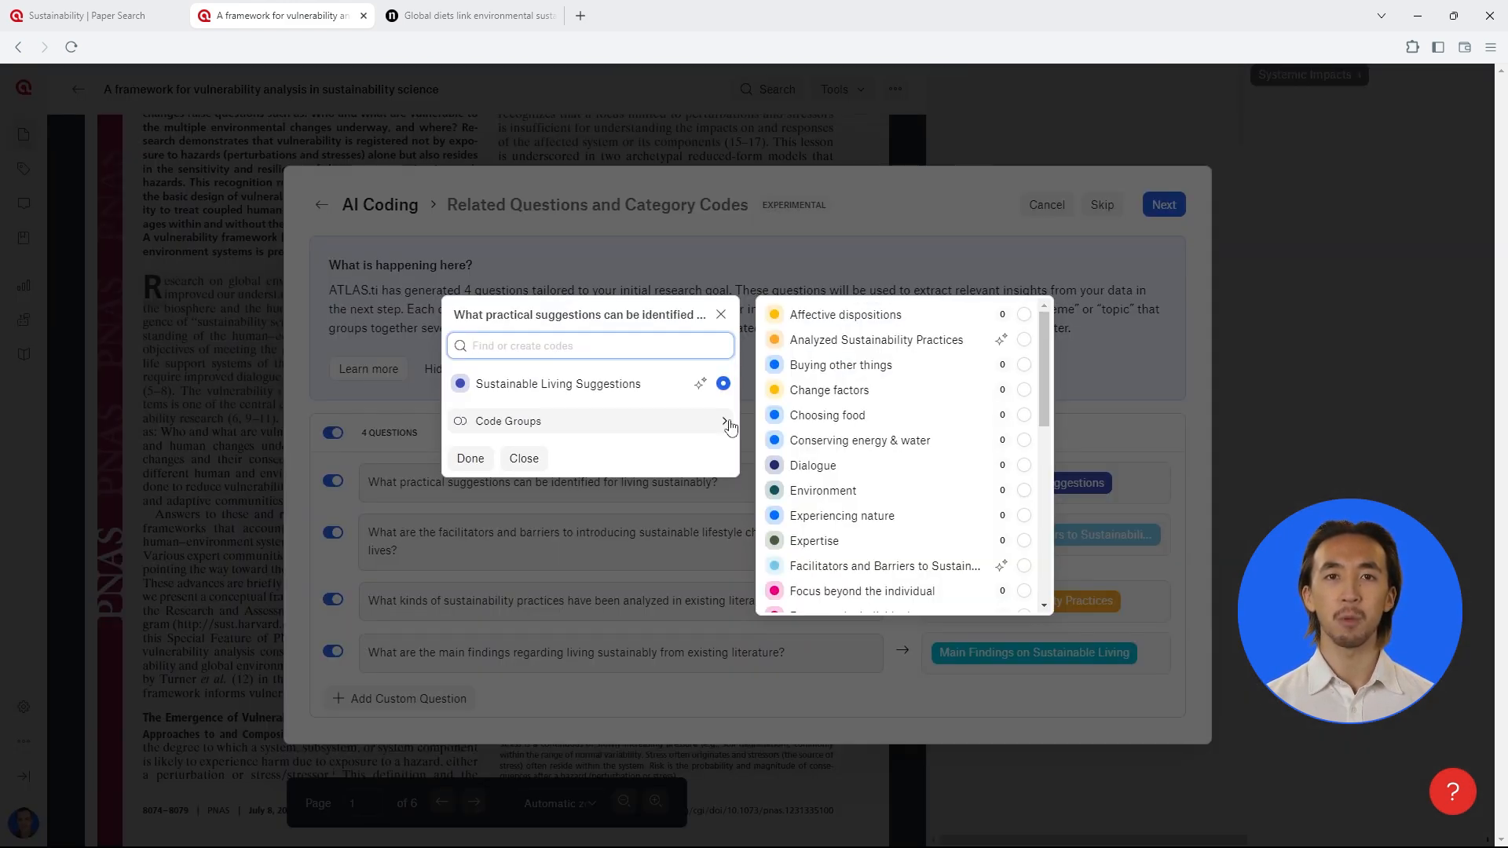
text(Practical Suggestions)
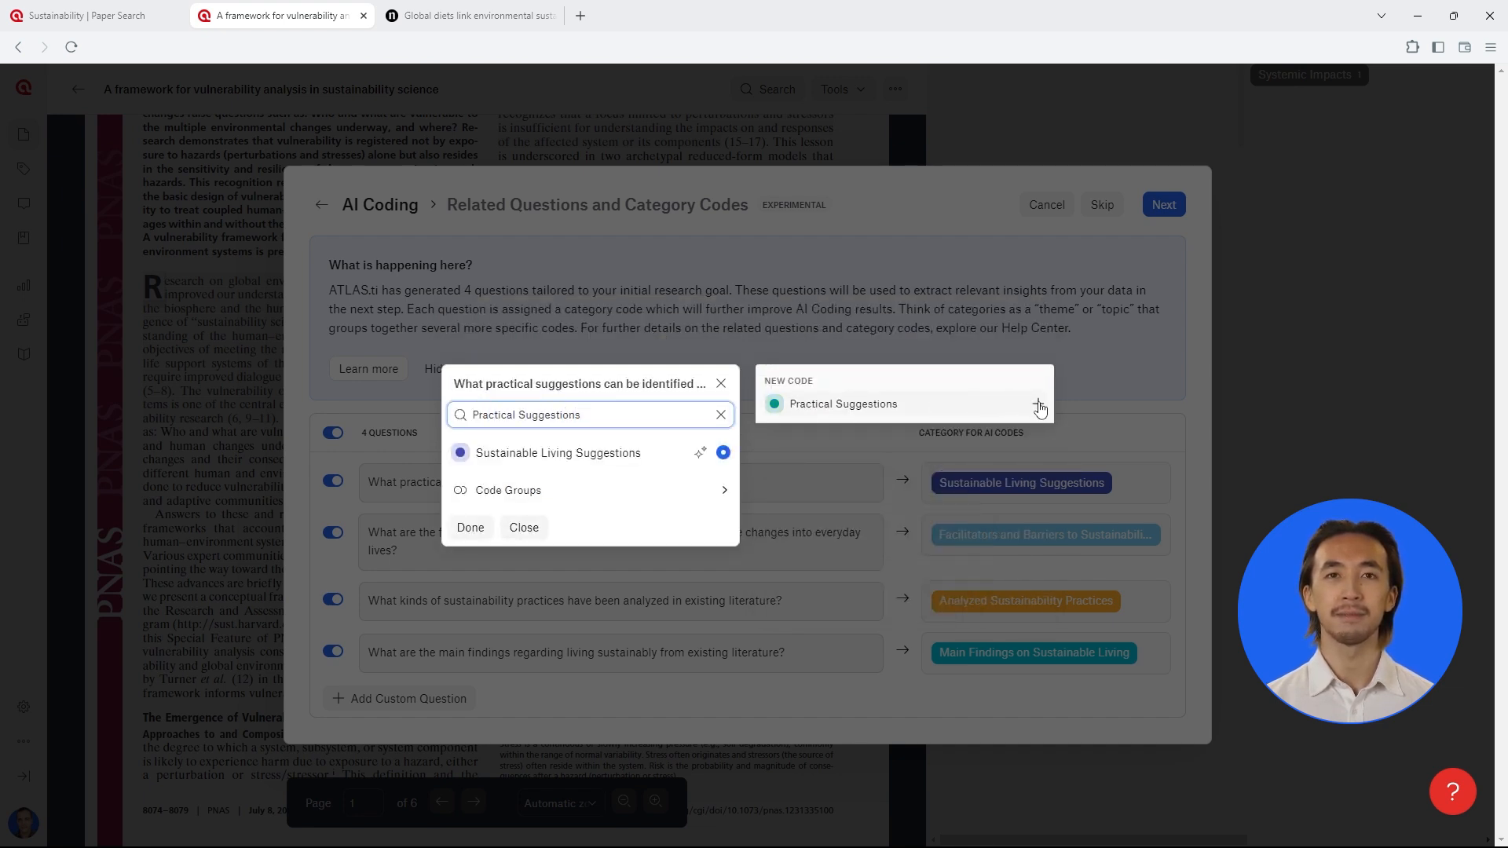
click(1041, 405)
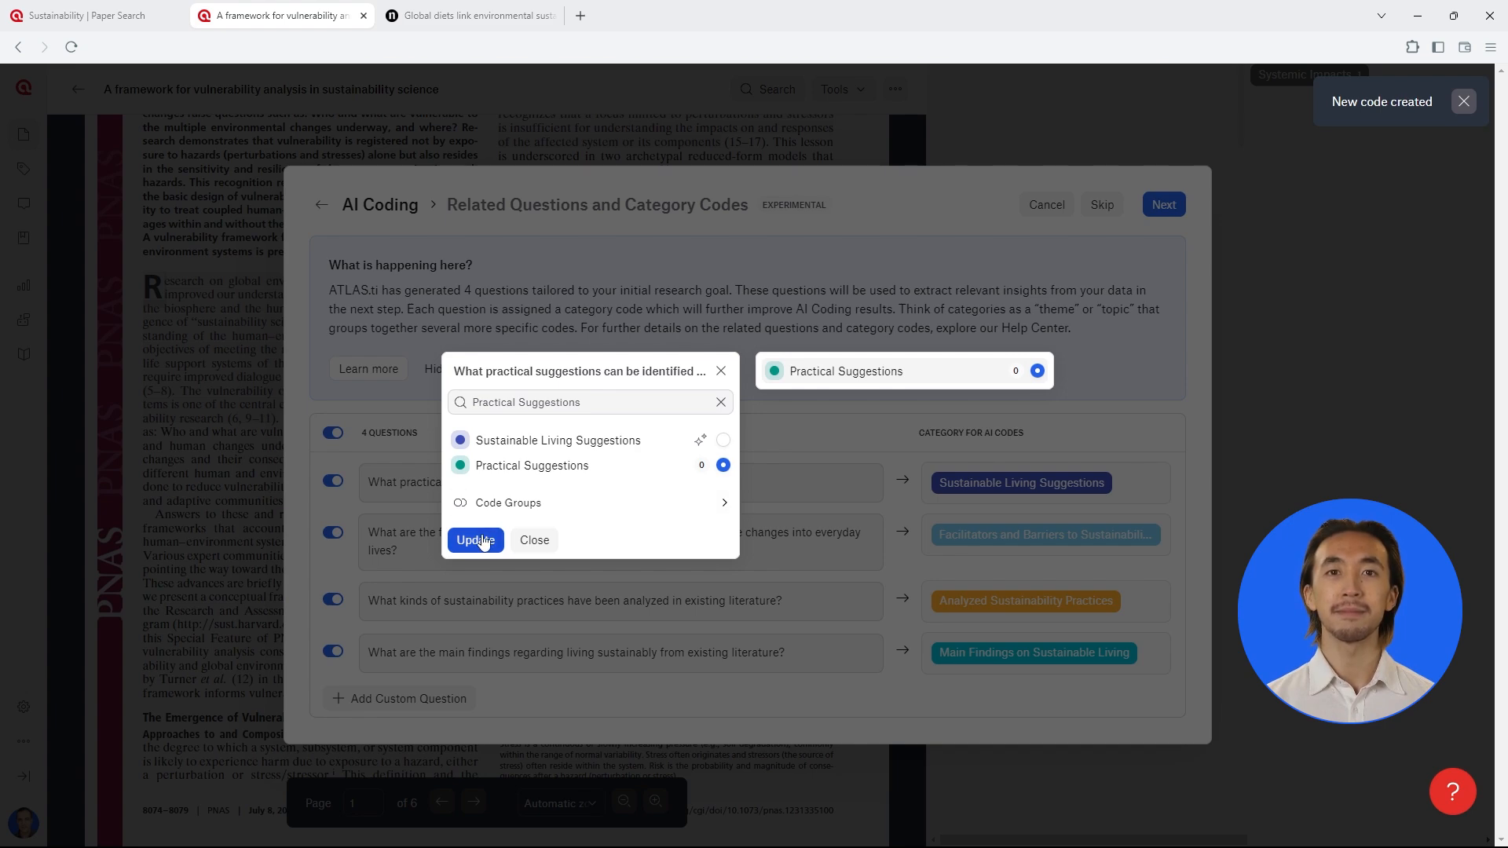
click(474, 539)
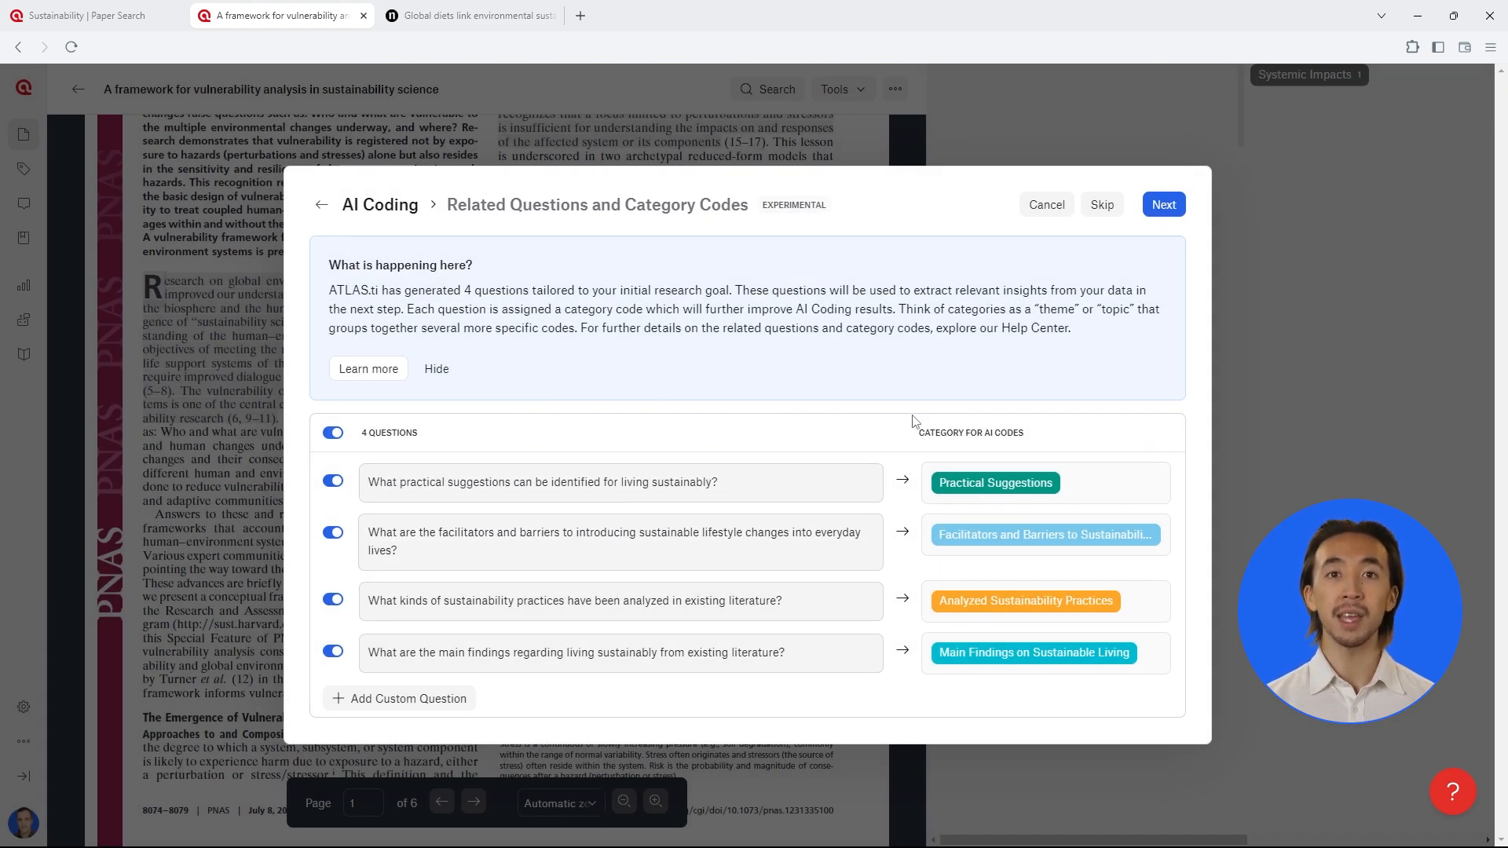
click(1163, 204)
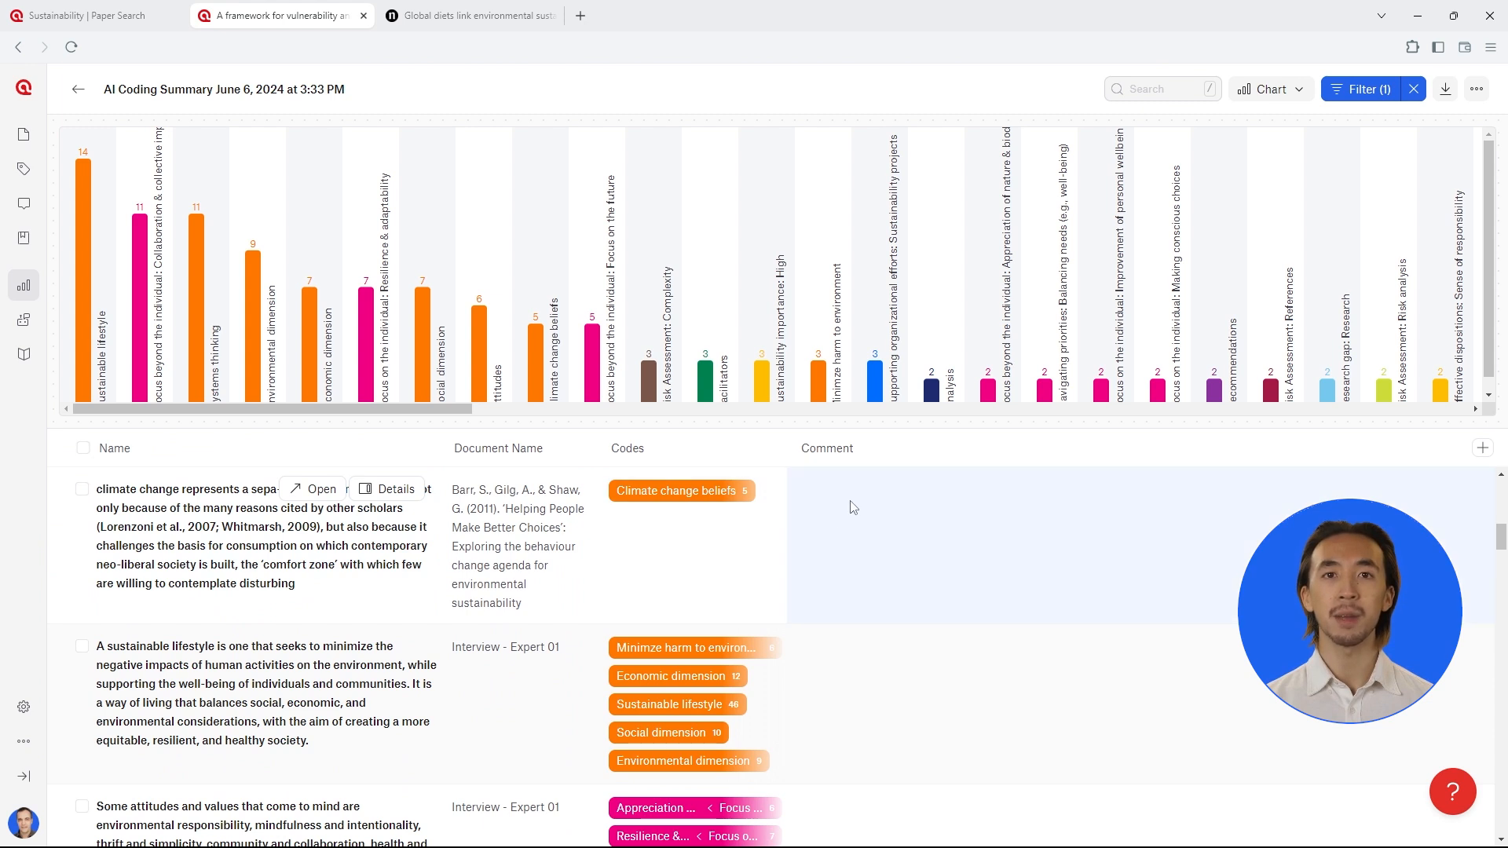
Step: Comment on the first quotation: 'Embracing resilience and adaptability is essential for tackling challenges', a key research focus
text(Embracing resilience)
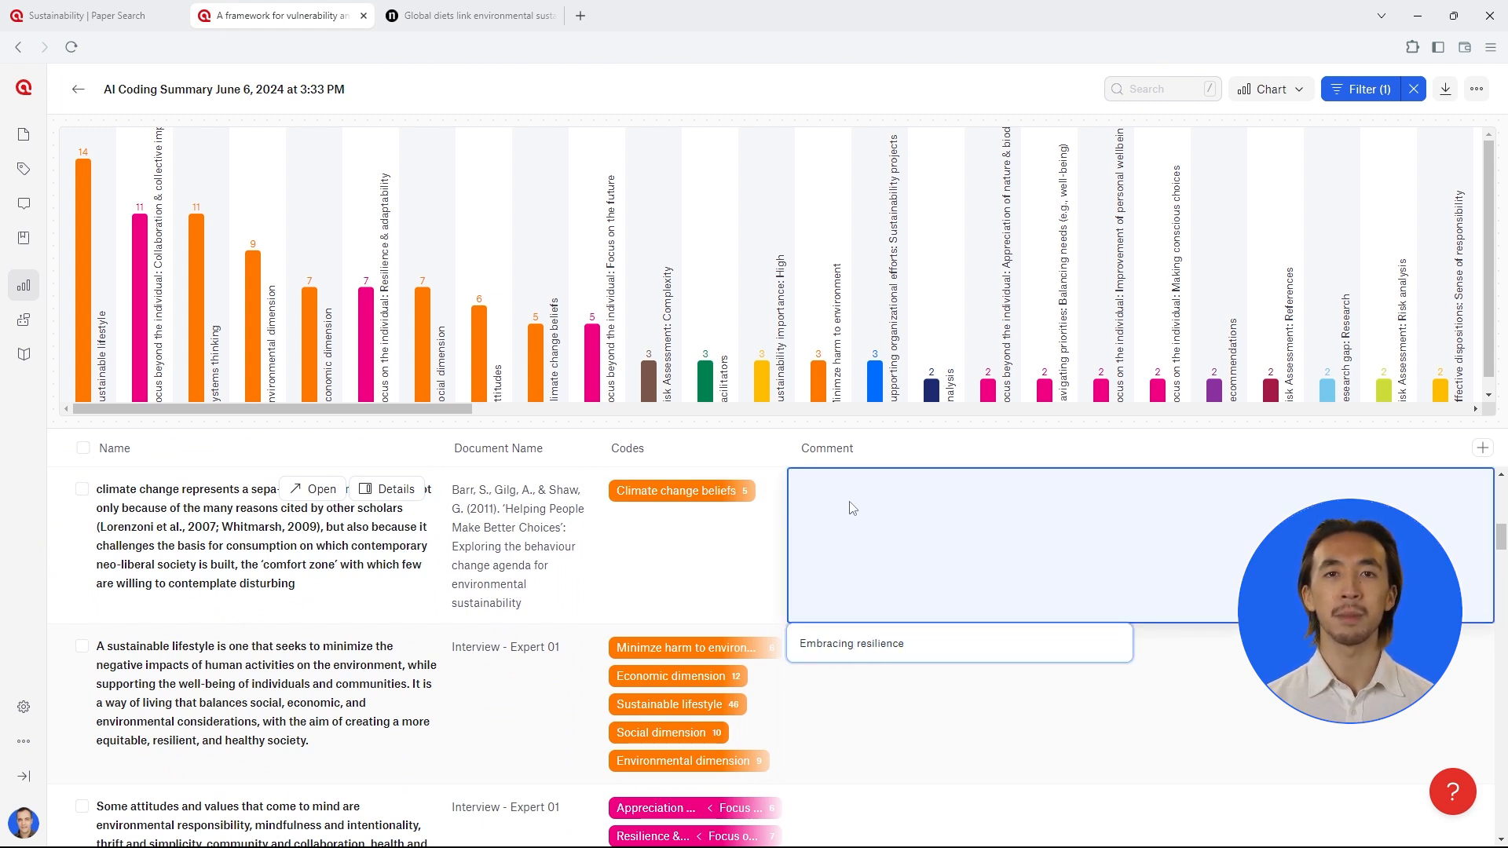
text(and adaptability is essential for tackl)
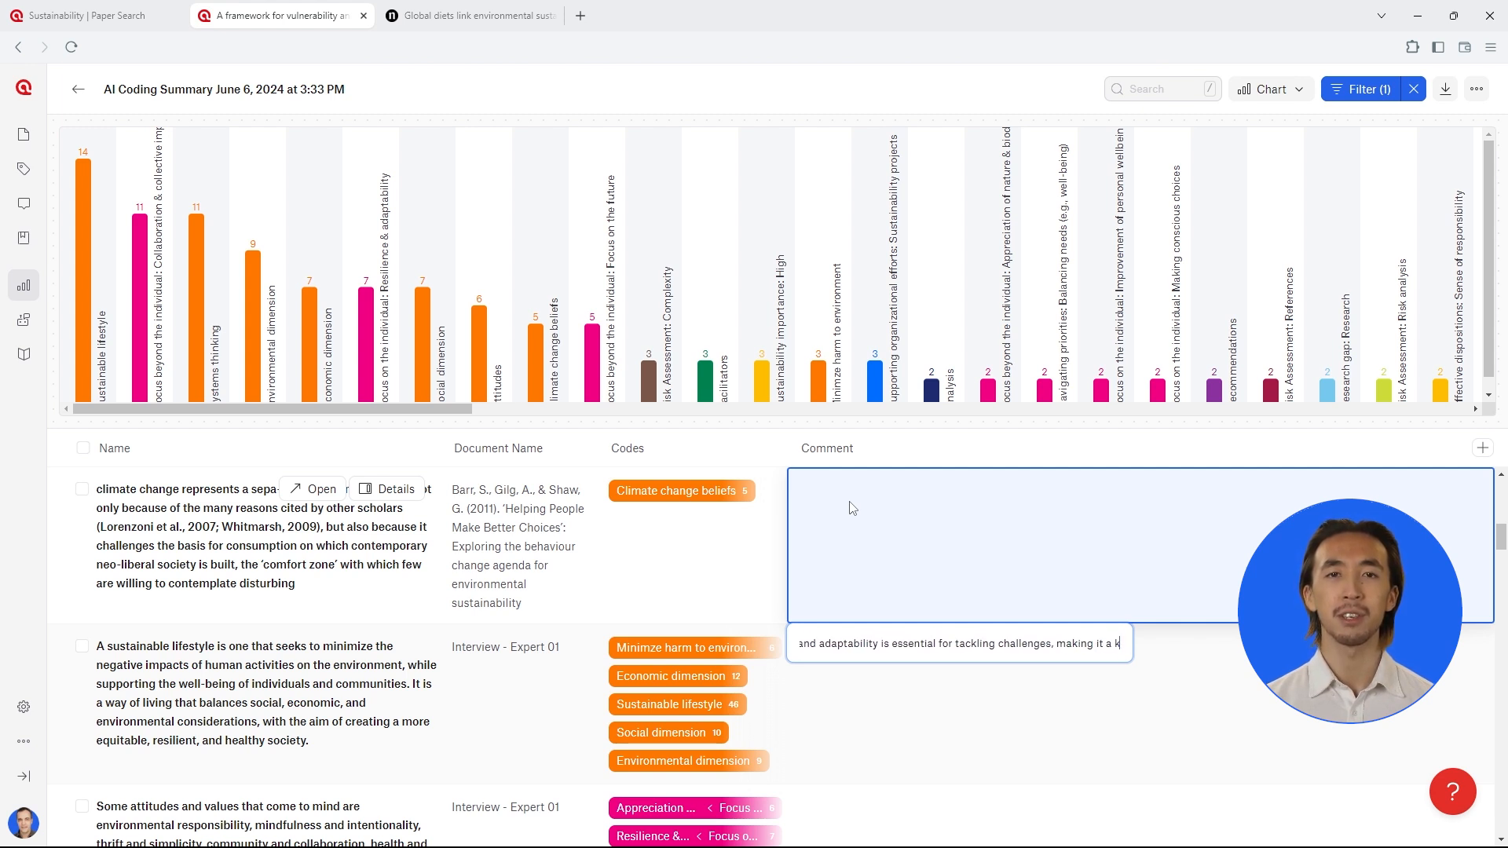
text(key focus oy my research.)
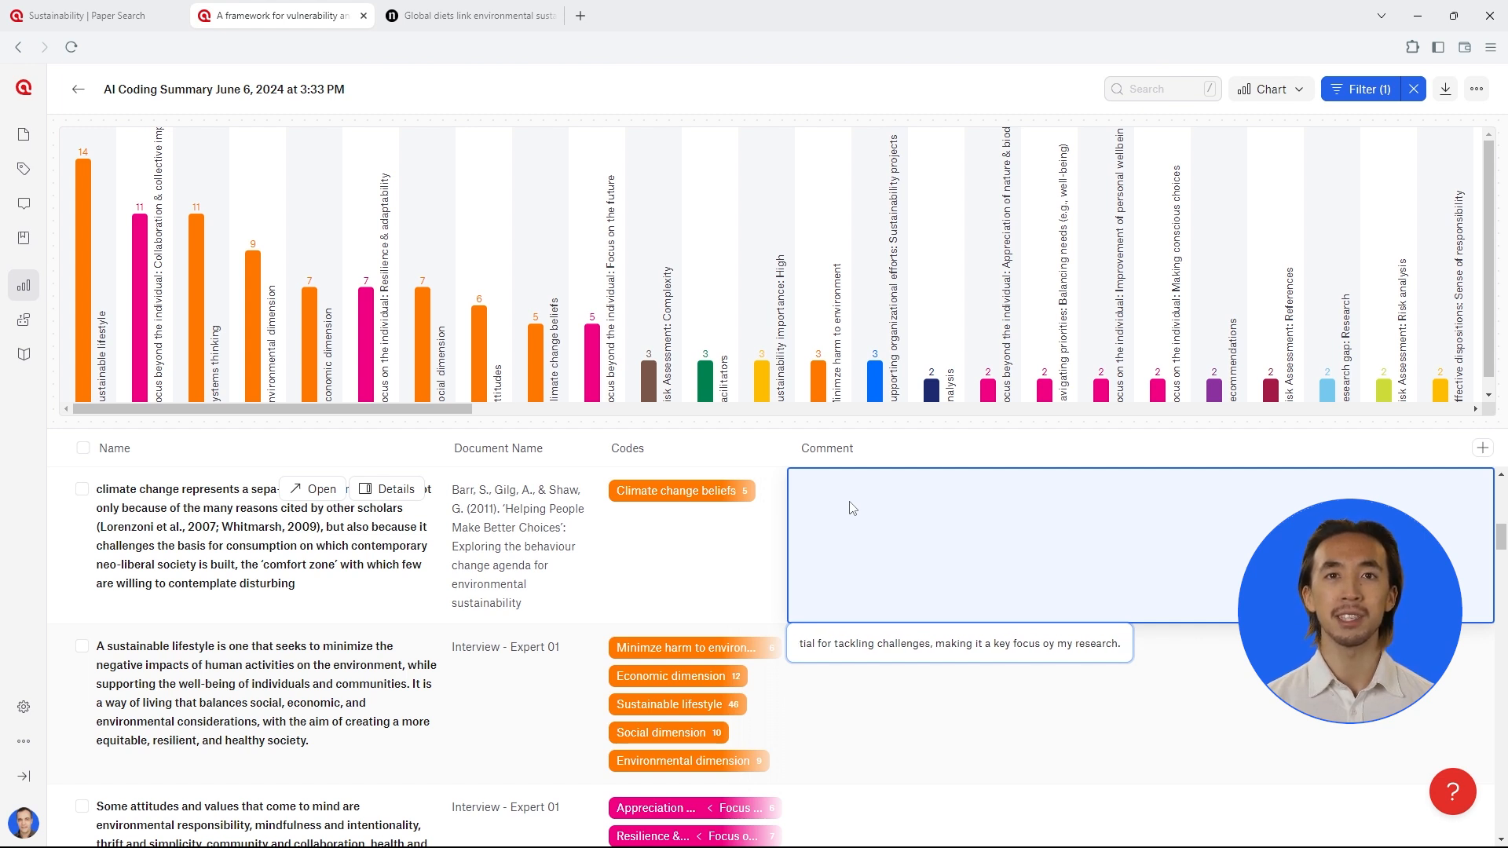
text(Embracing resilience and adaptability is essential for tackling challenges, making it a key focus oy my research.)
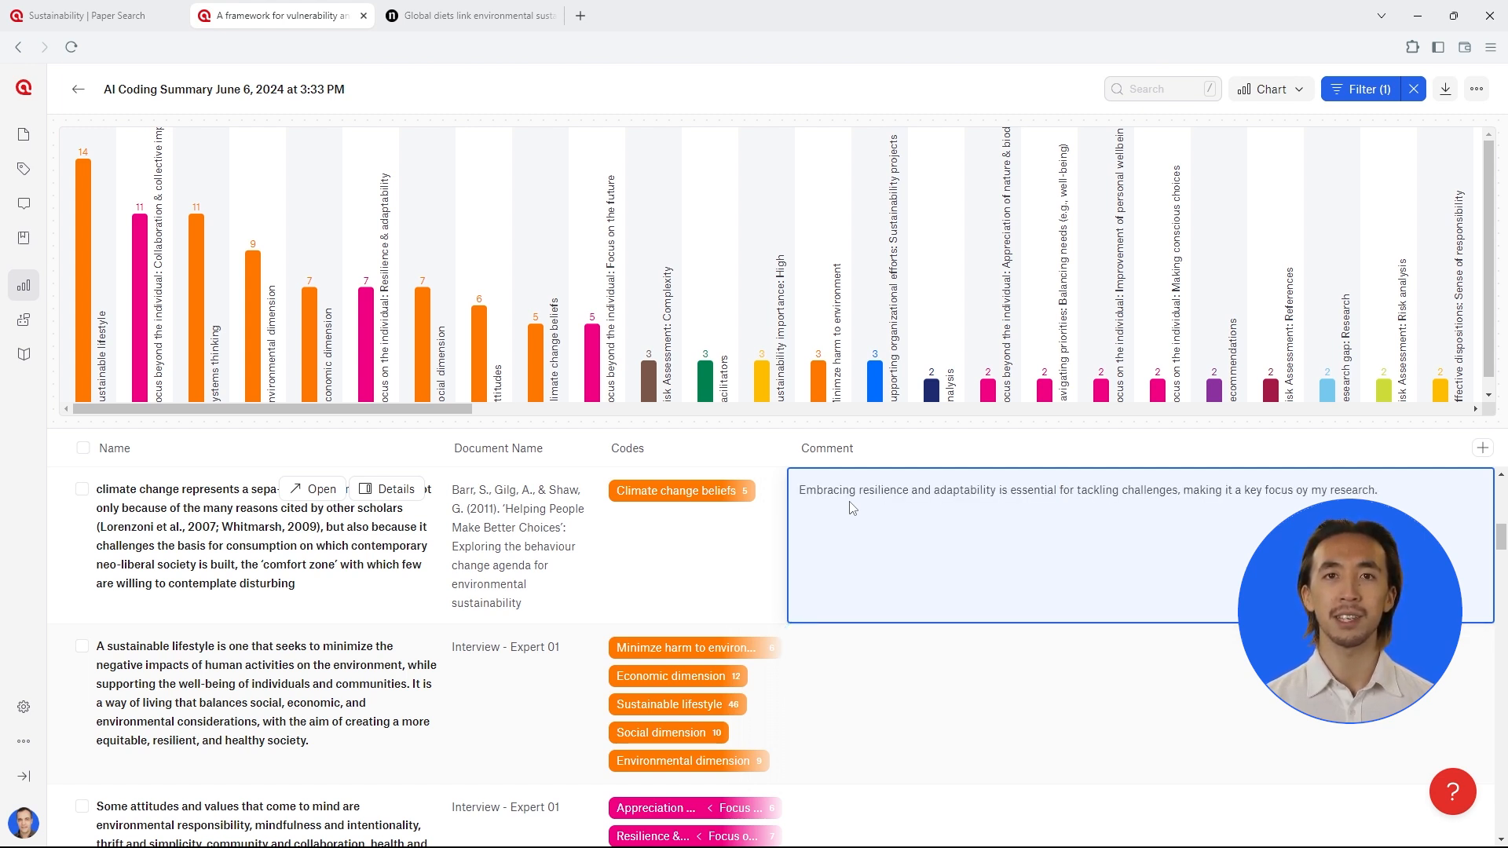
mouse_move(1410, 238)
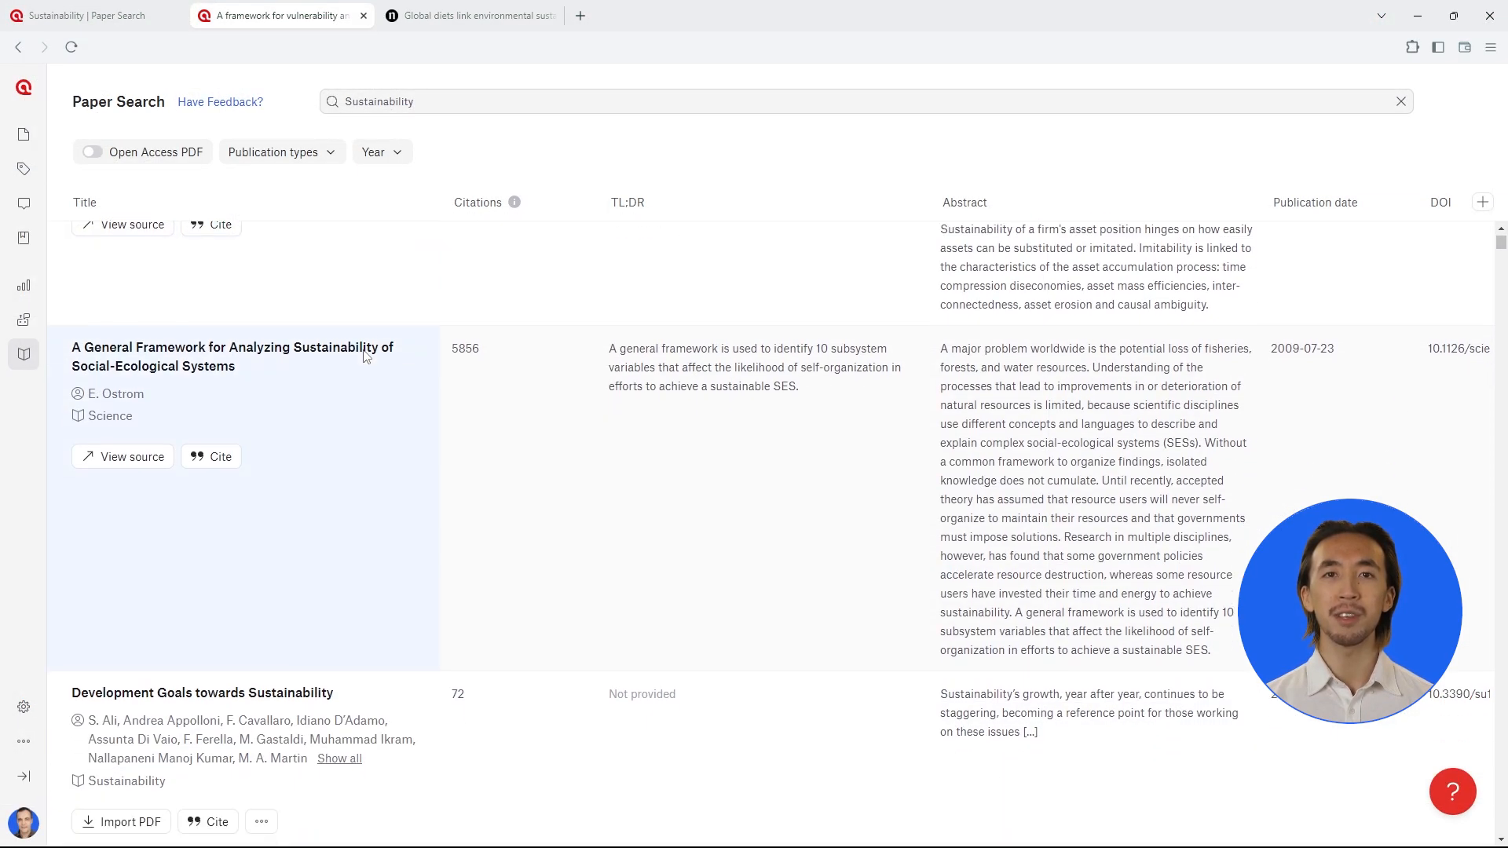
Step: Scroll down through the Sustainability paper search results table
scroll(down, 3)
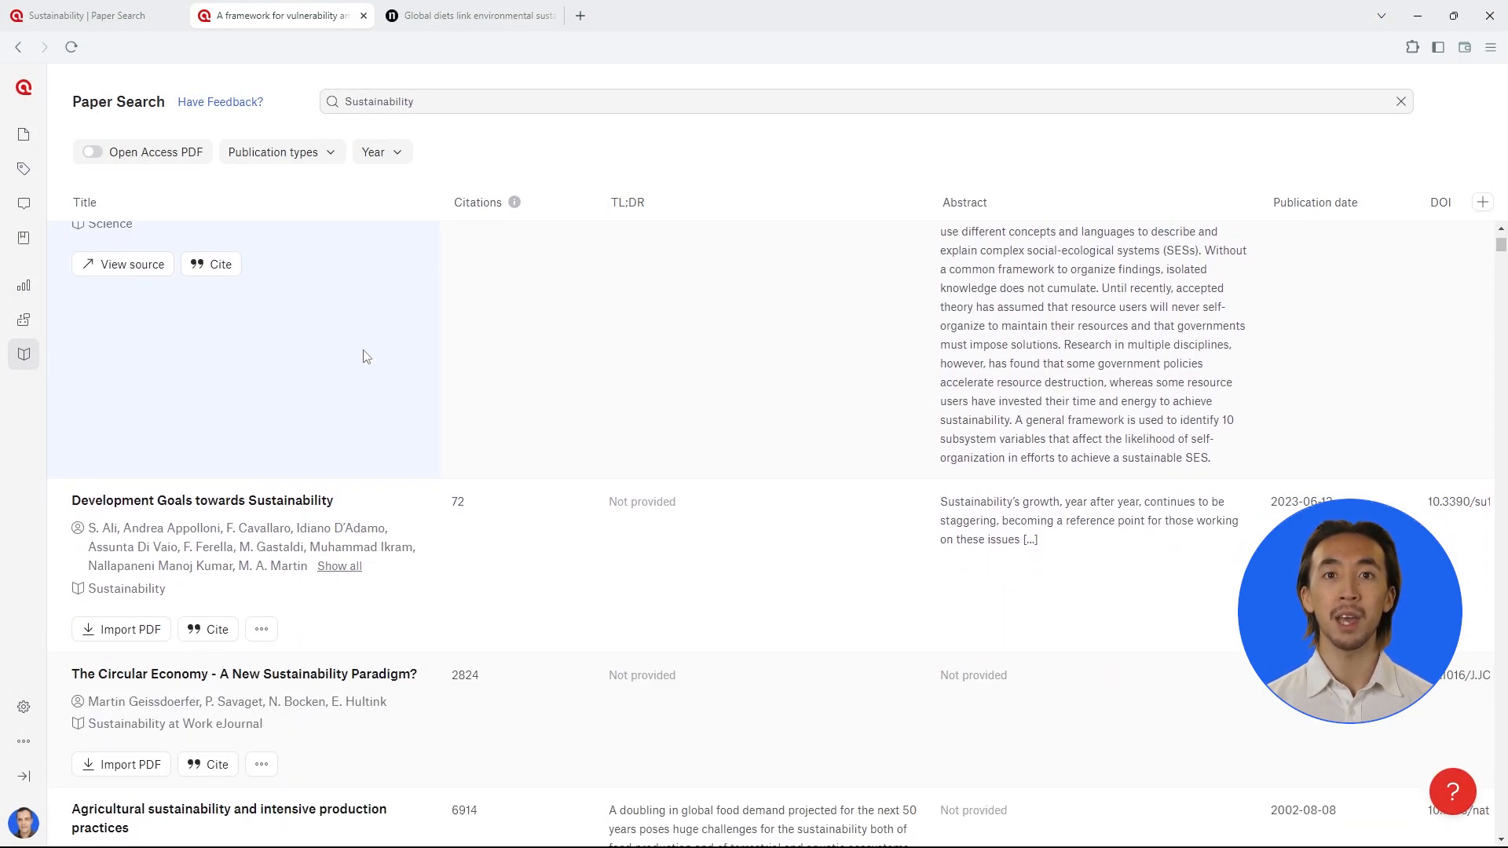
scroll(down, 3)
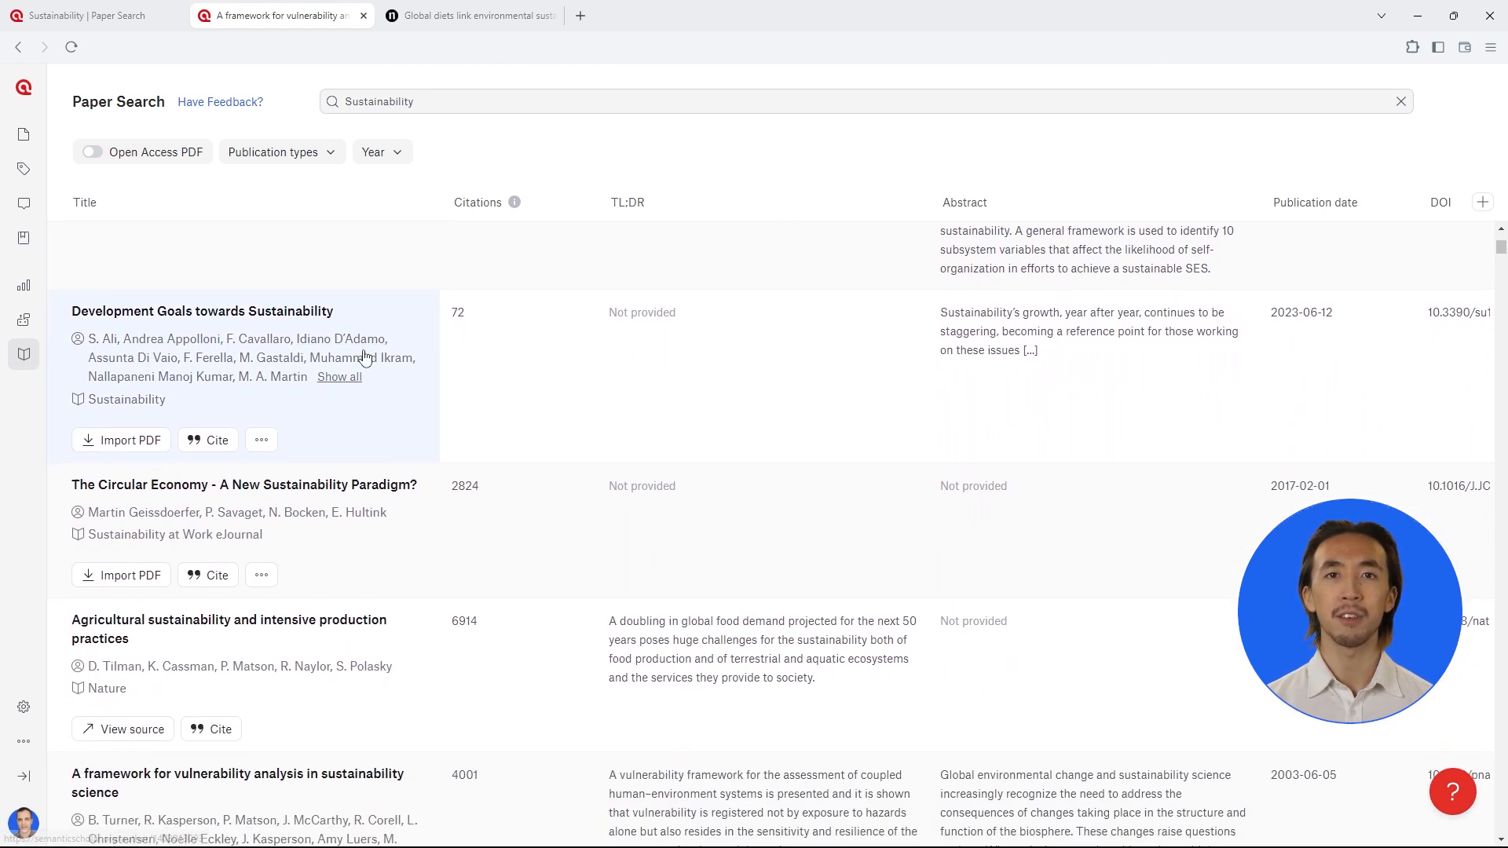
scroll(down, 3)
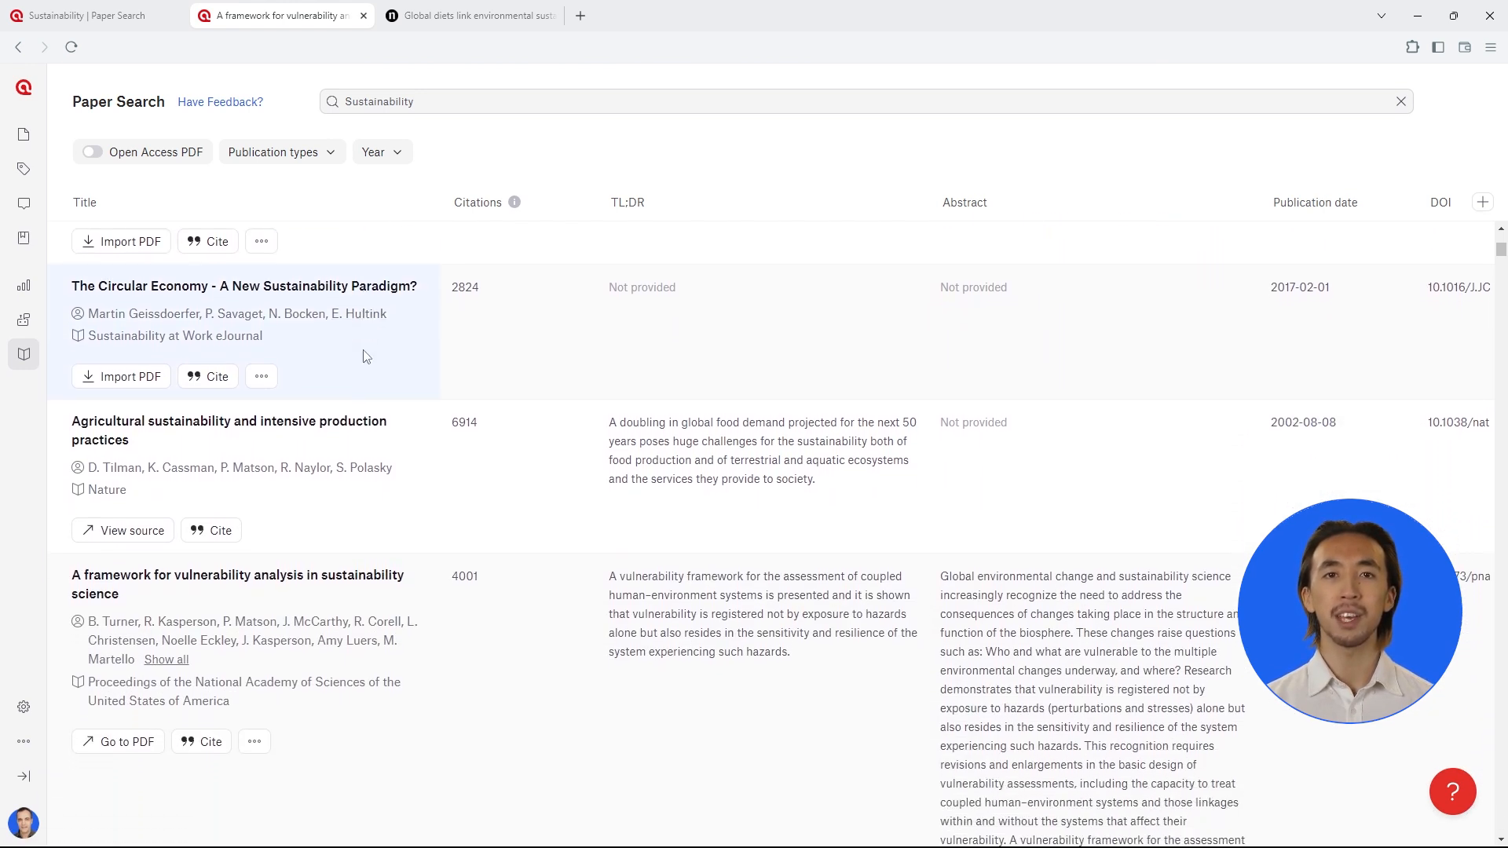
scroll(down, 3)
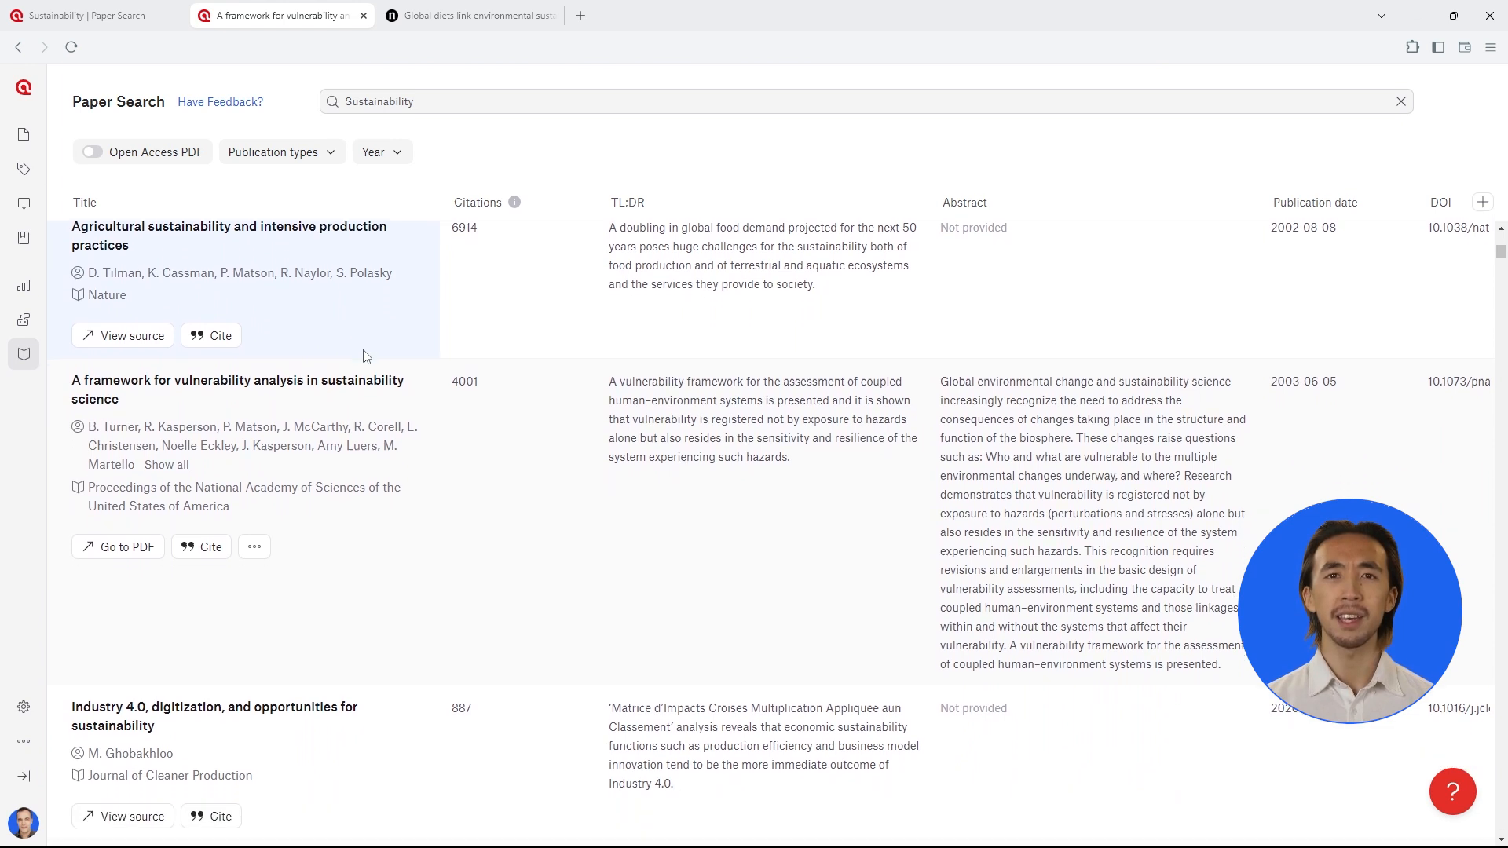
scroll(down, 3)
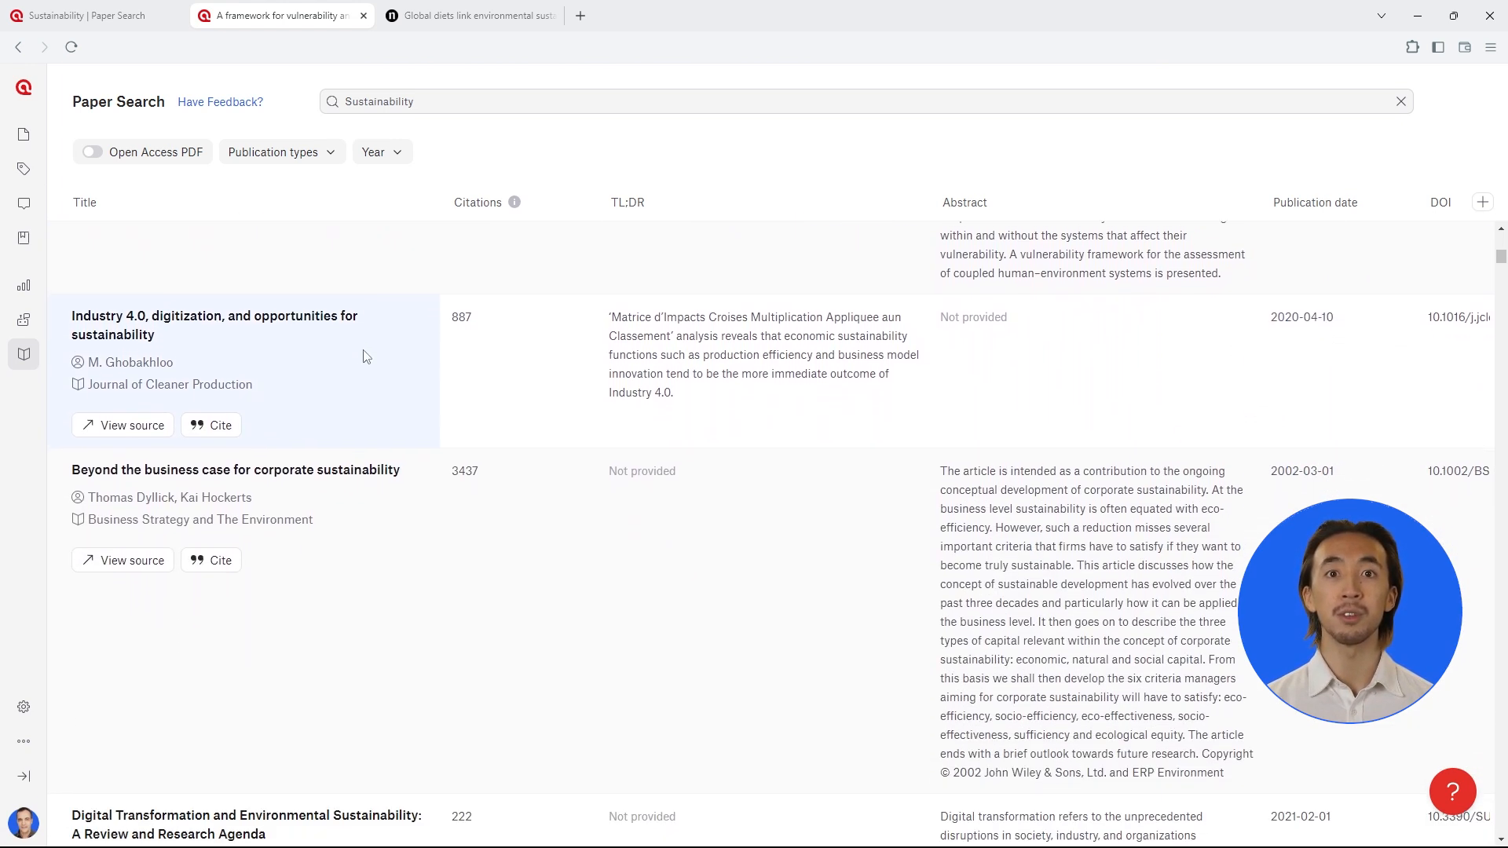
scroll(down, 3)
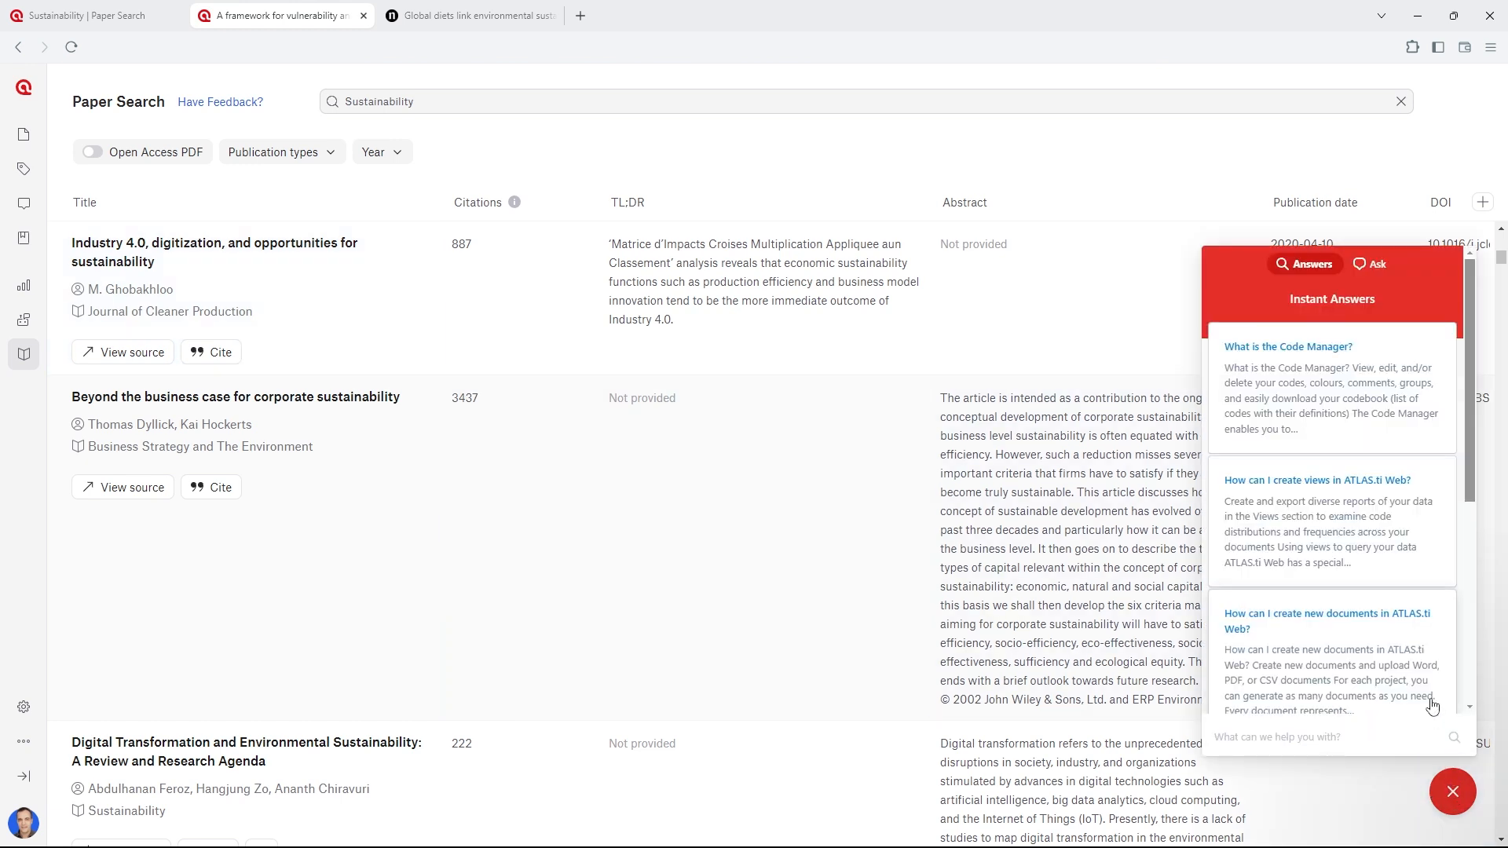
Step: Switch the help assistant from instant answers to its Ask section
click(1378, 264)
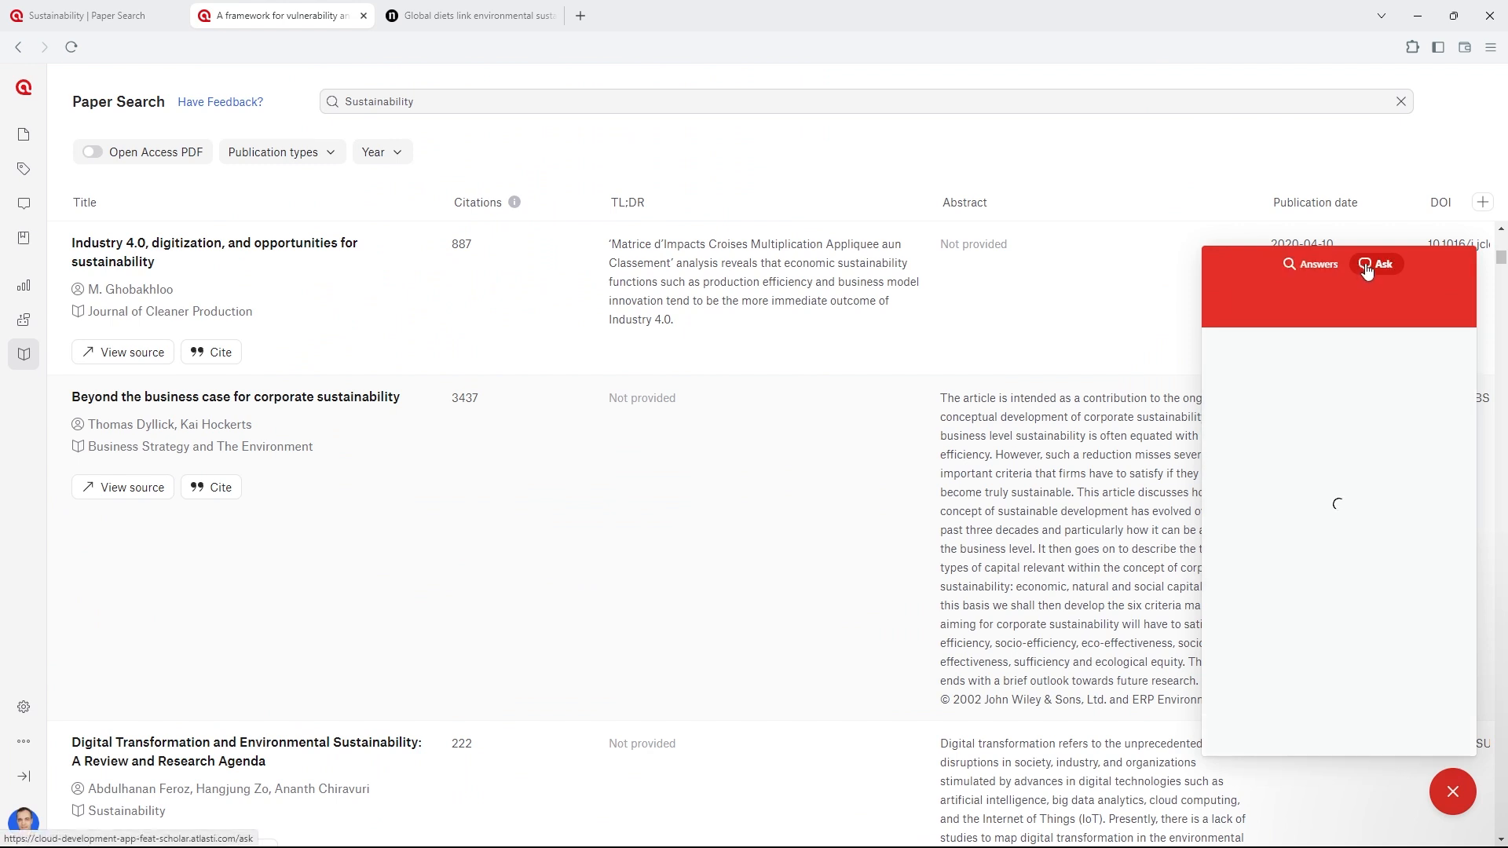